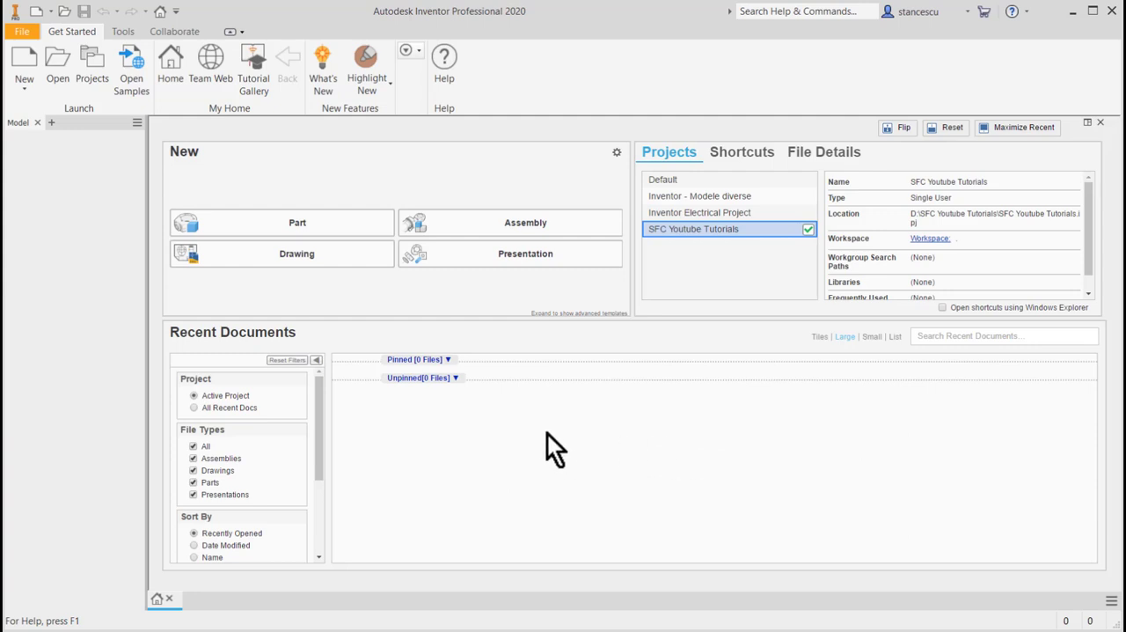
mouse_move(591, 447)
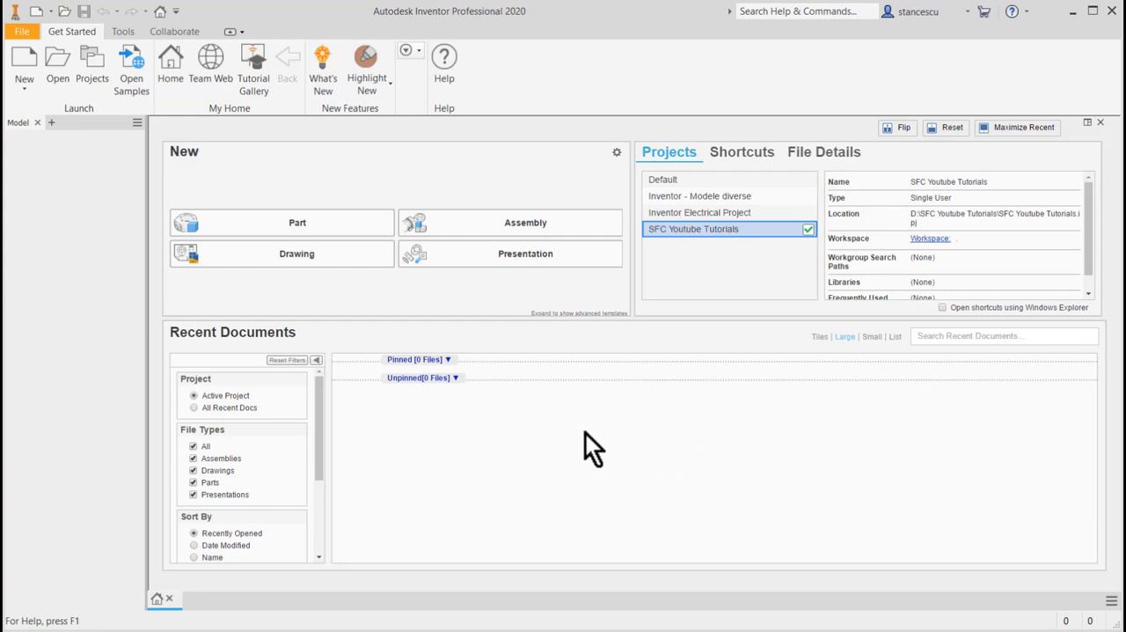
mouse_move(50, 158)
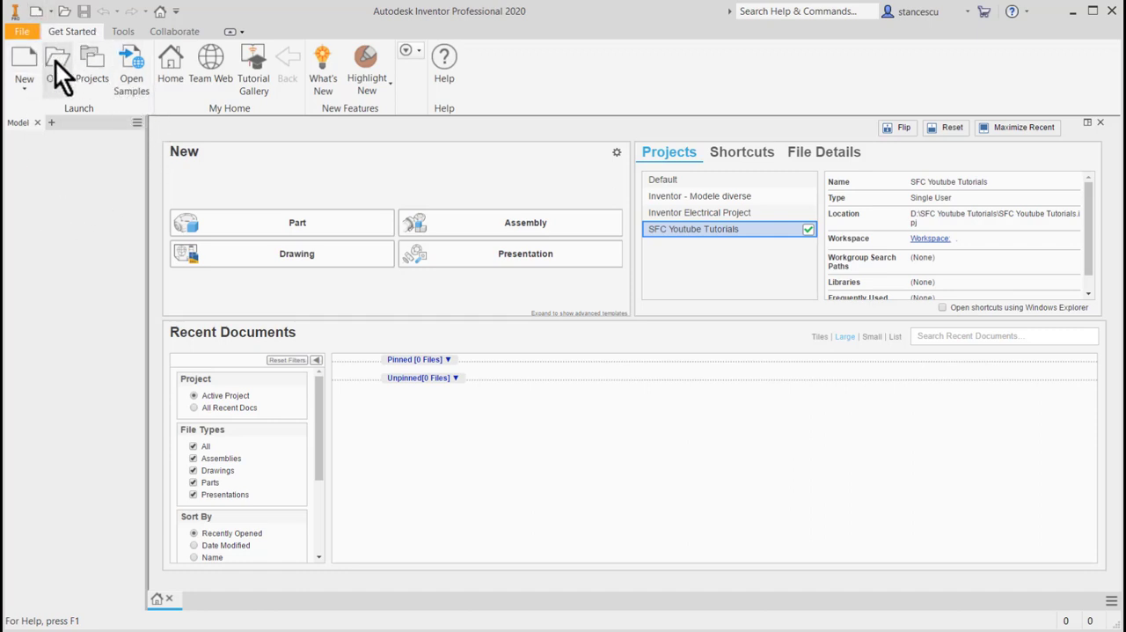
Step: Open FORK.ipt from the Get Started tab's Open dialog
left_click(56, 58)
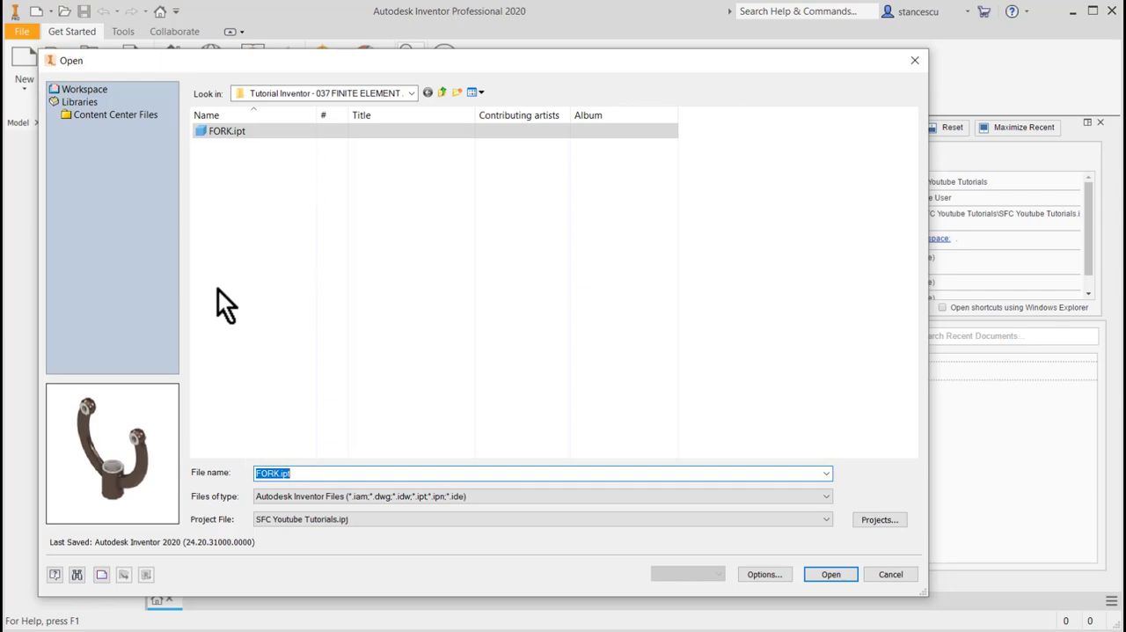
left_click(889, 574)
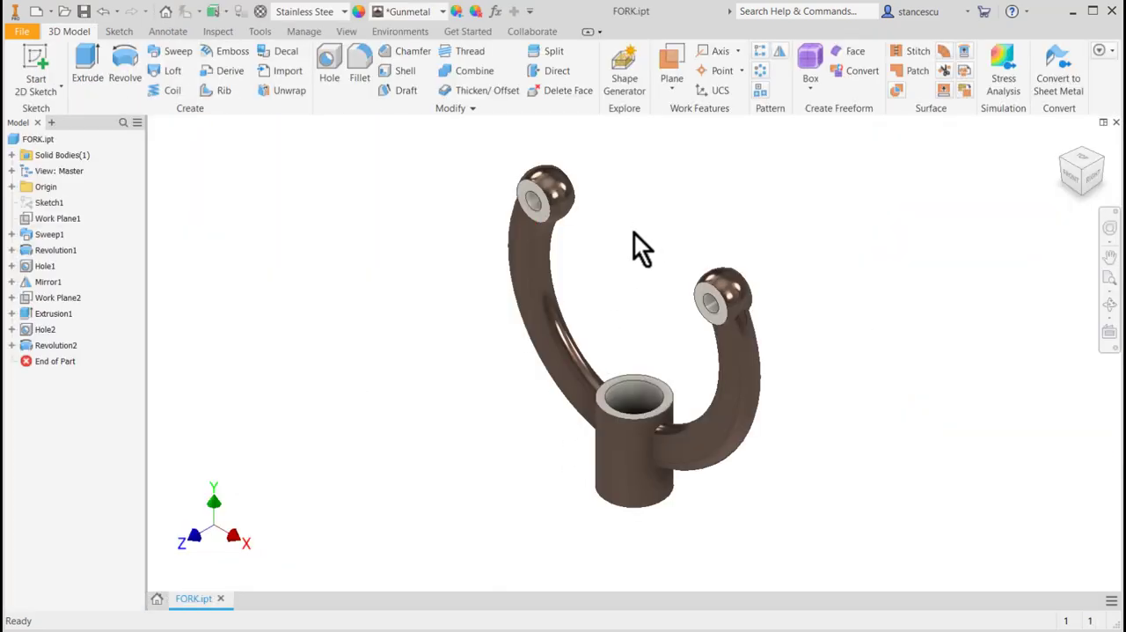
mouse_move(791, 198)
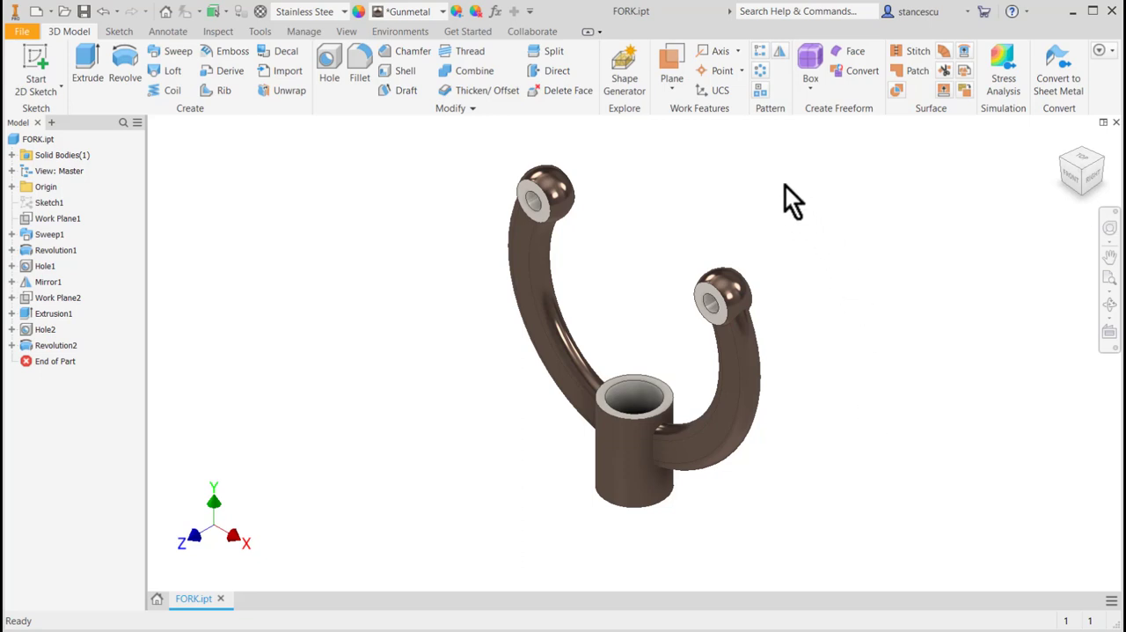
mouse_move(453, 172)
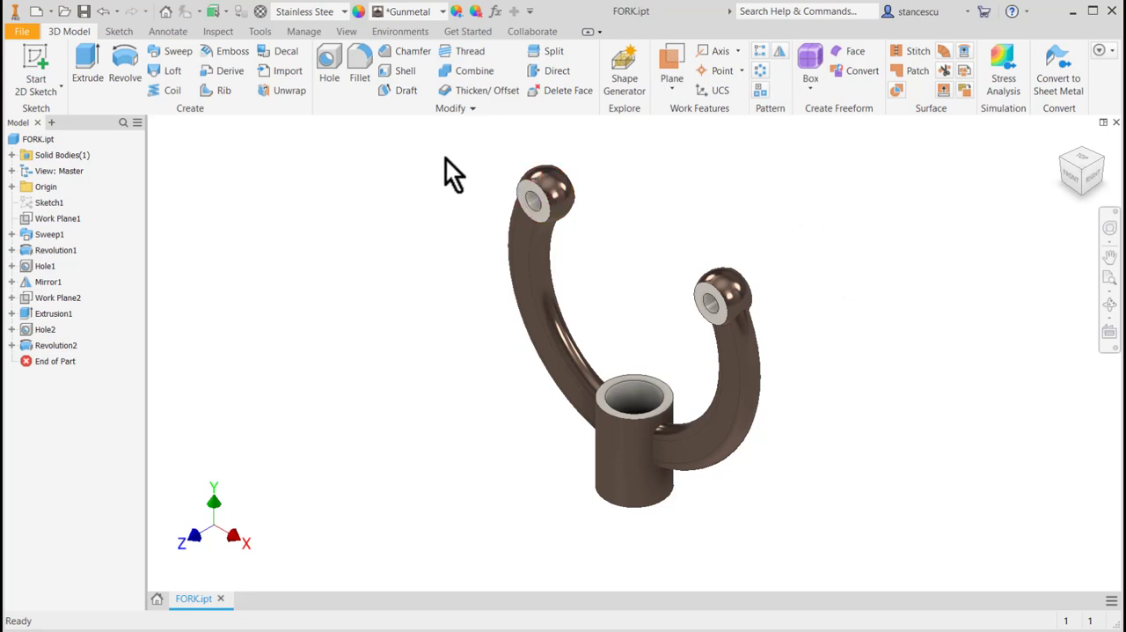
mouse_move(407, 261)
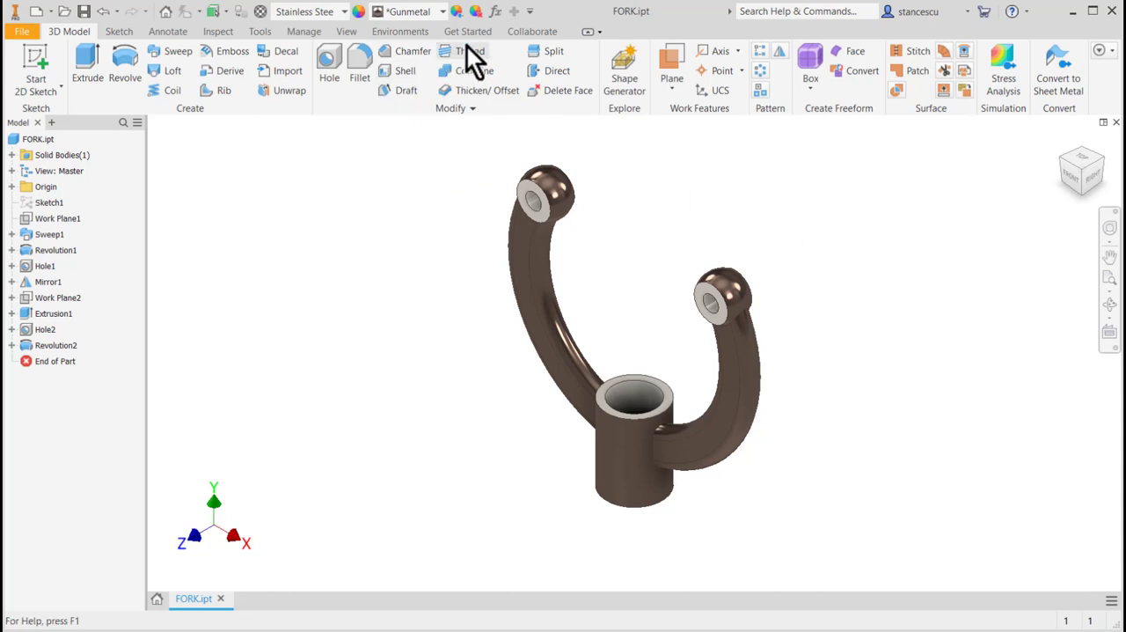
Step: Enter Stress Analysis and create a Modal Analysis study computing 8 modes
left_click(400, 31)
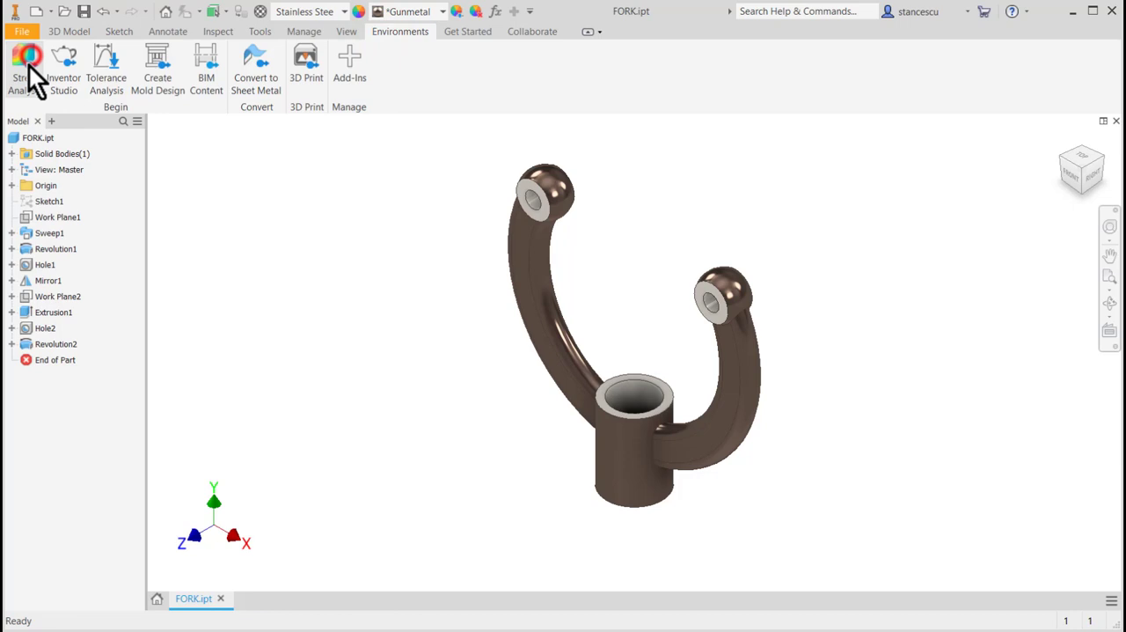
left_click(28, 66)
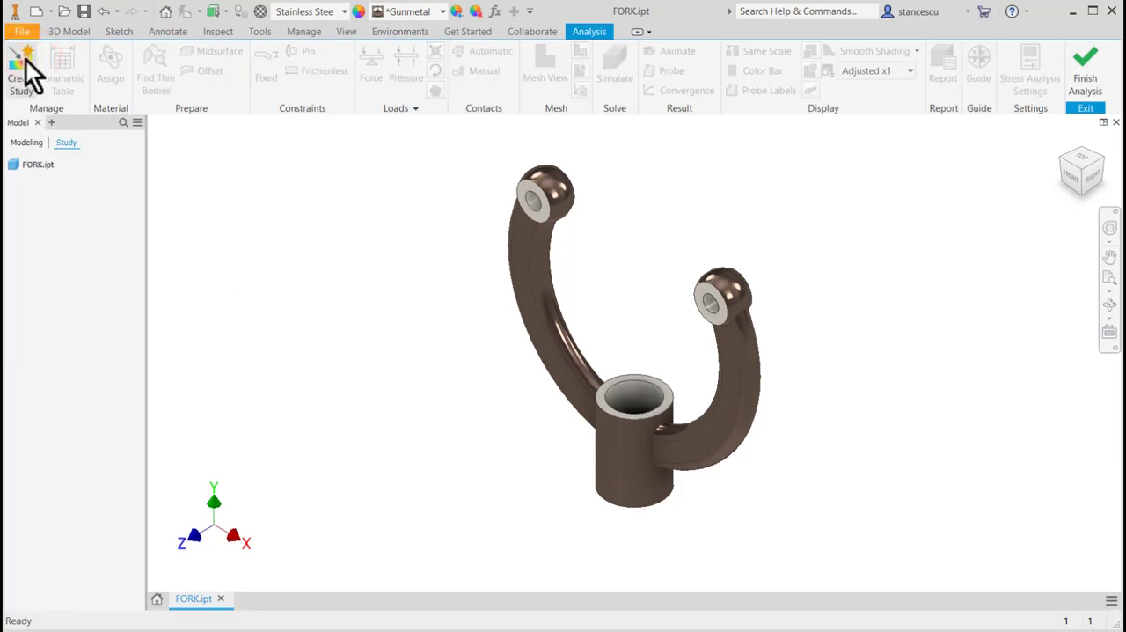
left_click(20, 66)
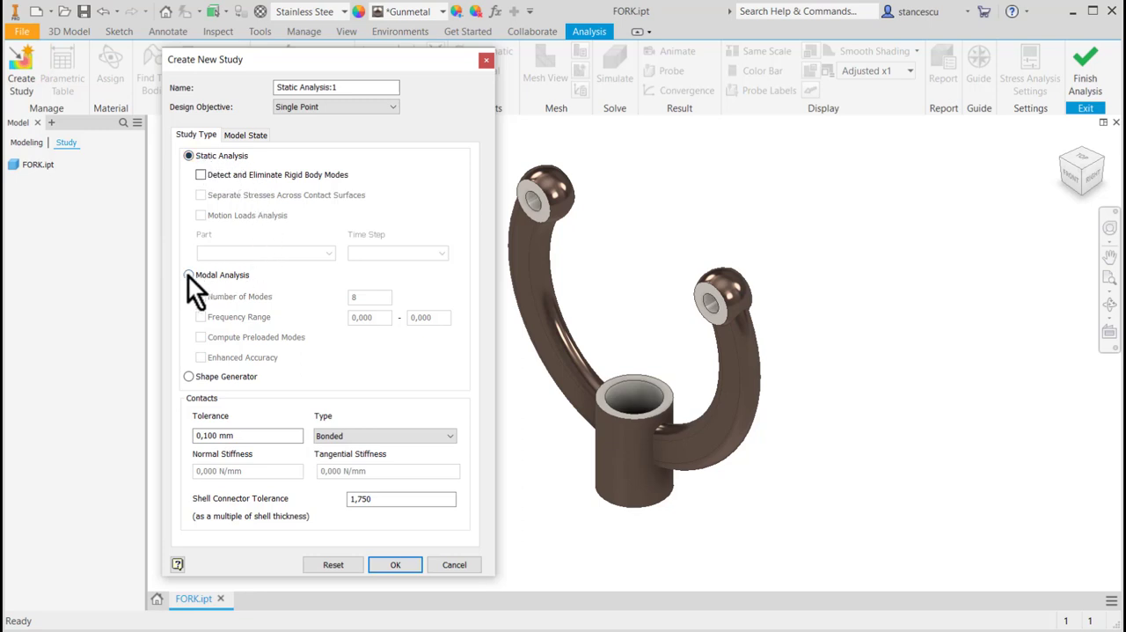
left_click(188, 275)
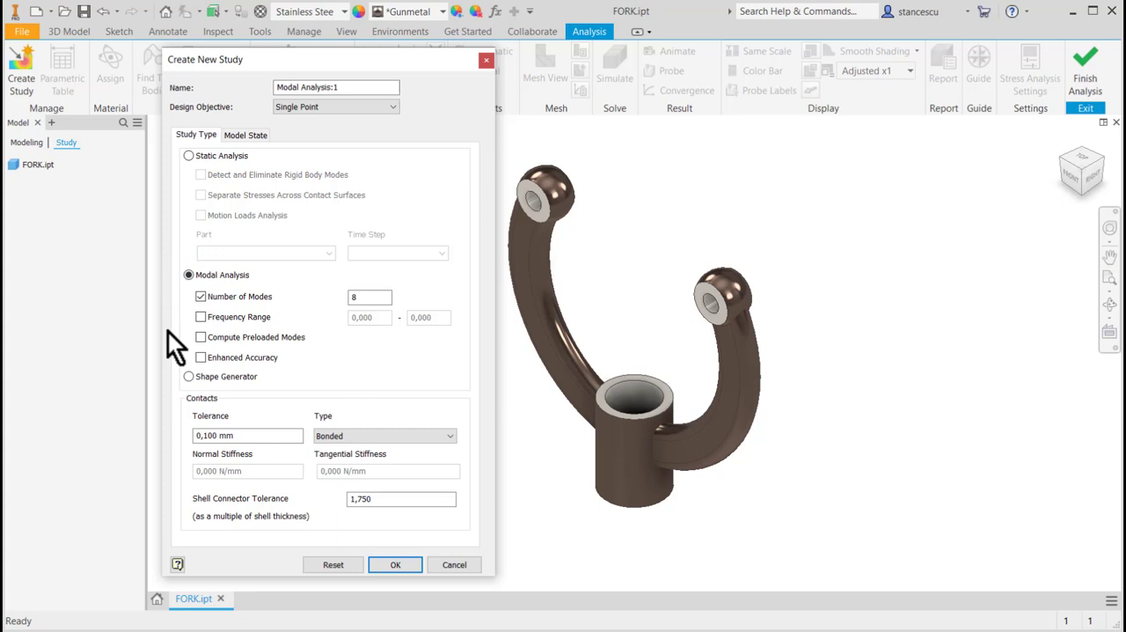
mouse_move(211, 168)
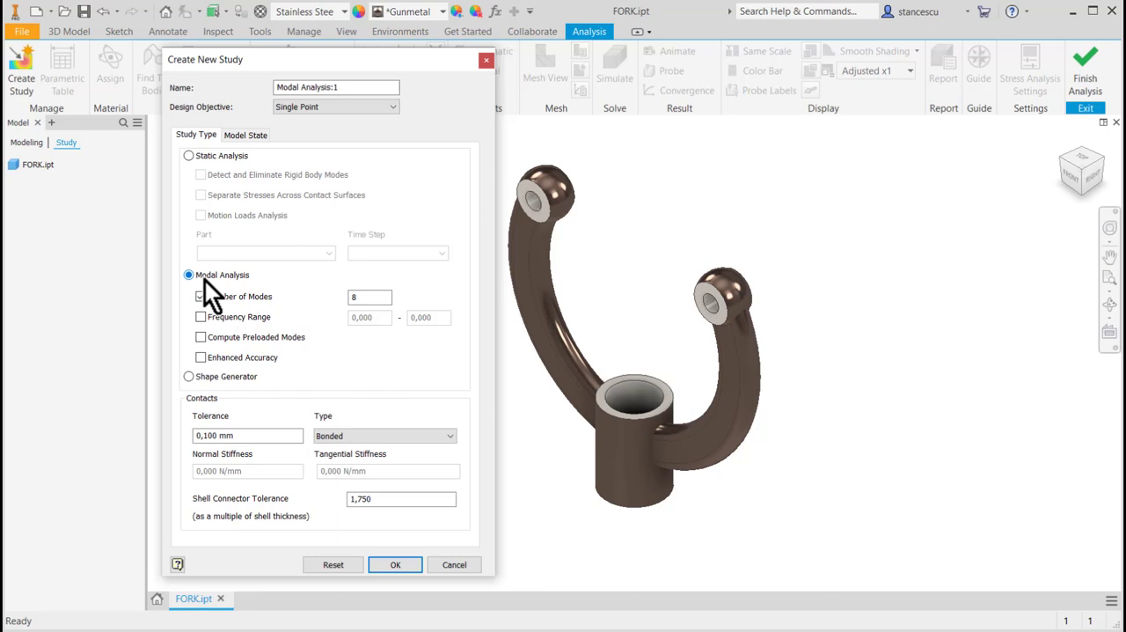
left_click(200, 295)
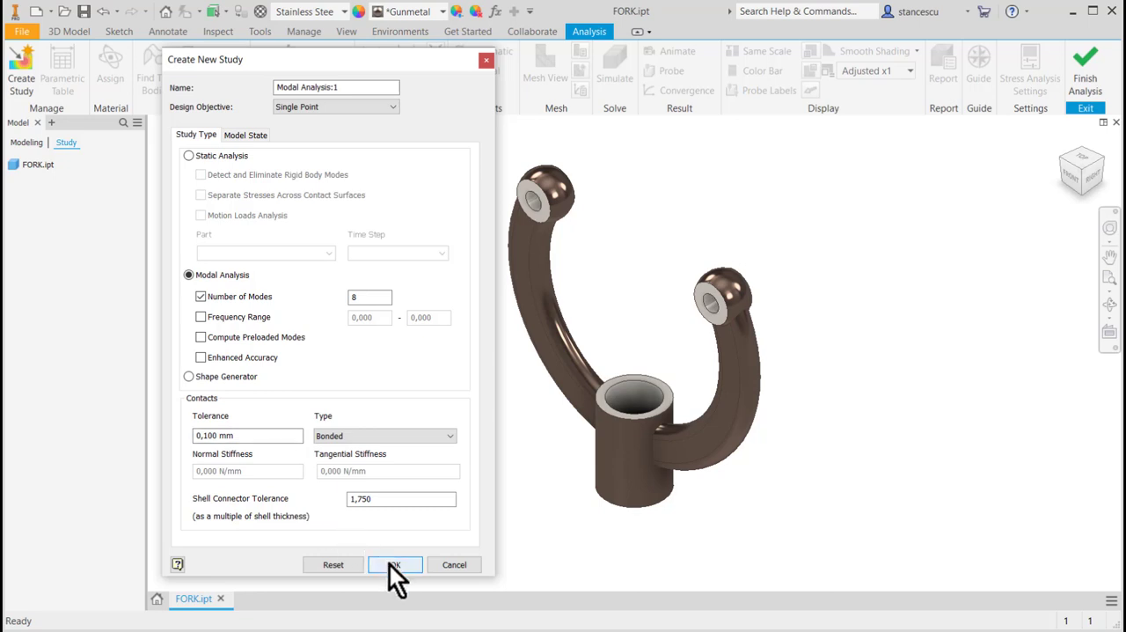
left_click(394, 564)
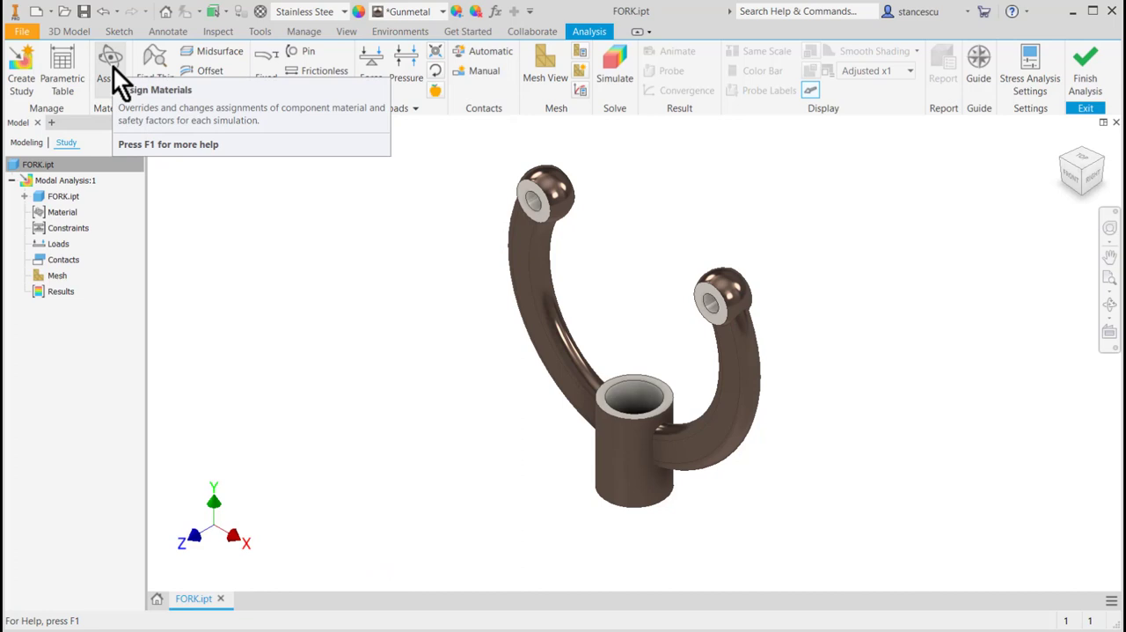
left_click(110, 66)
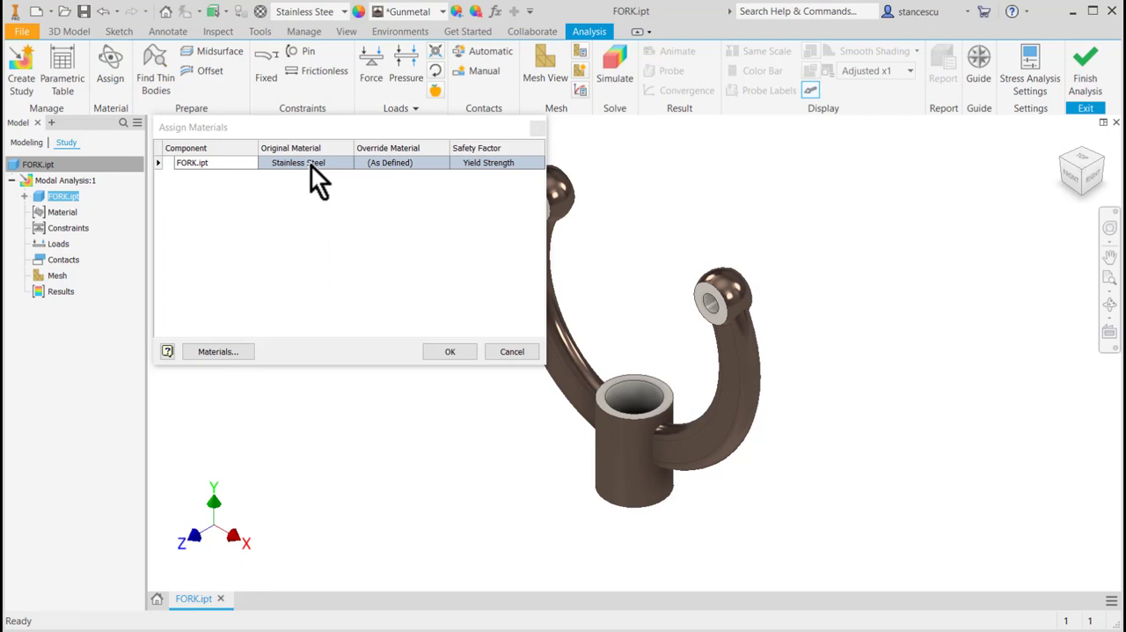
mouse_move(307, 242)
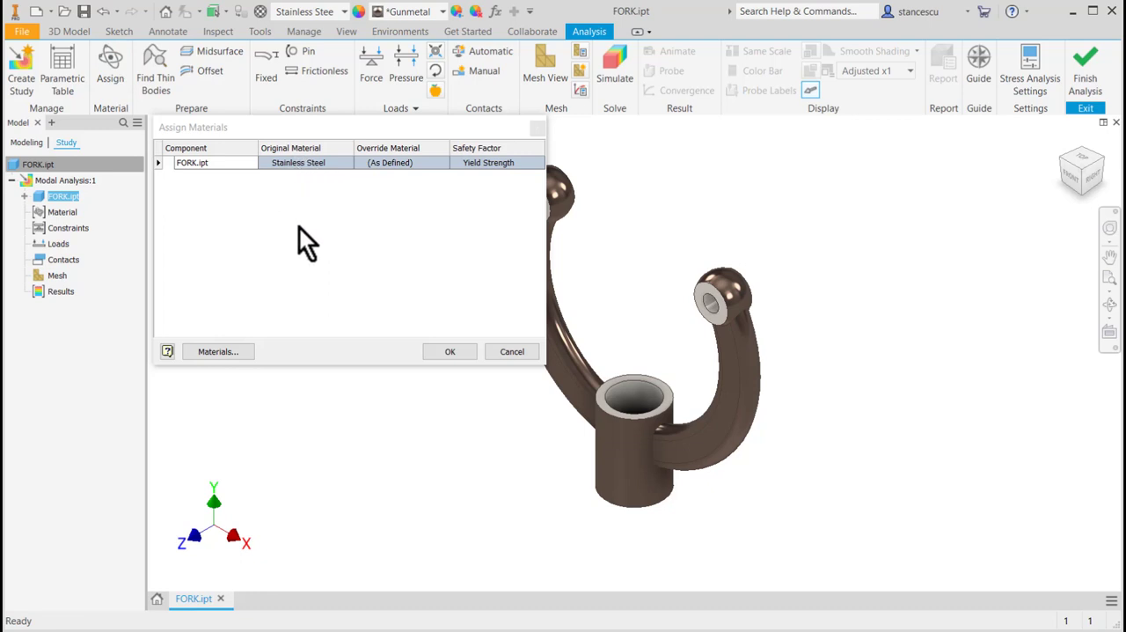
mouse_move(350, 233)
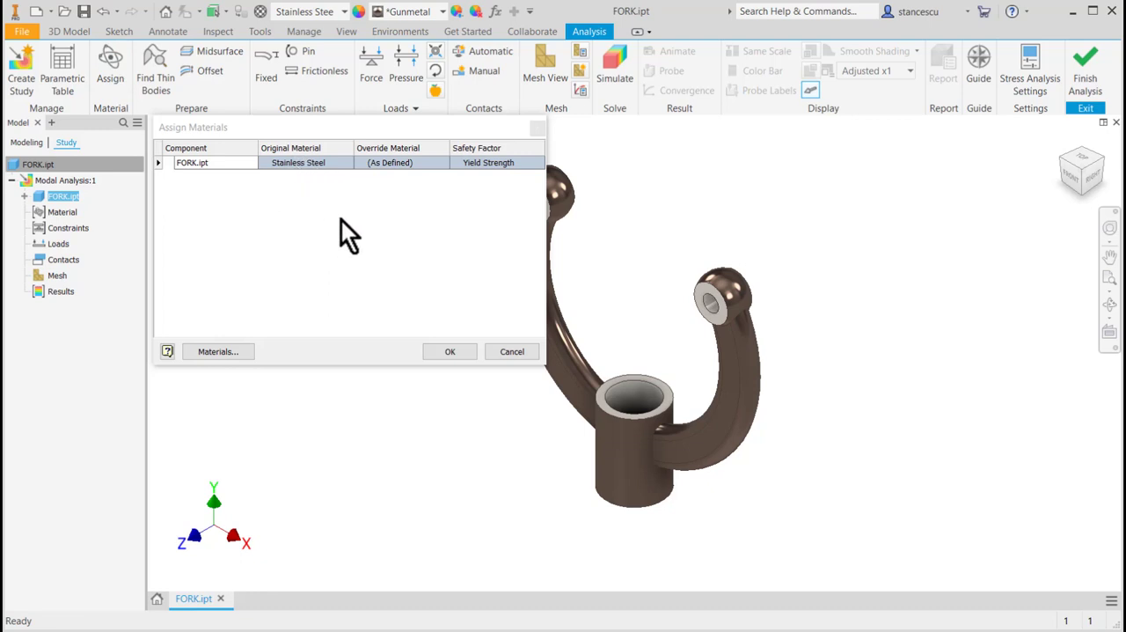
mouse_move(295, 184)
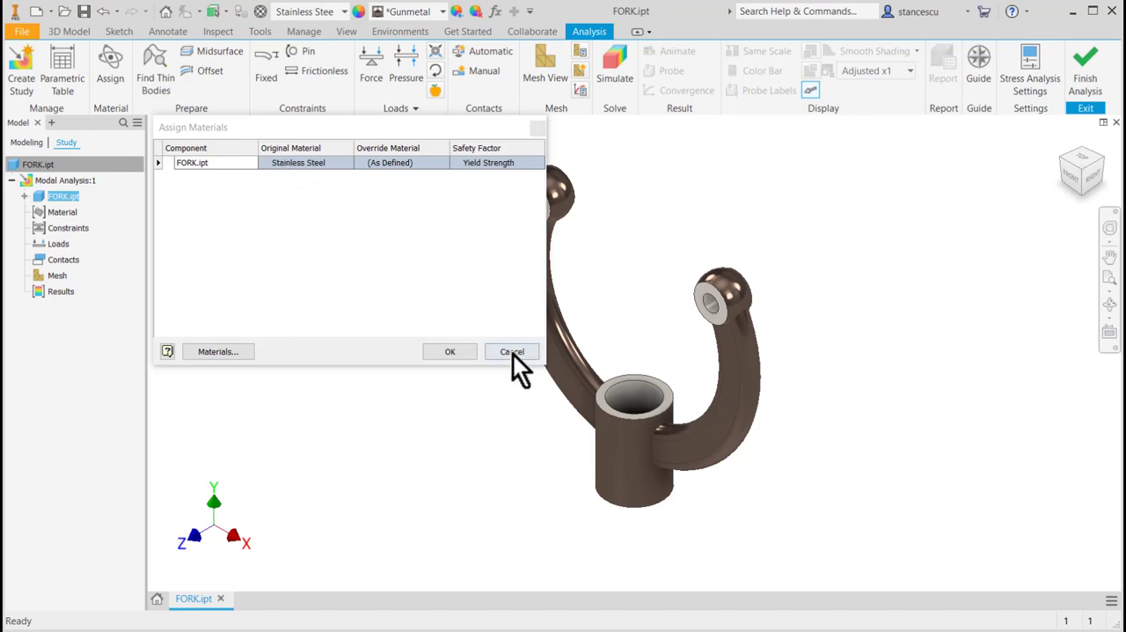
left_click(511, 351)
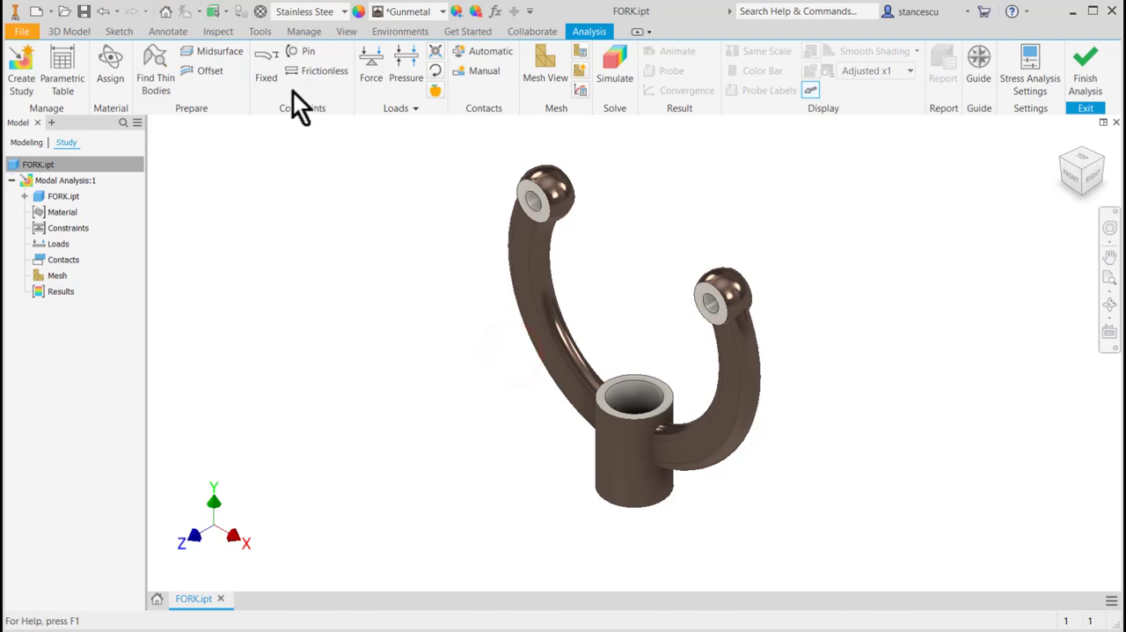
mouse_move(265, 78)
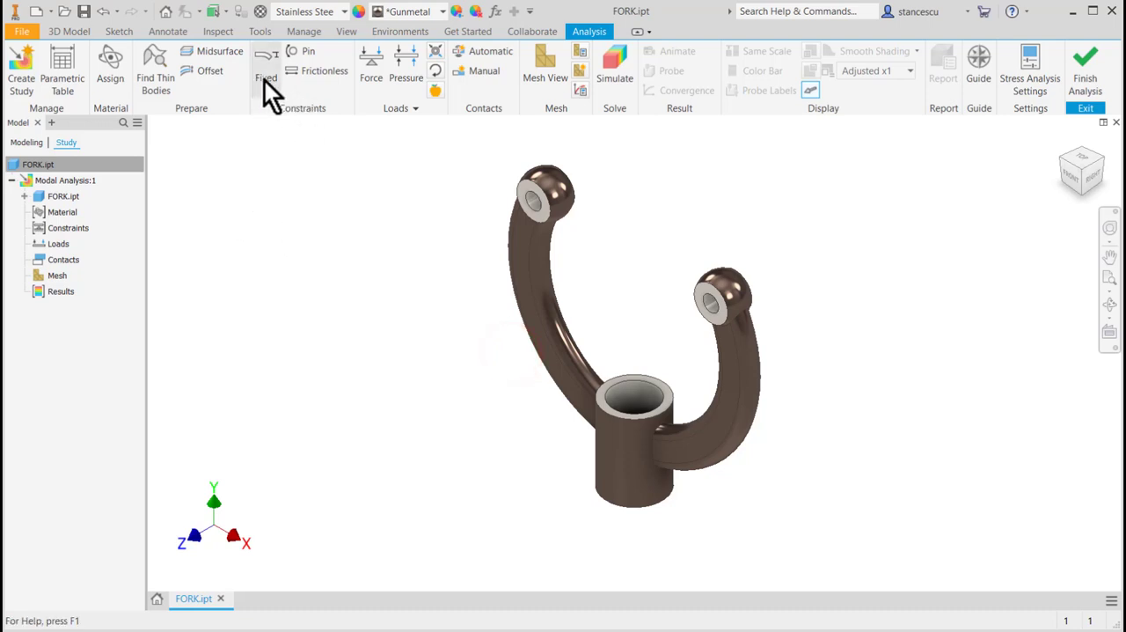
Step: Fix the fork's cylindrical hub face and cancel the Force and Moment tools without adding loads
left_click(266, 70)
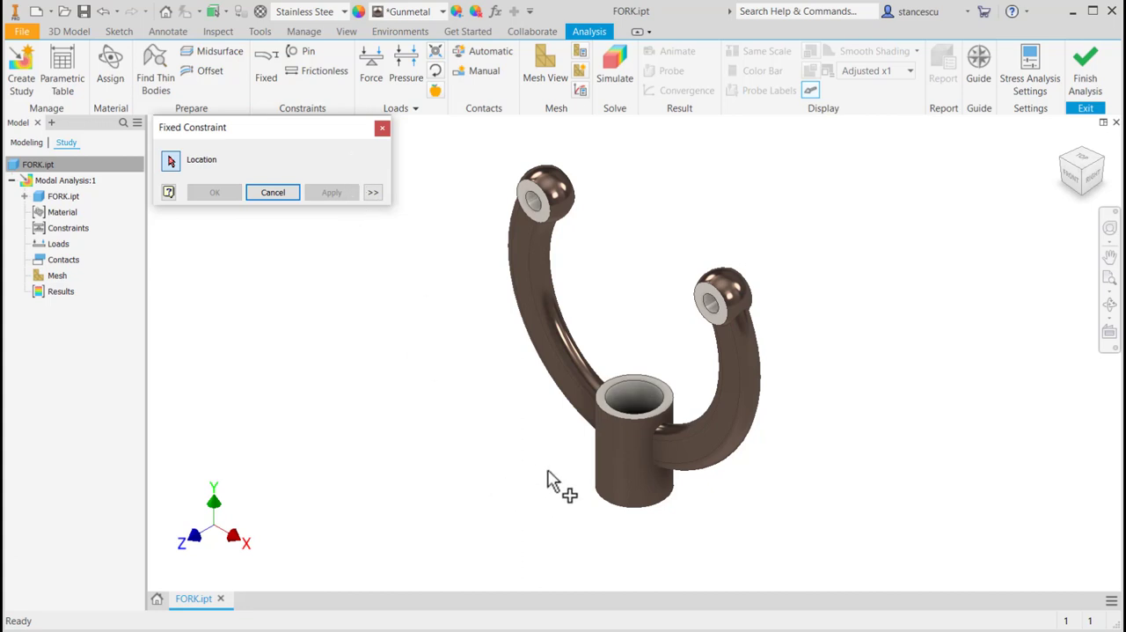
left_click(633, 401)
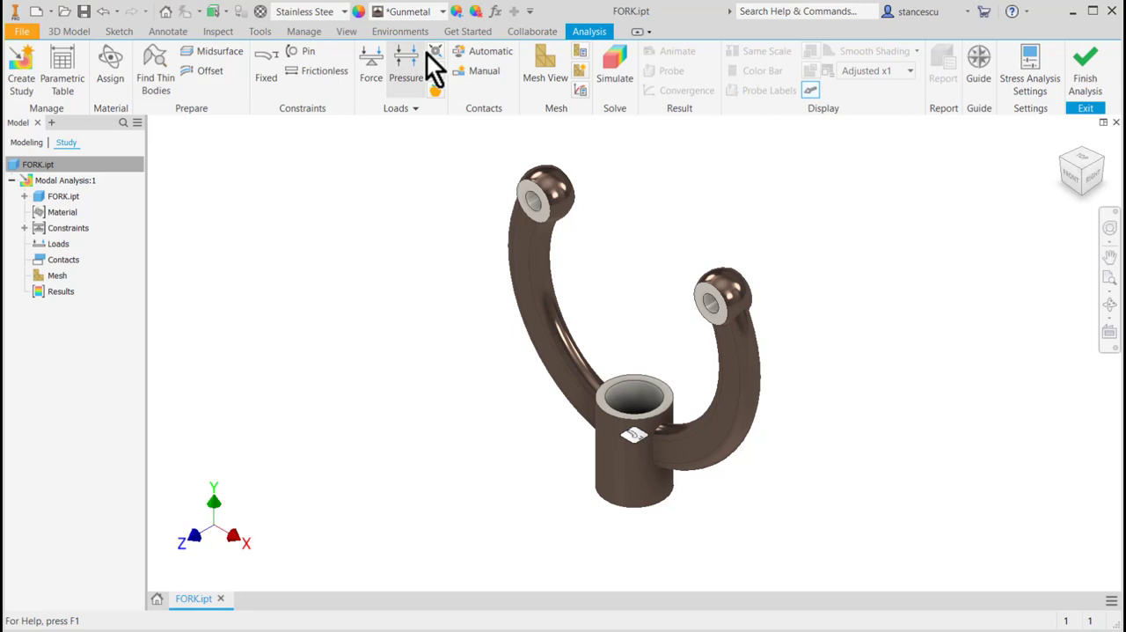
left_click(370, 66)
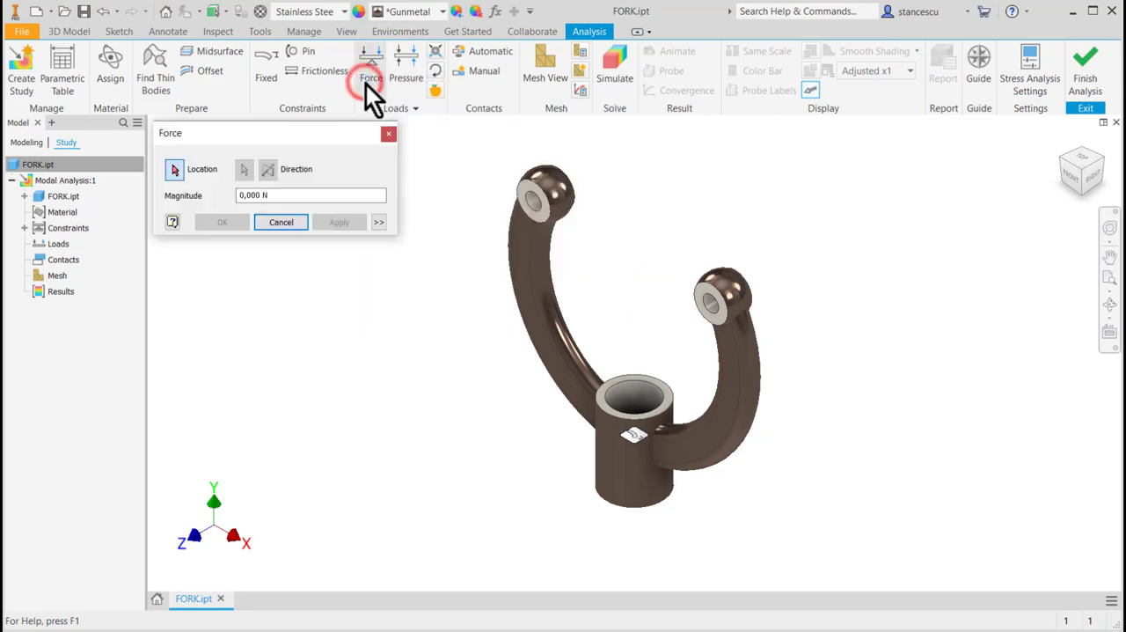
left_click(388, 133)
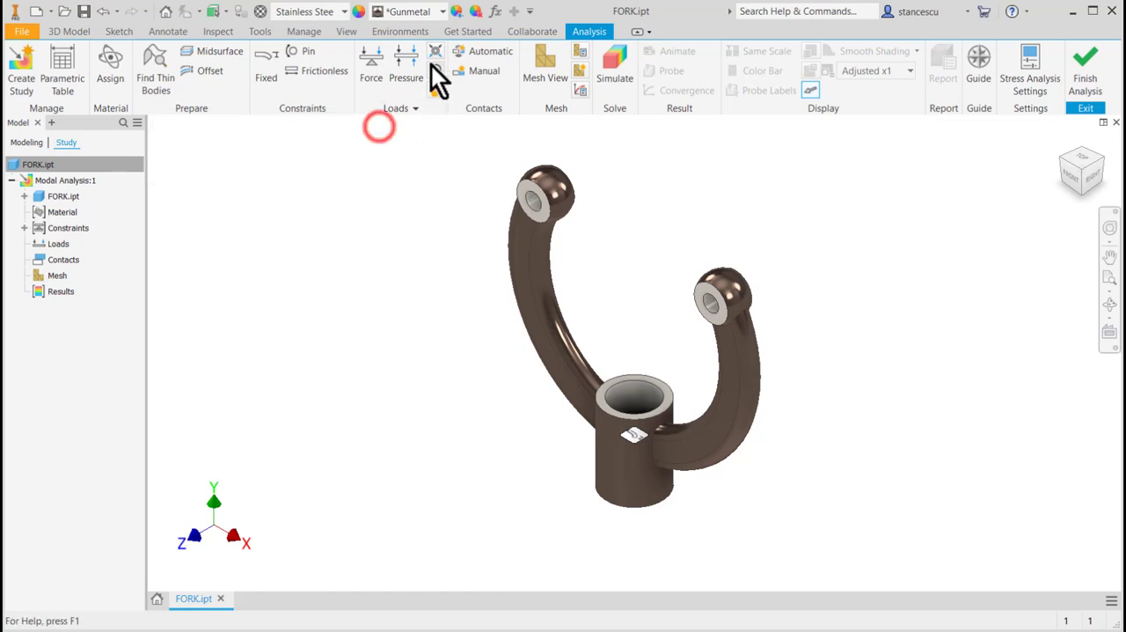
left_click(436, 62)
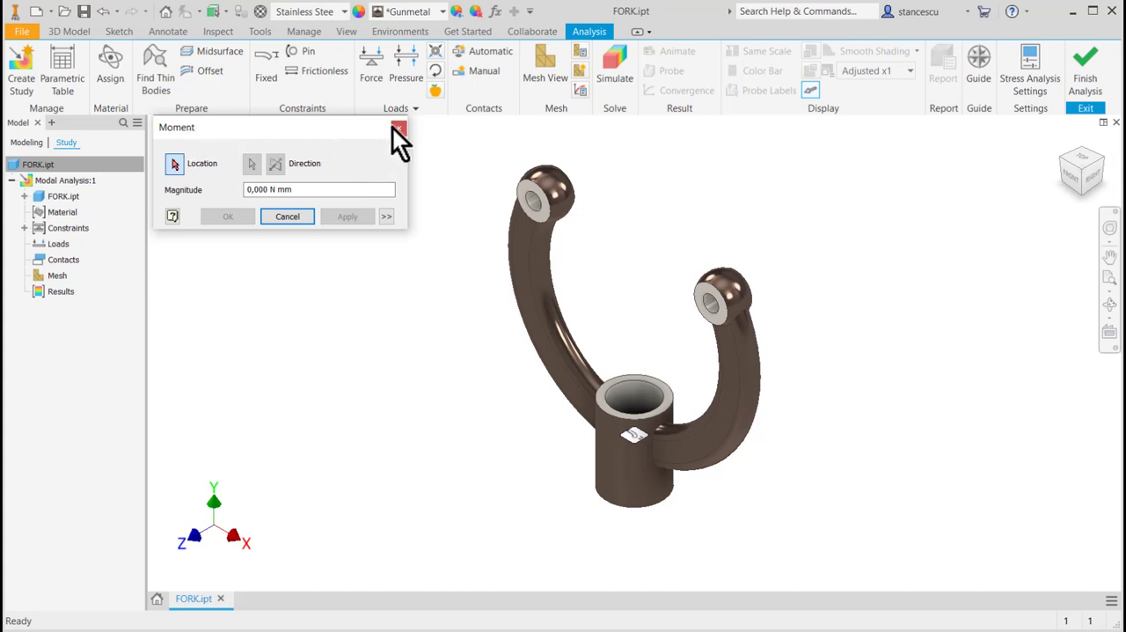
left_click(397, 128)
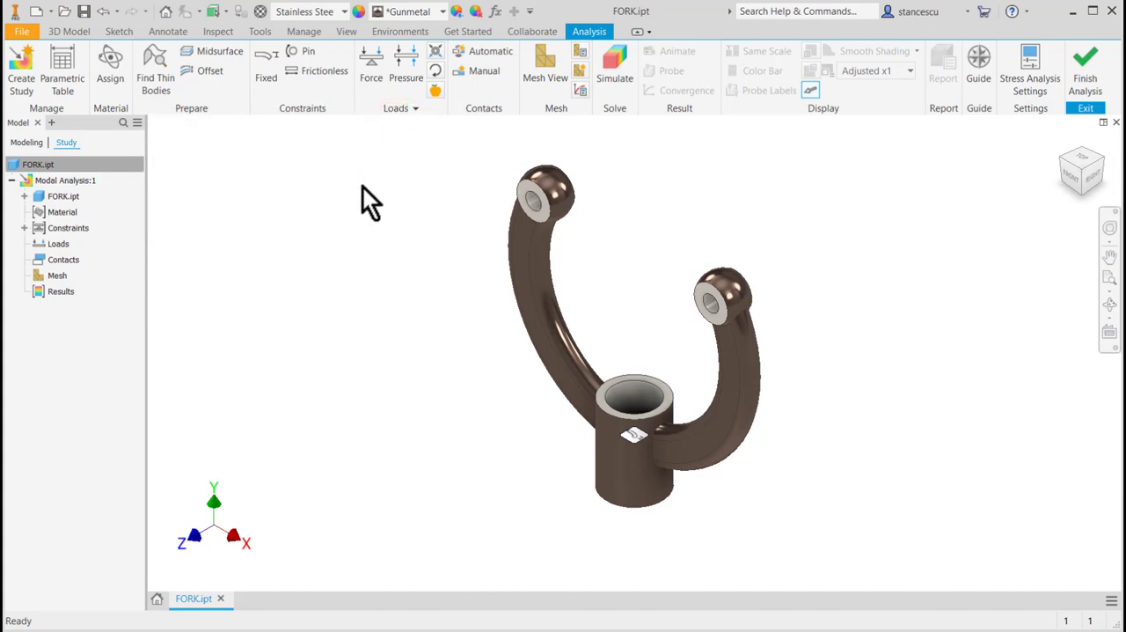
mouse_move(359, 275)
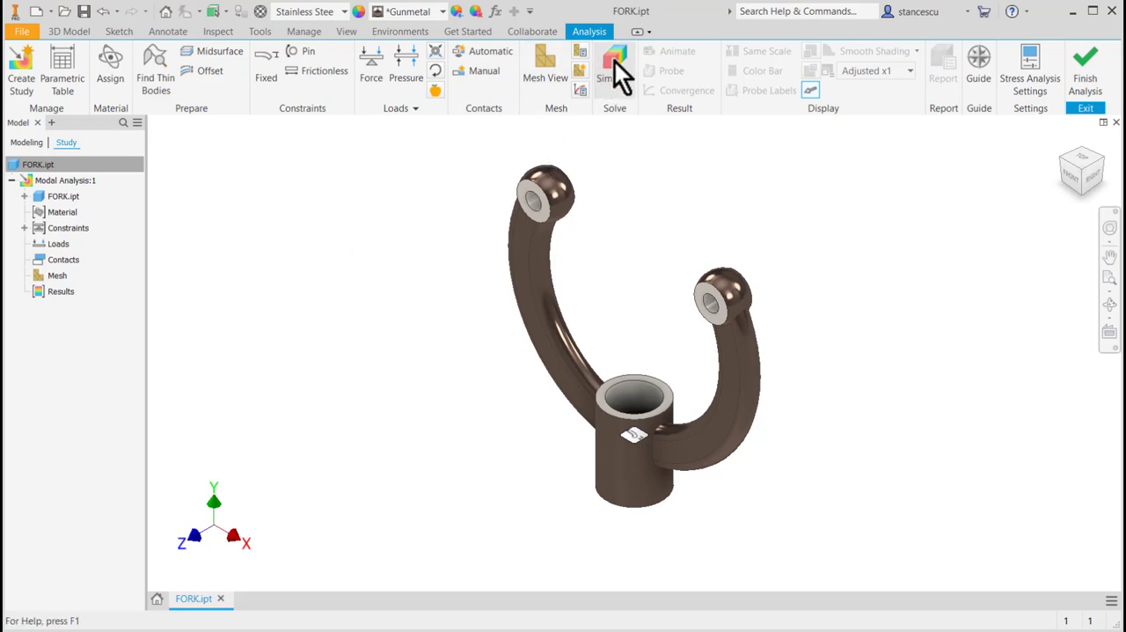
mouse_move(615, 66)
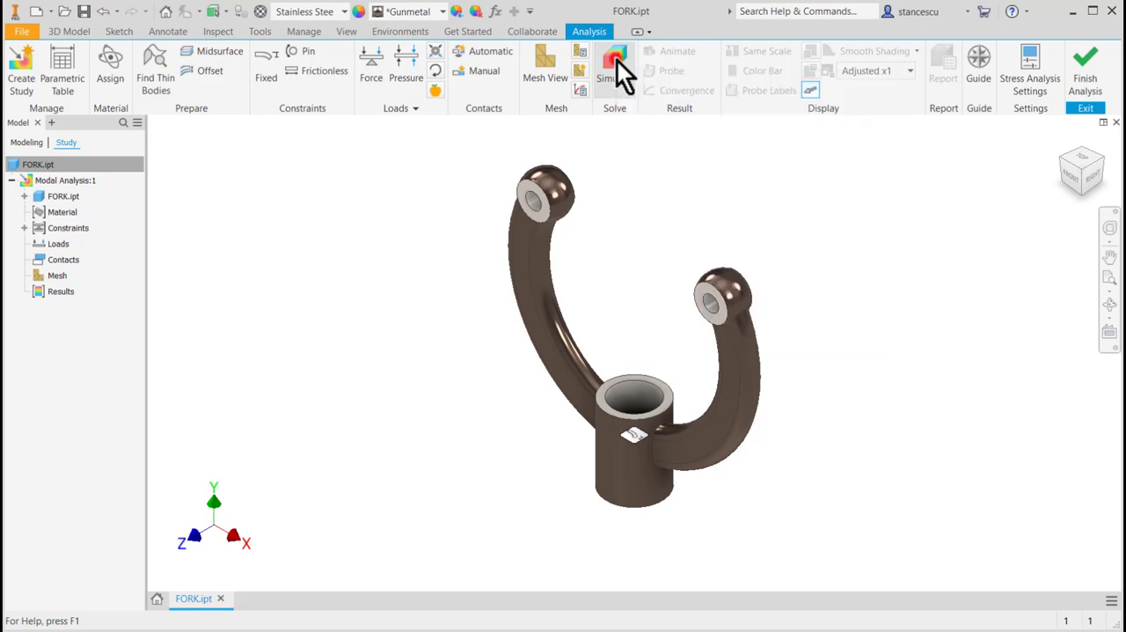
Step: Run the simulation and expand Modal Frequency to review F1–F8 (500.70–3539.19 Hz)
left_click(614, 62)
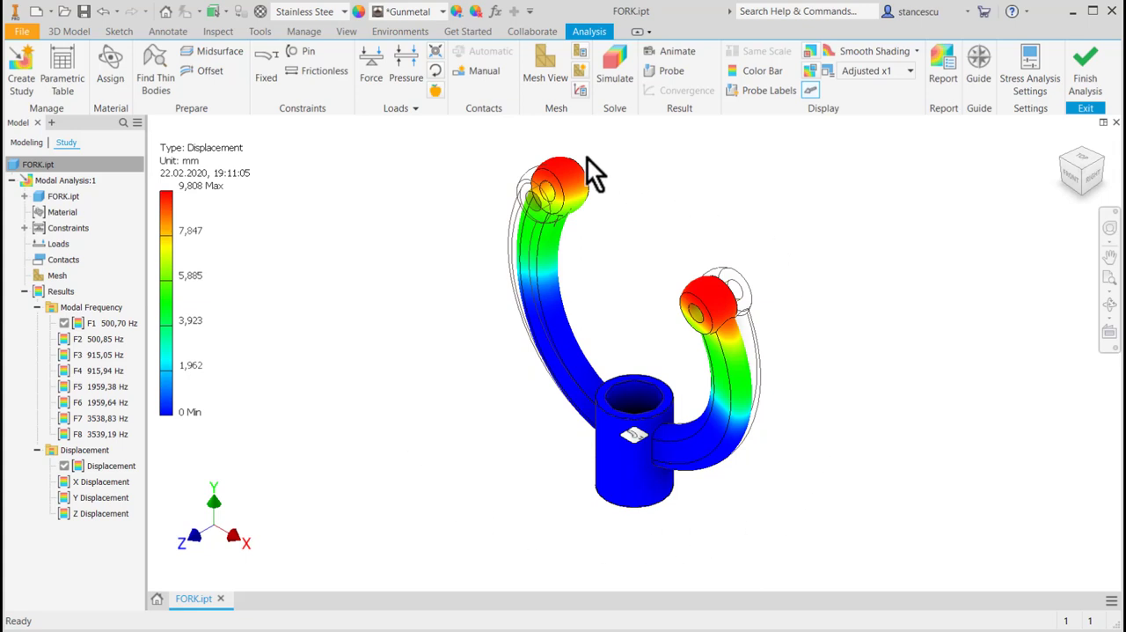
mouse_move(426, 216)
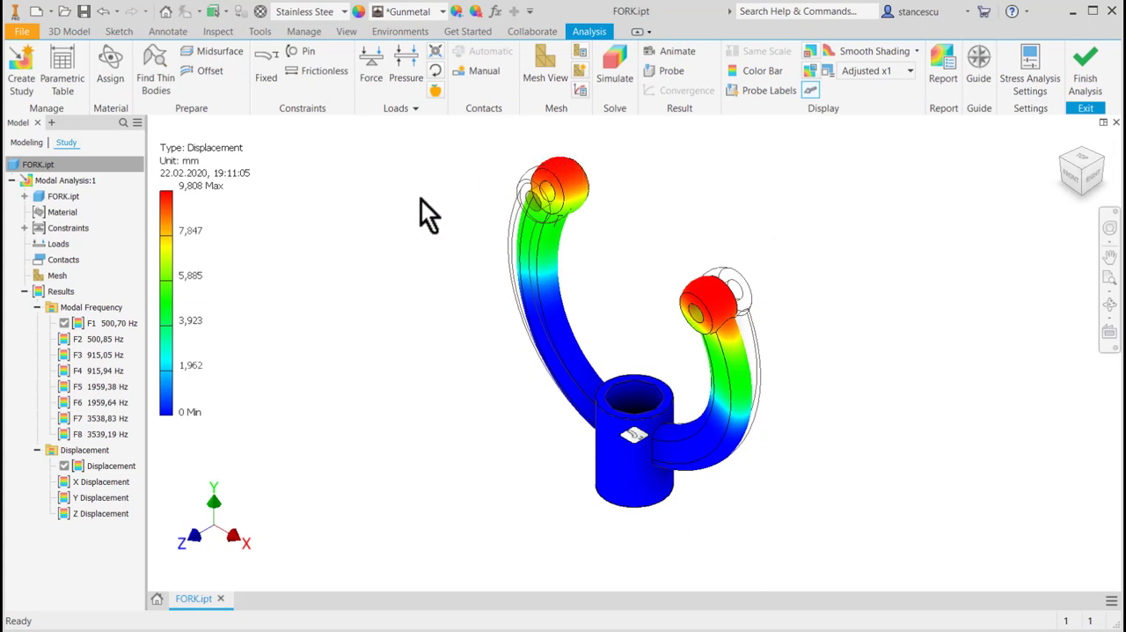
mouse_move(392, 218)
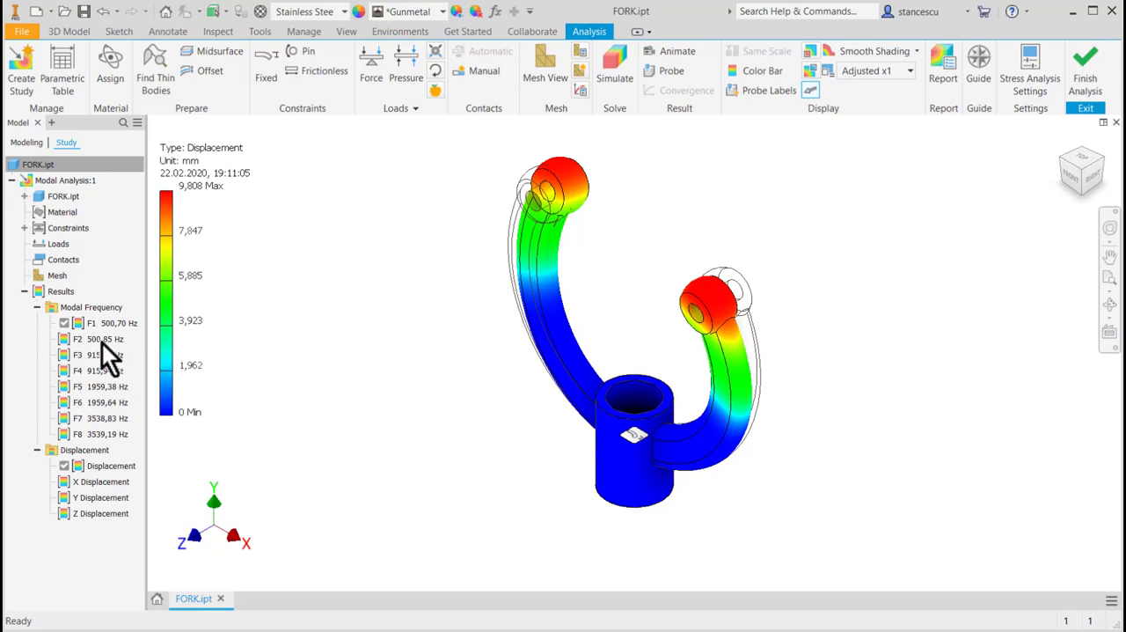
left_click(92, 306)
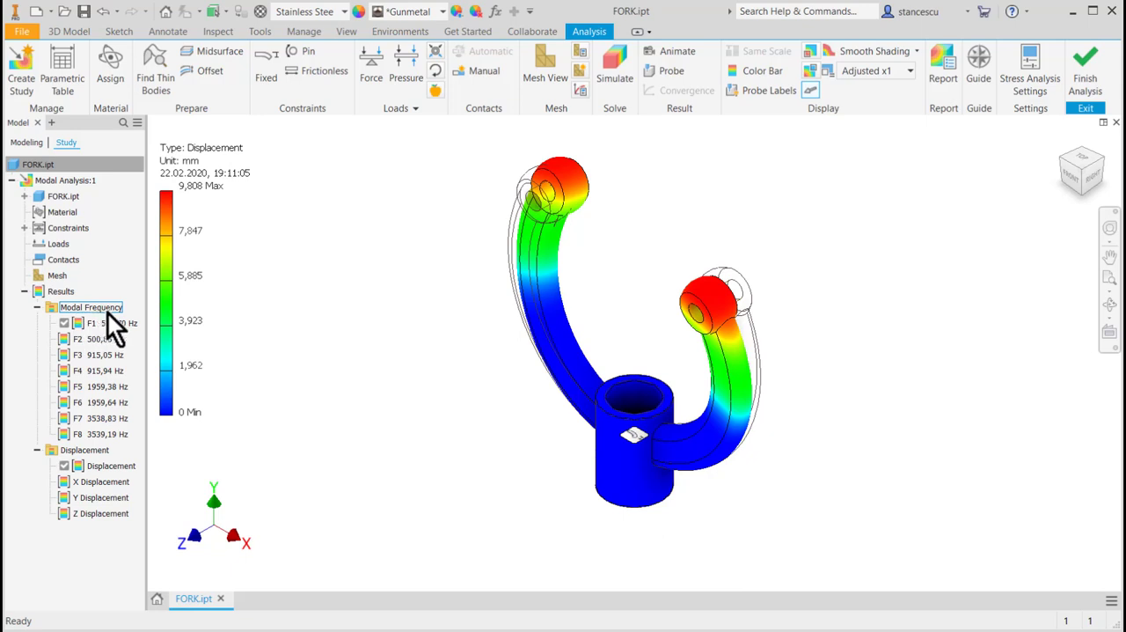
left_click(91, 322)
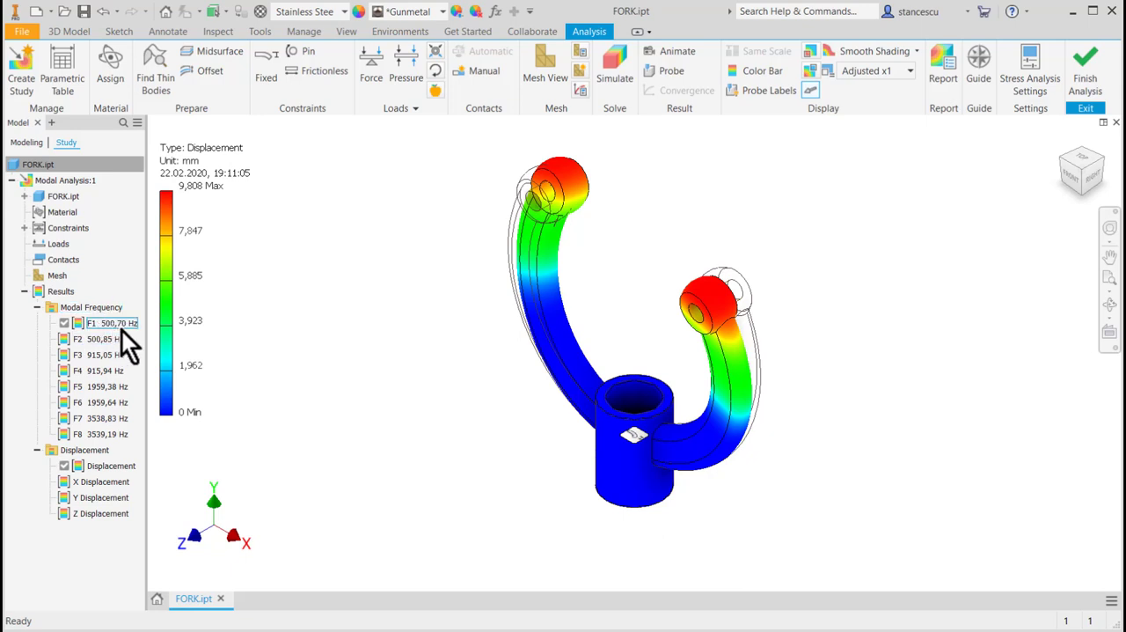
left_click(96, 354)
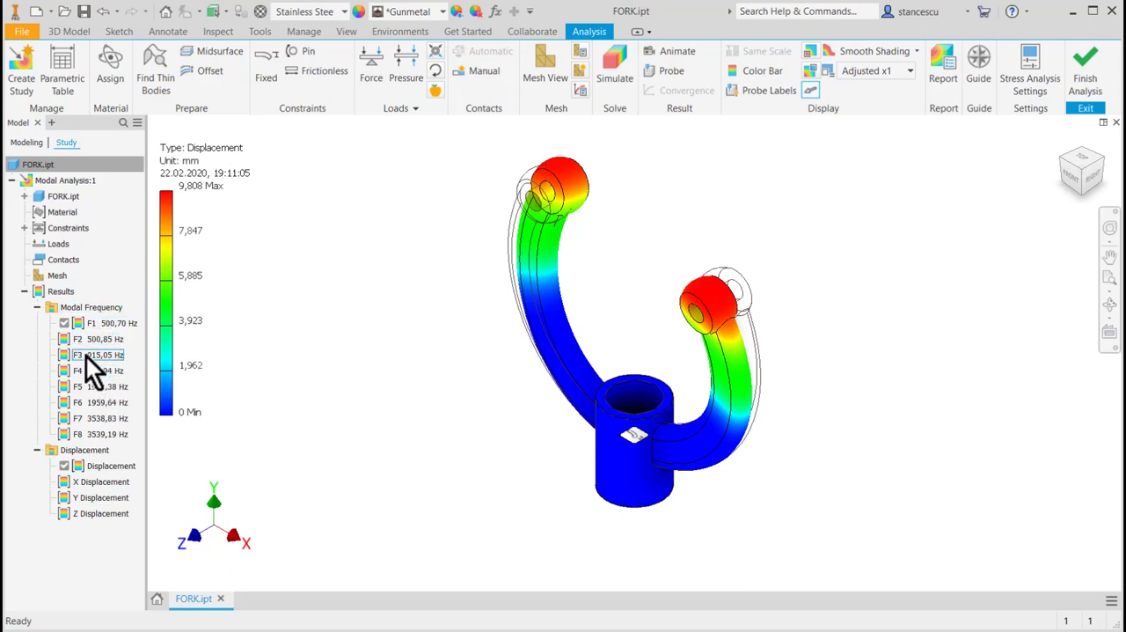
left_click(92, 370)
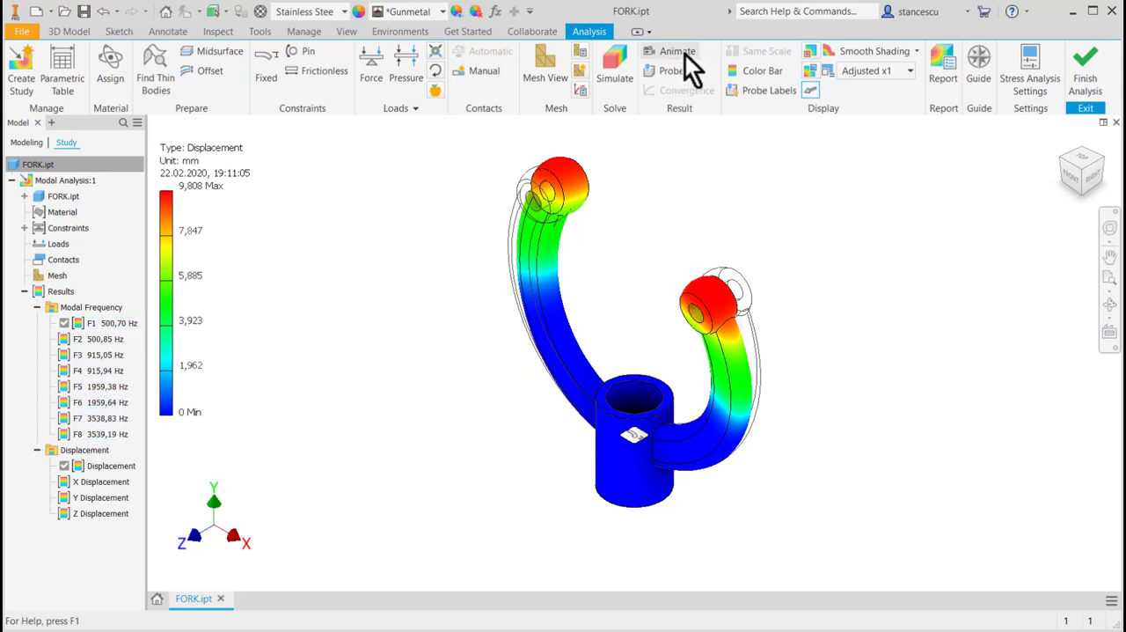
left_click(677, 50)
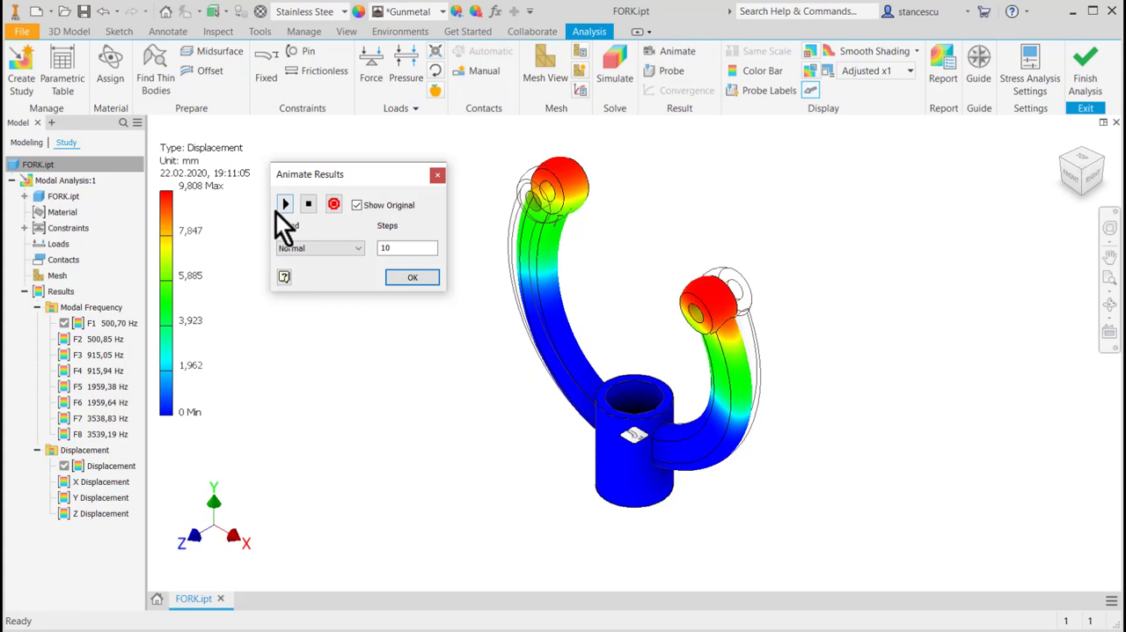
left_click(284, 203)
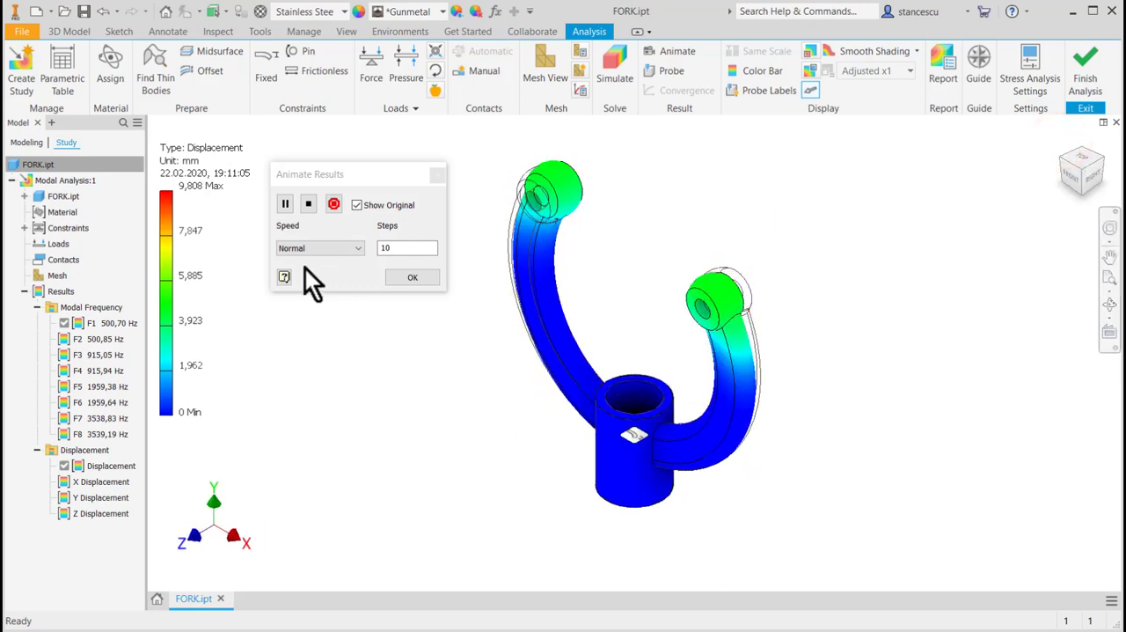
left_click(412, 276)
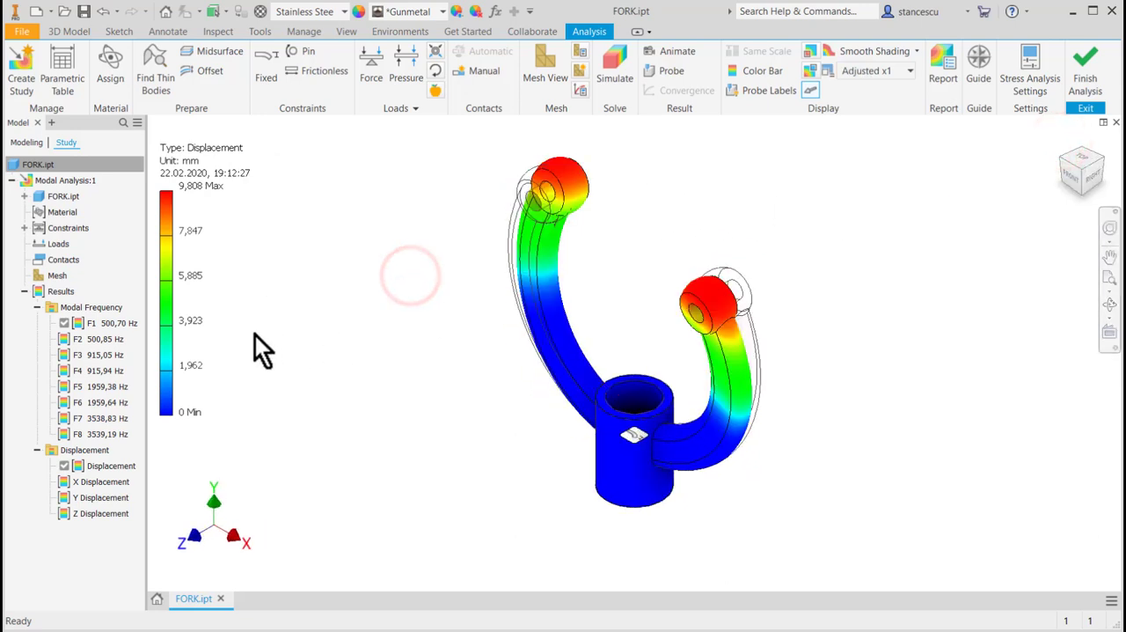
Step: Animate the F2 mode shape, then display the F3 result at 915.05 Hz
left_click(96, 339)
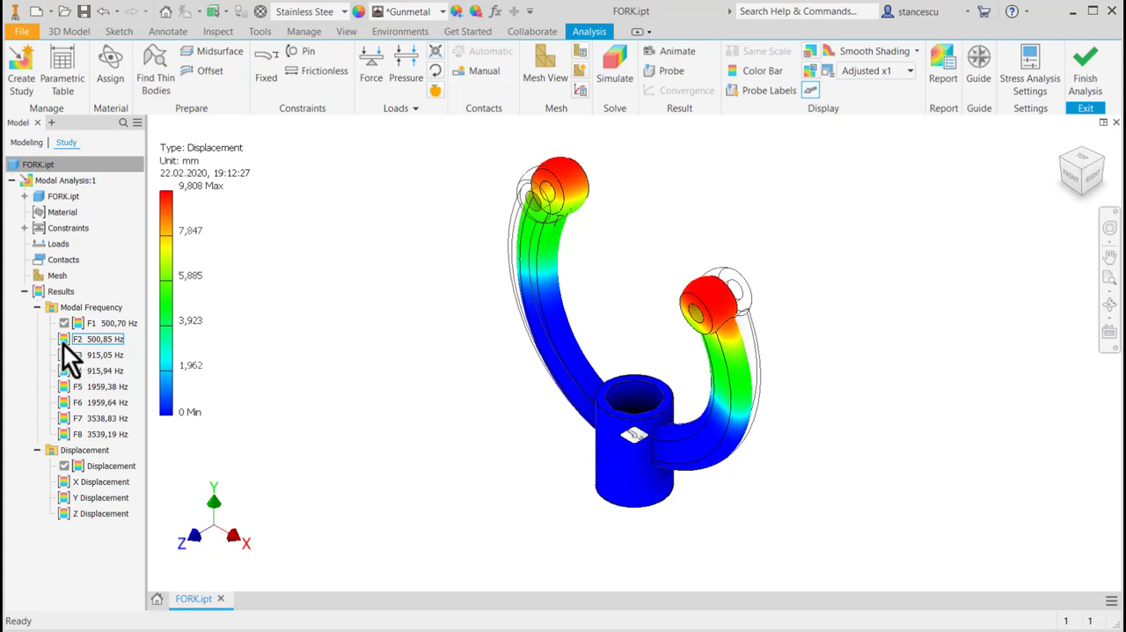
mouse_move(70, 356)
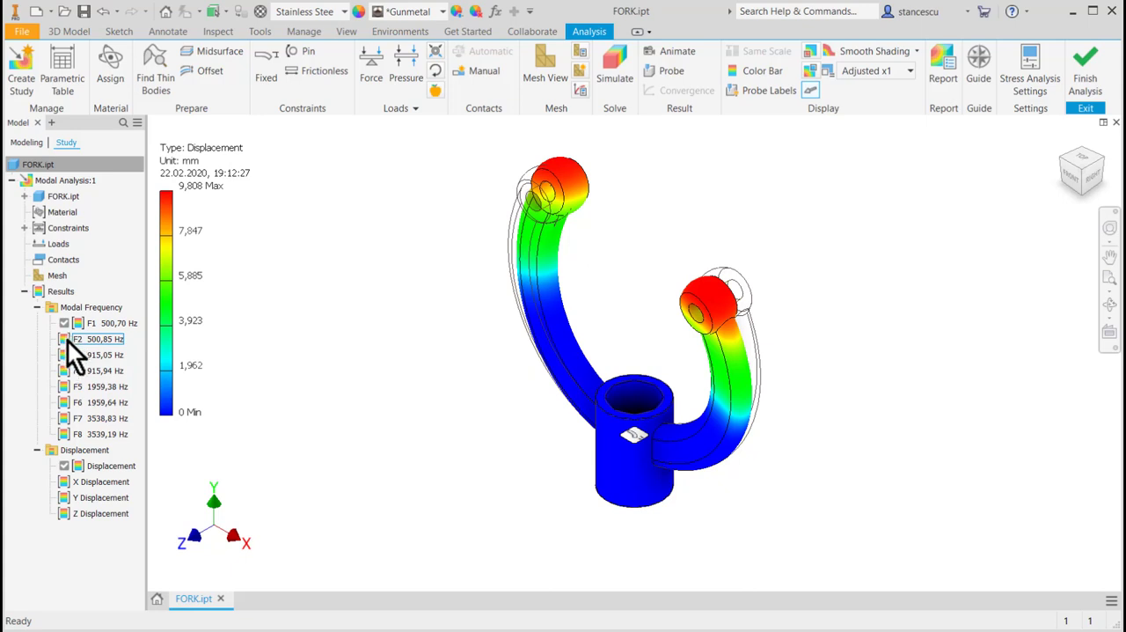
left_click(92, 323)
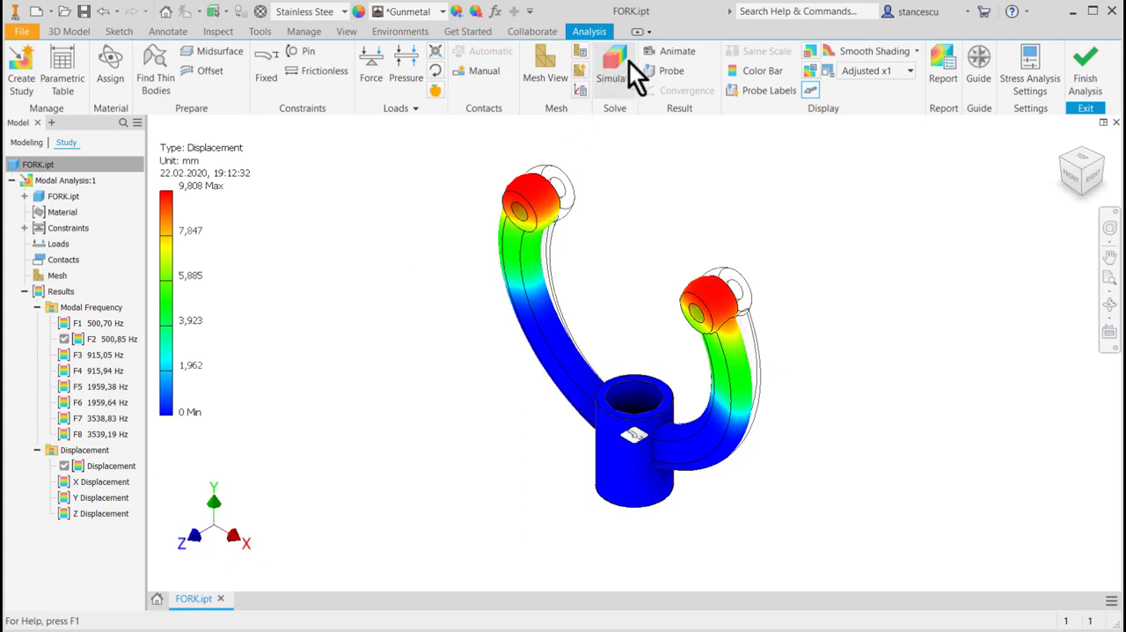
left_click(676, 50)
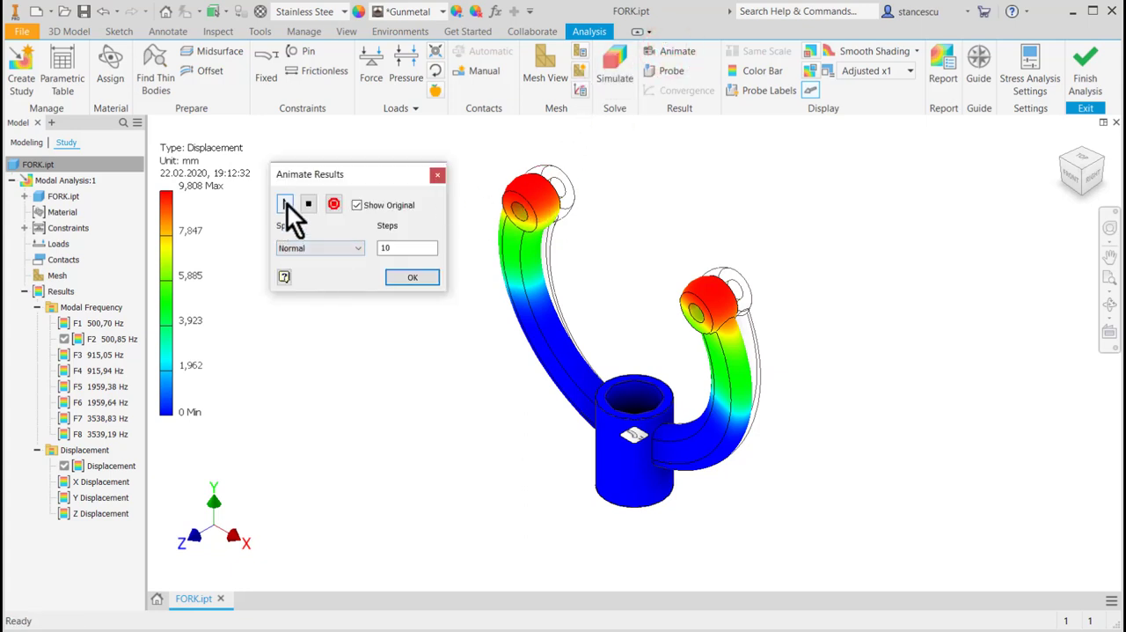
left_click(285, 204)
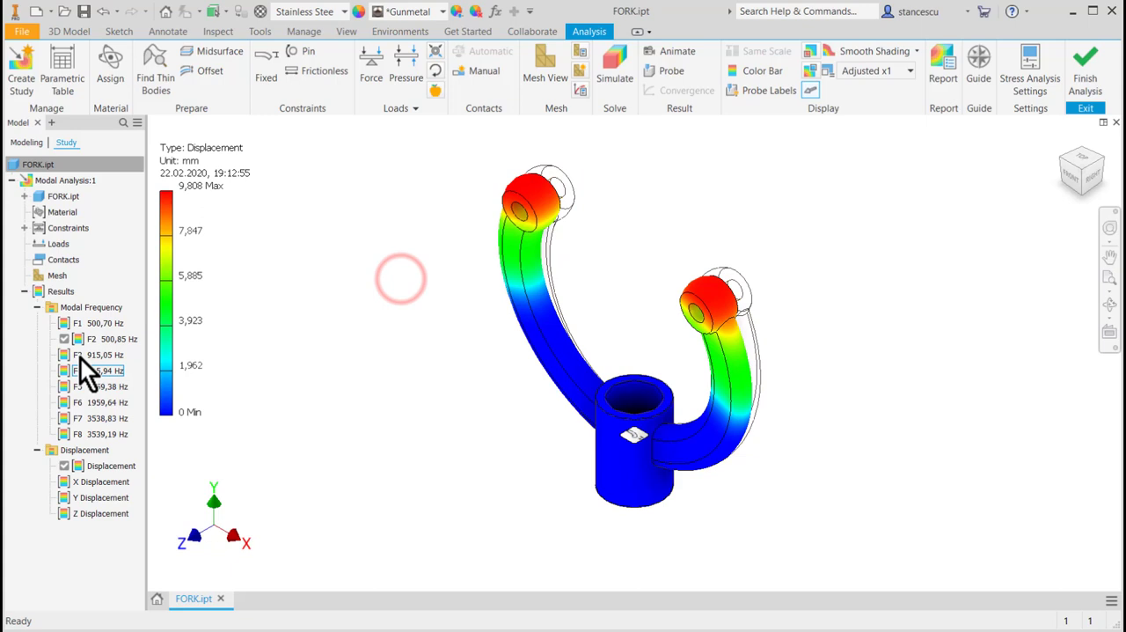
left_click(92, 354)
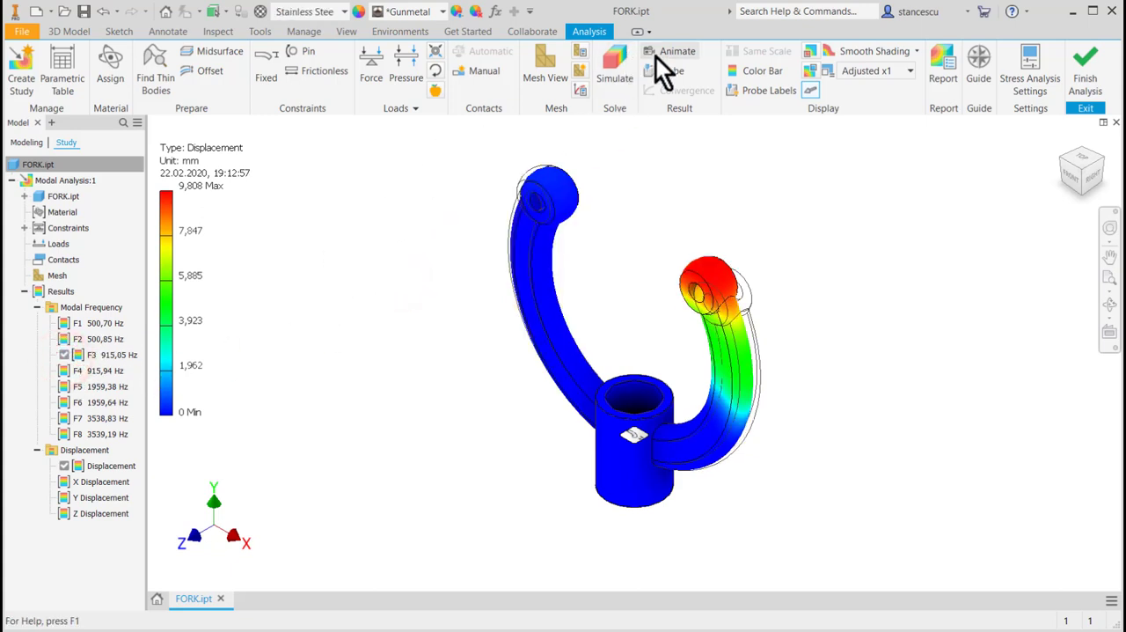
Step: Play the F3 (915.05 Hz) mode shape animation in Animate Results
left_click(678, 50)
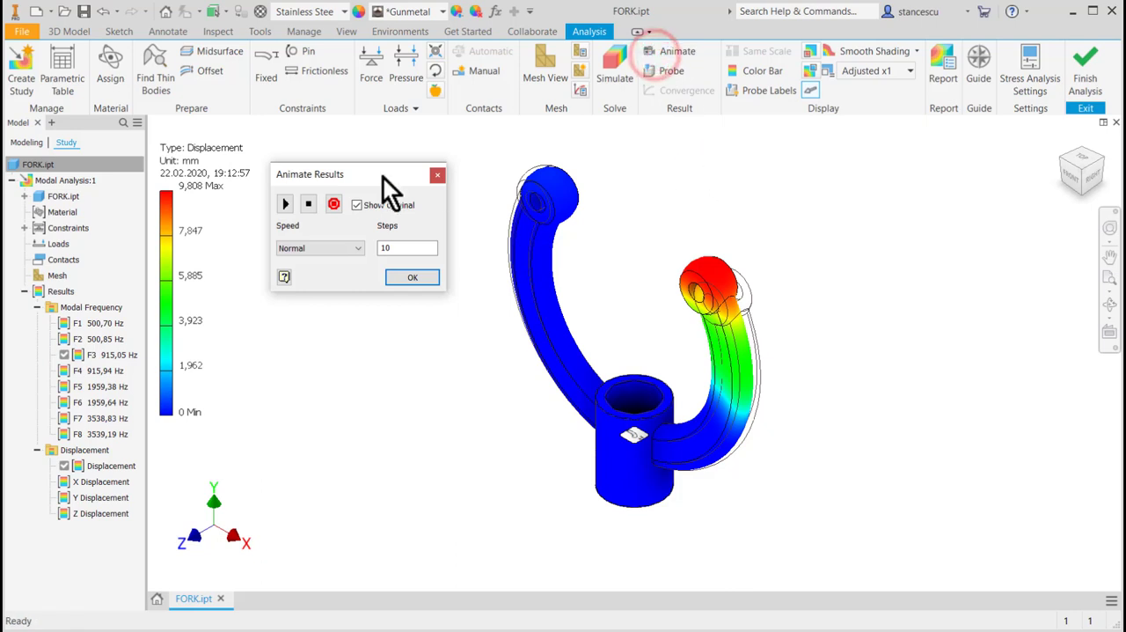
left_click(285, 203)
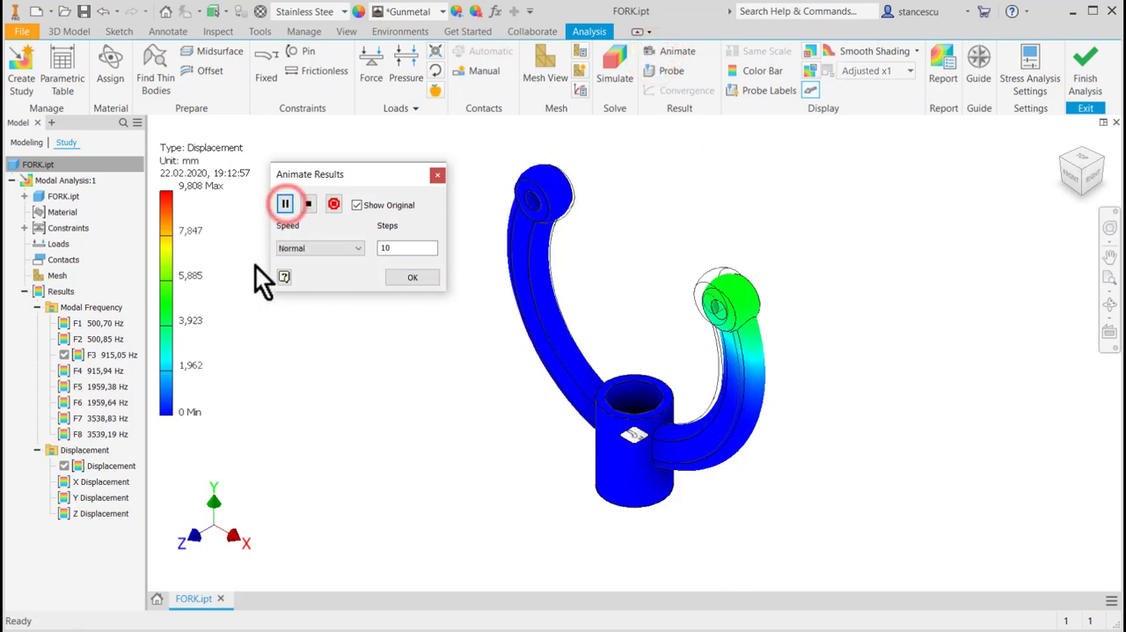
left_click(284, 204)
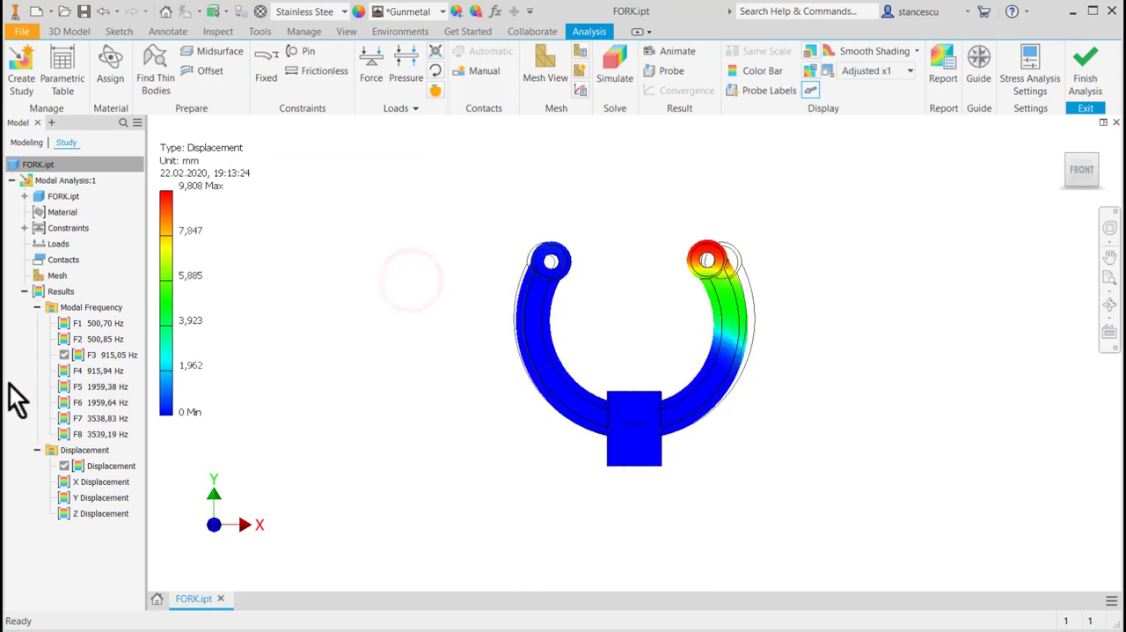
Step: Activate F4 at 915.94 Hz and play its mode shape animation
left_click(92, 370)
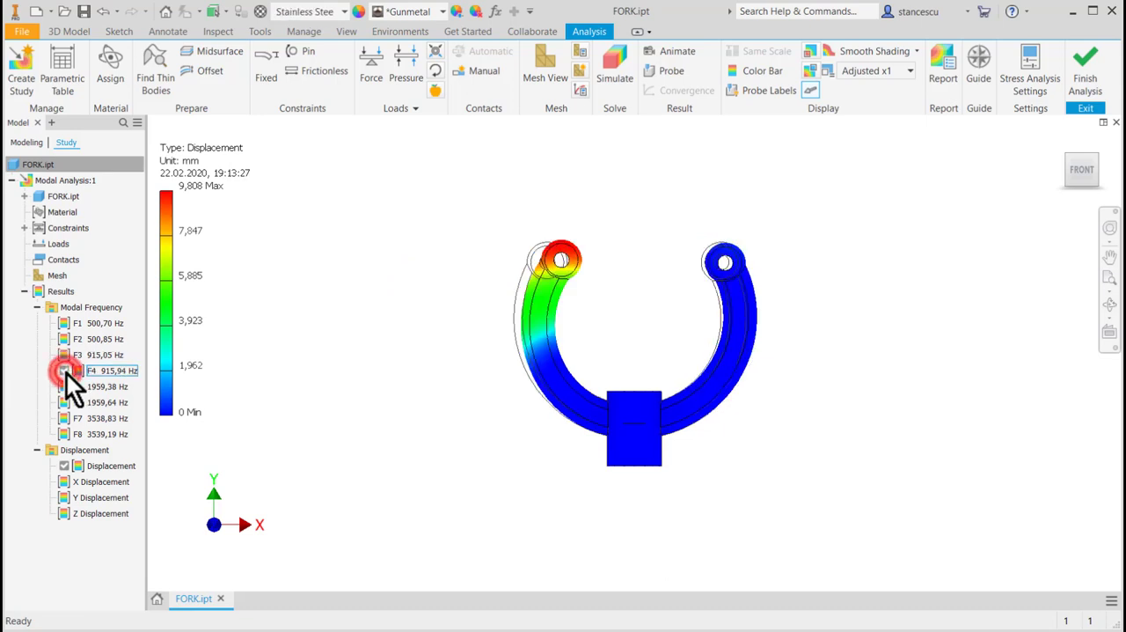
left_click(678, 51)
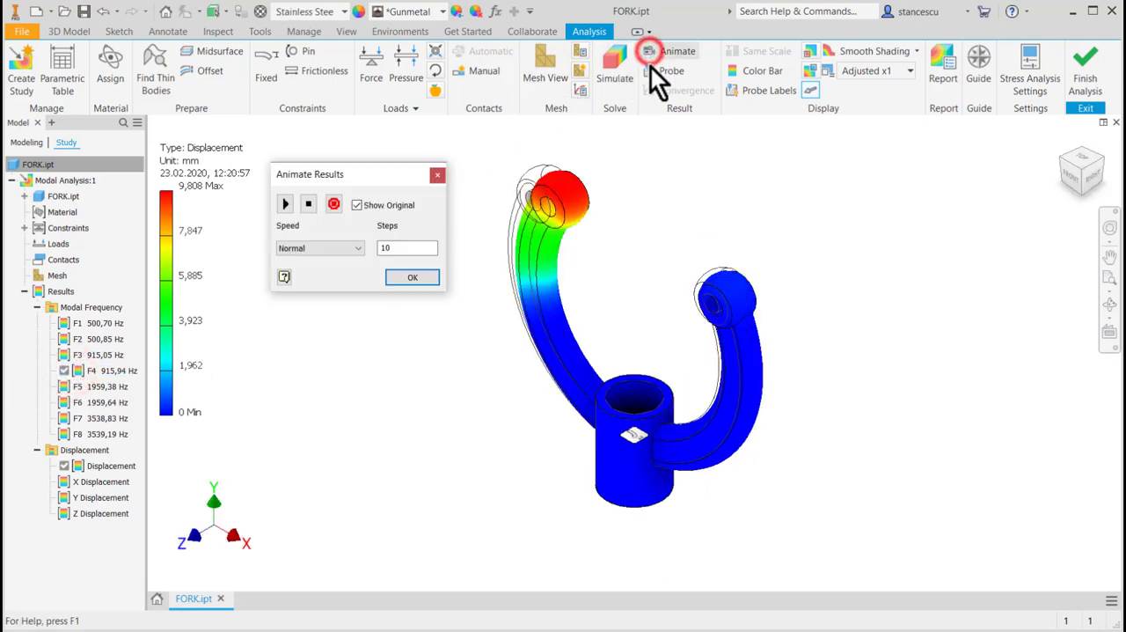
left_click(284, 203)
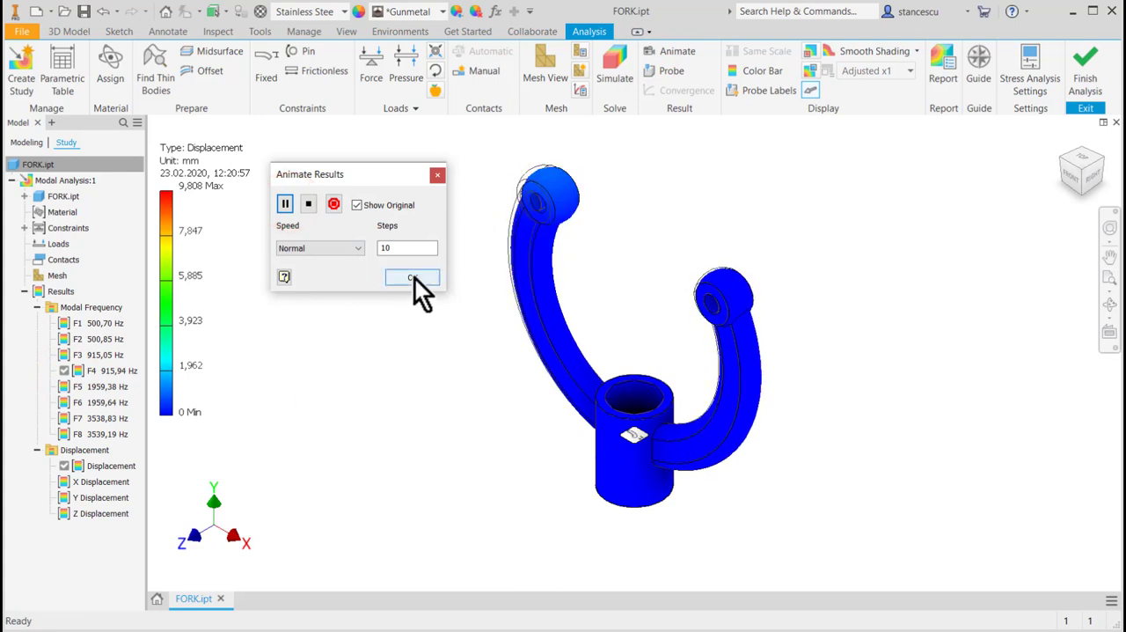
left_click(412, 277)
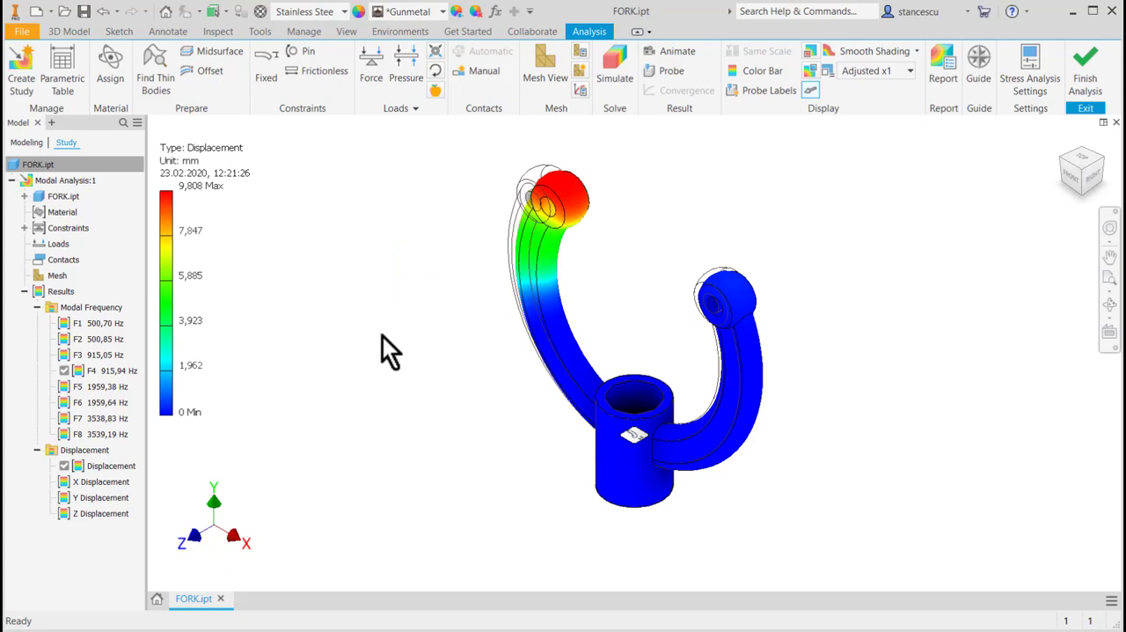
mouse_move(351, 202)
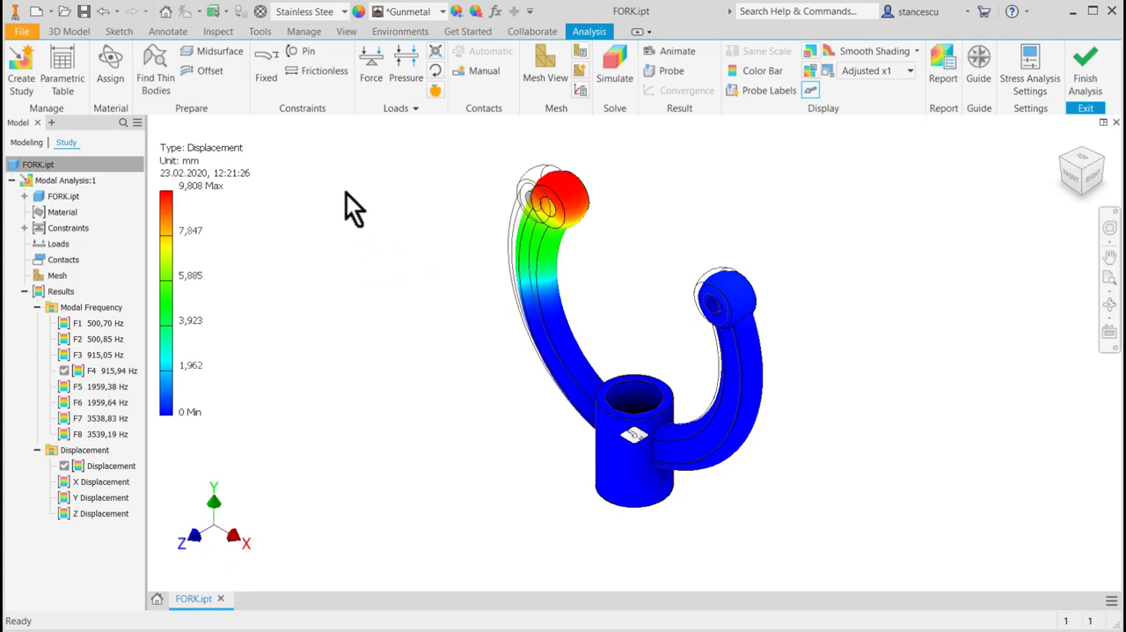
mouse_move(358, 205)
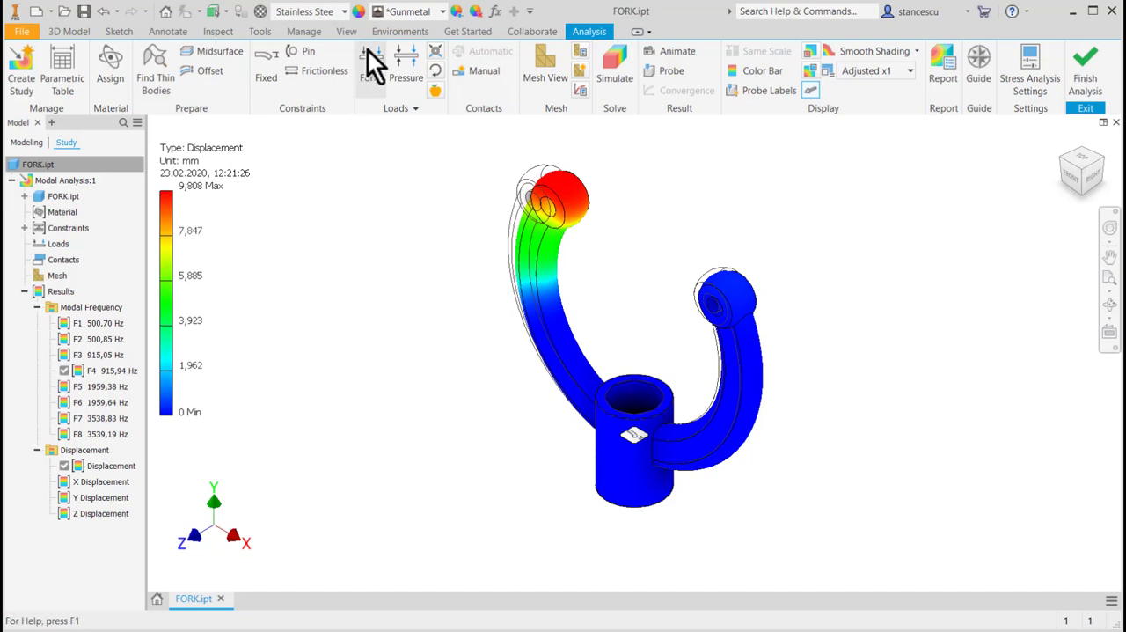
mouse_move(374, 70)
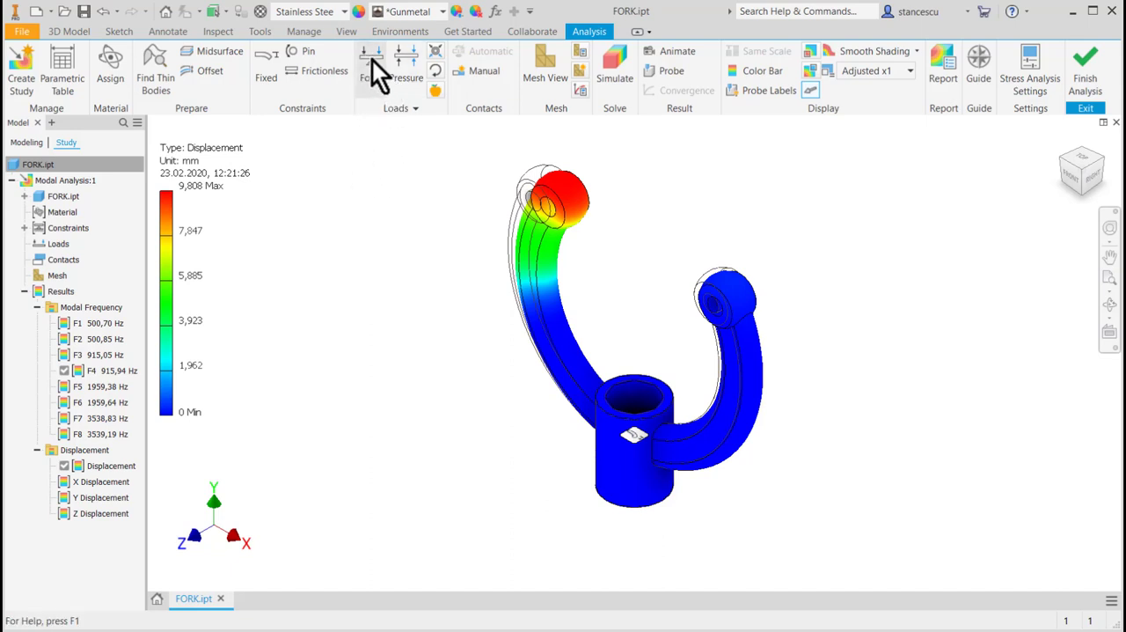
mouse_move(372, 66)
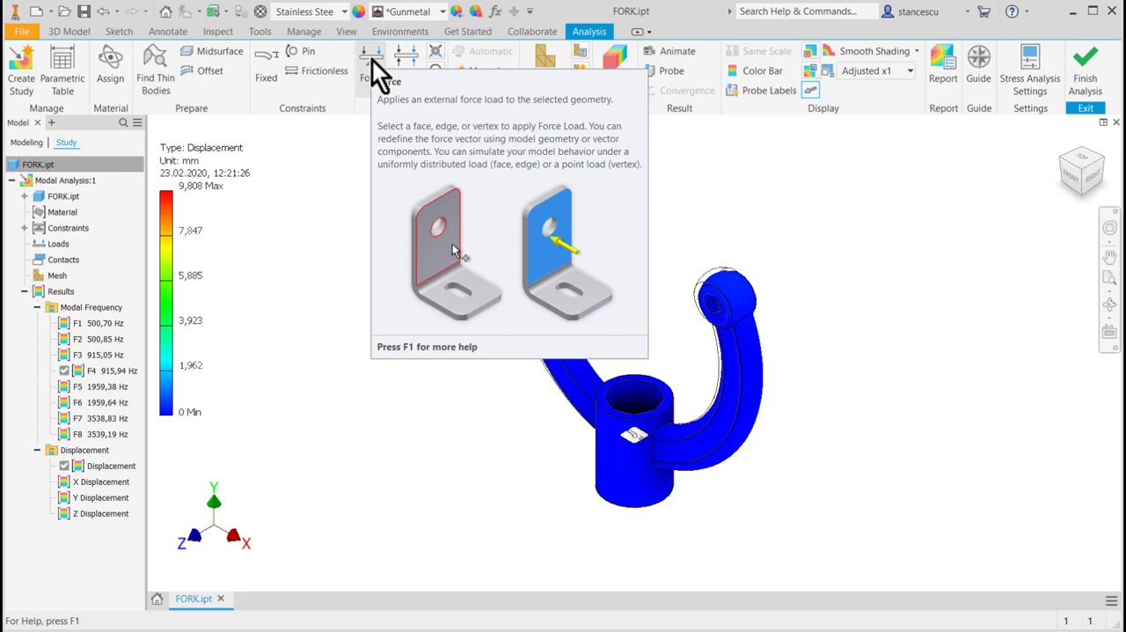
Step: Add a 123 N Force on the right eye's inner face
left_click(371, 62)
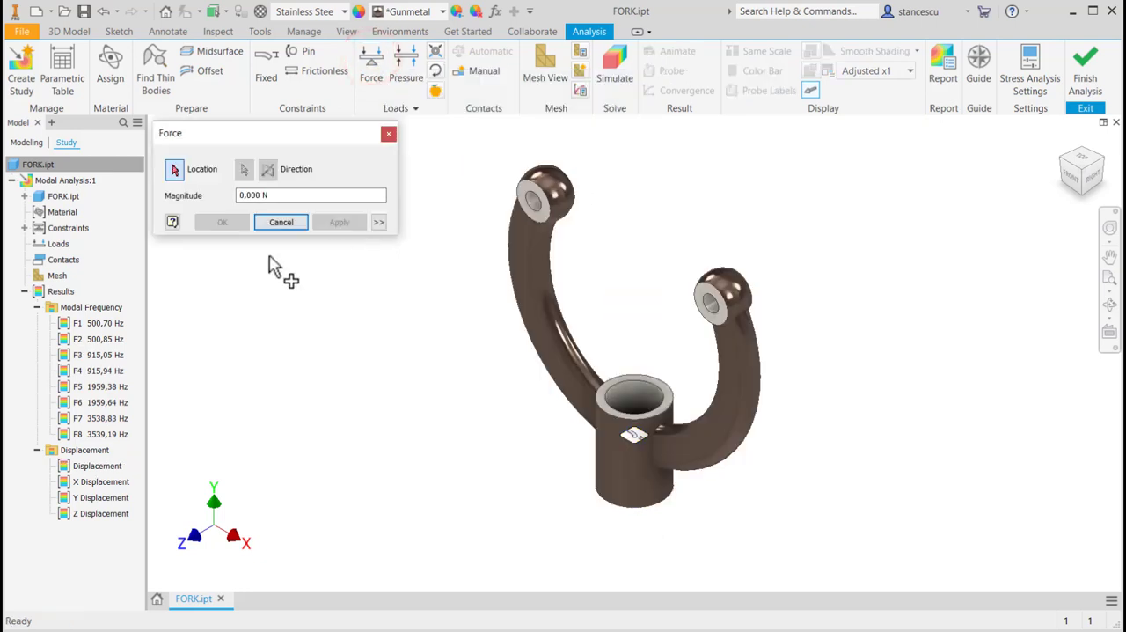
mouse_move(668, 308)
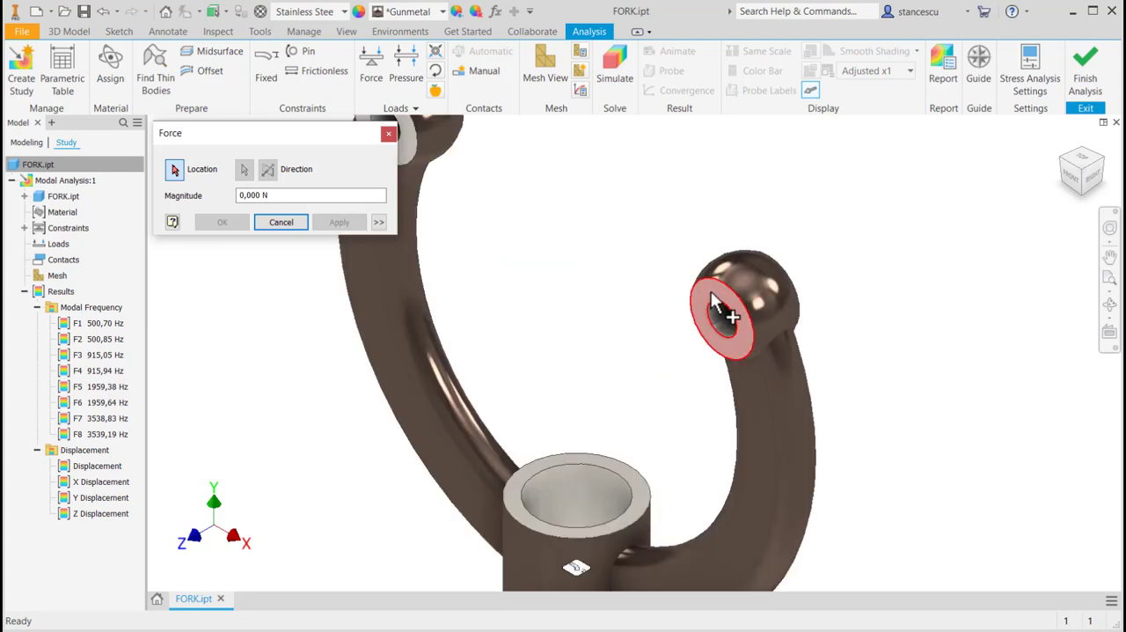
left_click(721, 316)
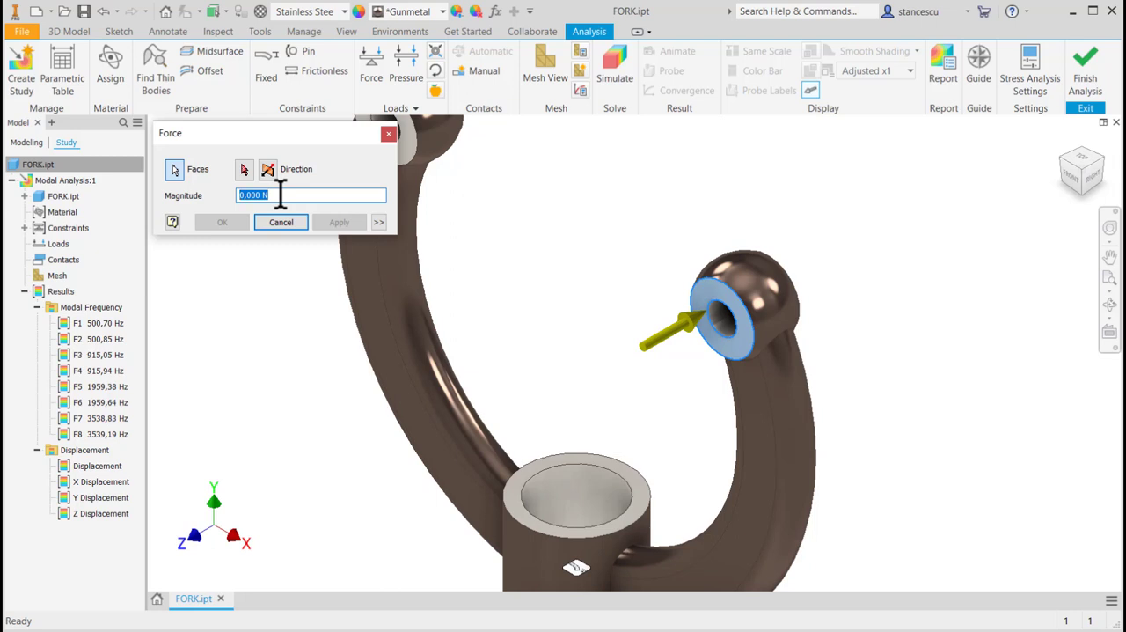
type("123")
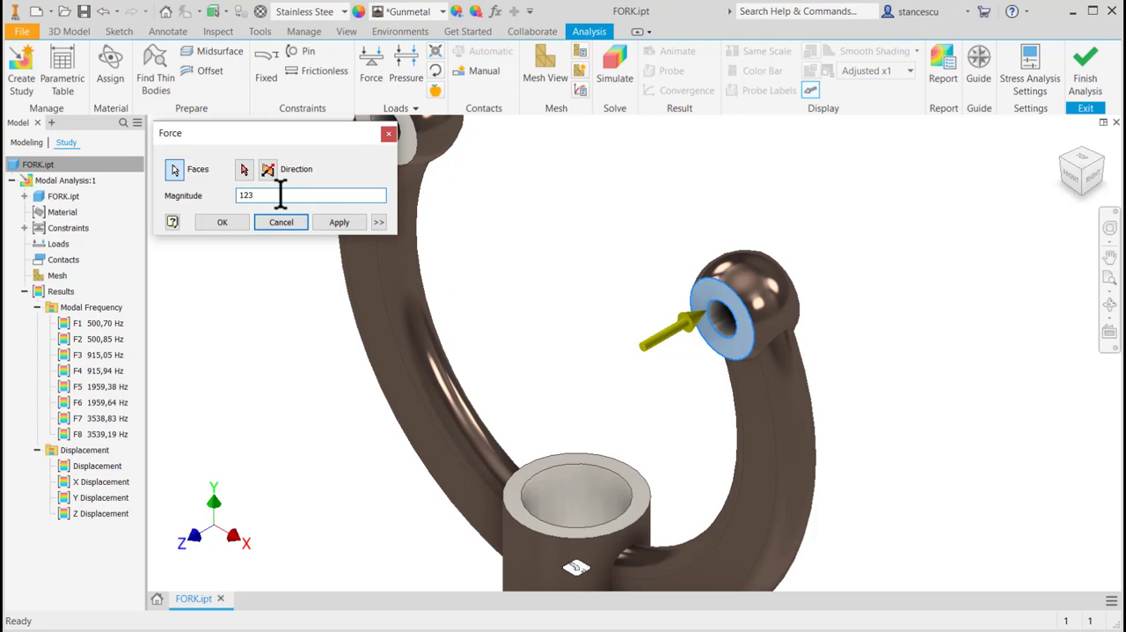
left_click(280, 222)
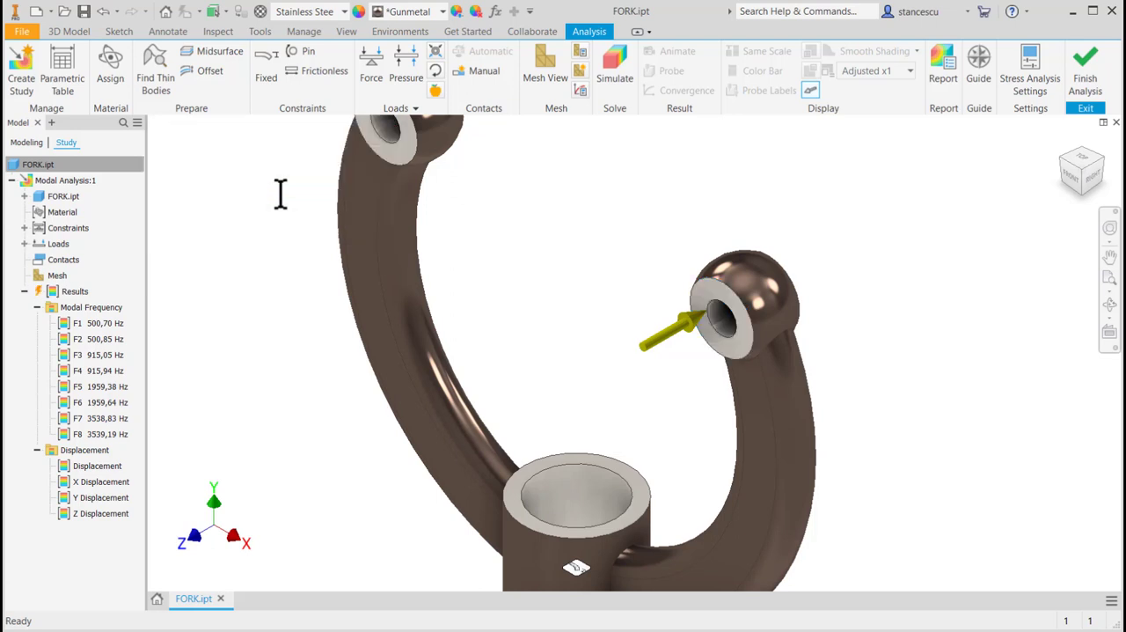
mouse_move(605, 190)
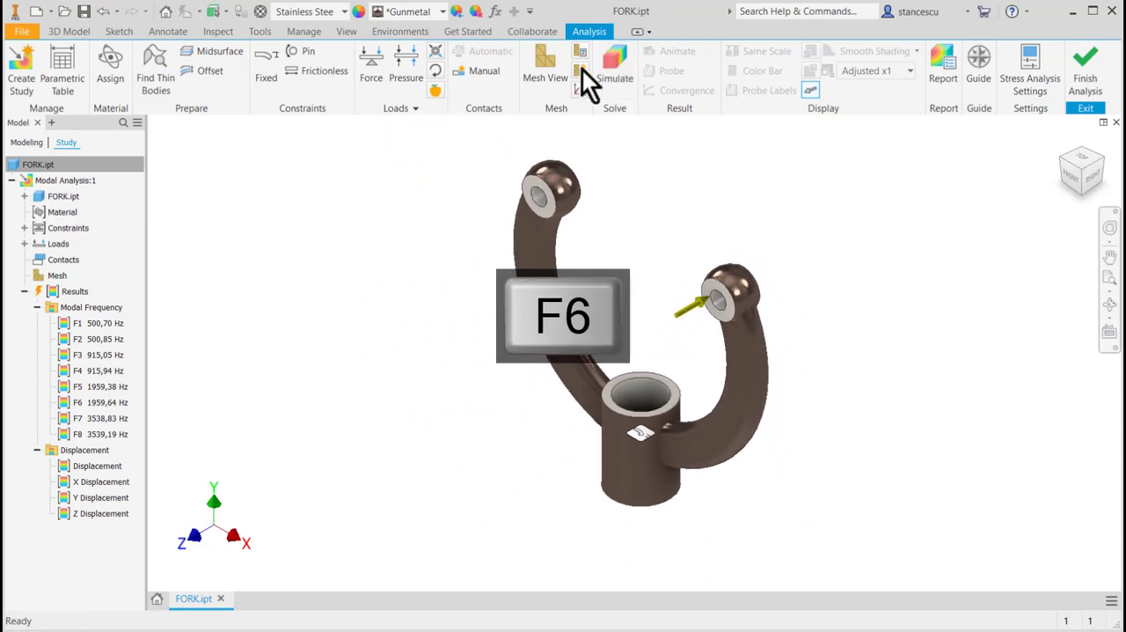
Step: Re-solve the force-loaded study and replay the F4 mode shape animation
left_click(614, 66)
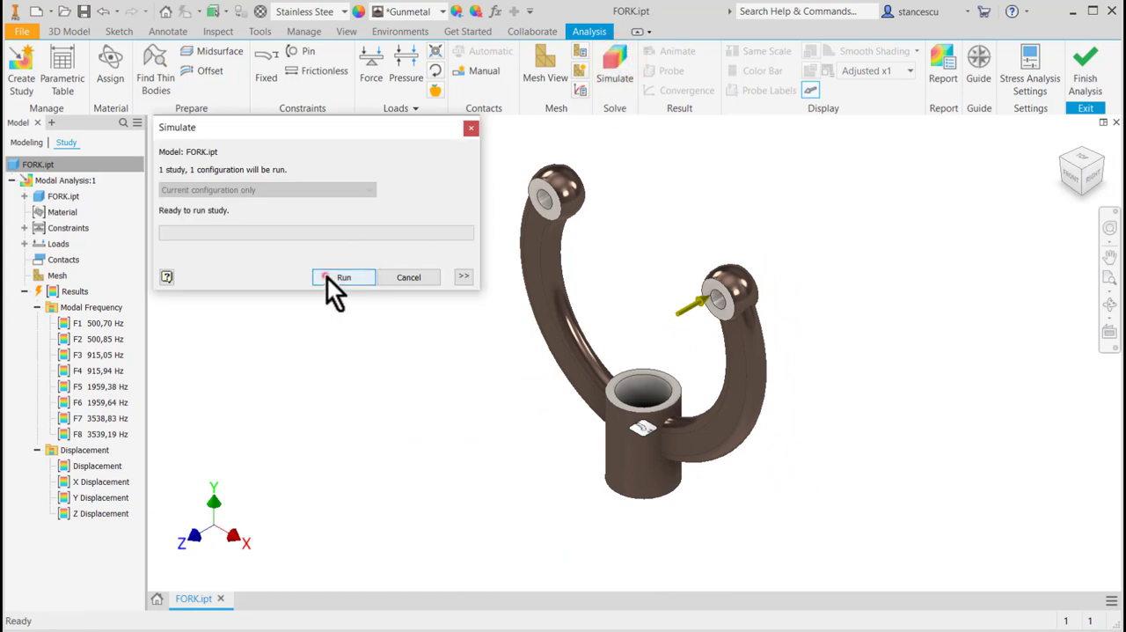
left_click(343, 277)
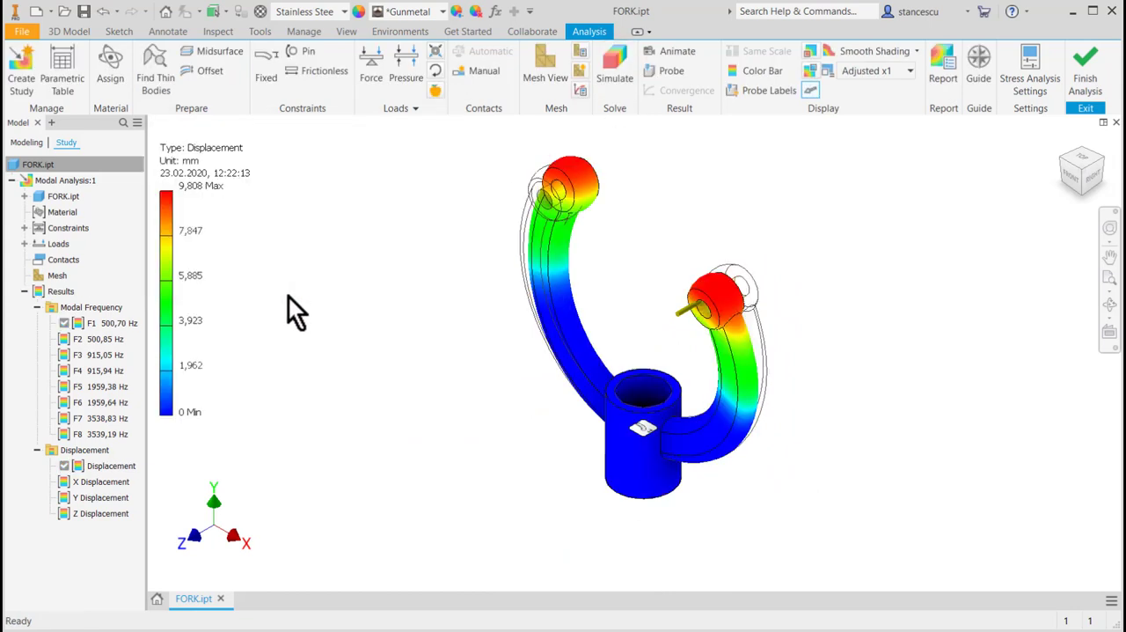
mouse_move(708, 304)
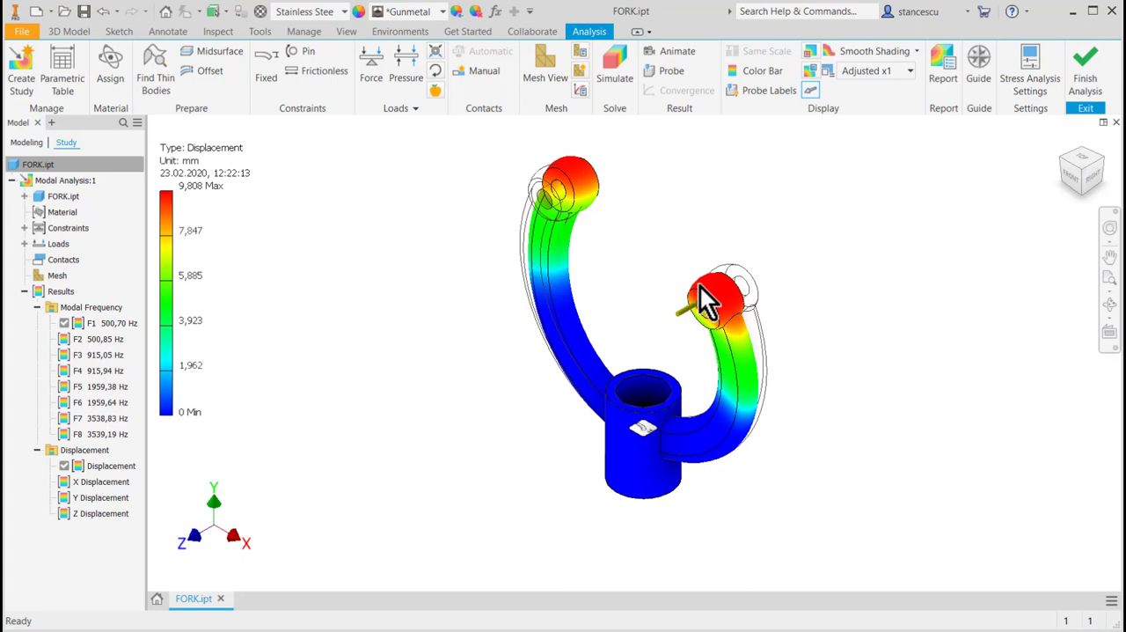
left_click(97, 371)
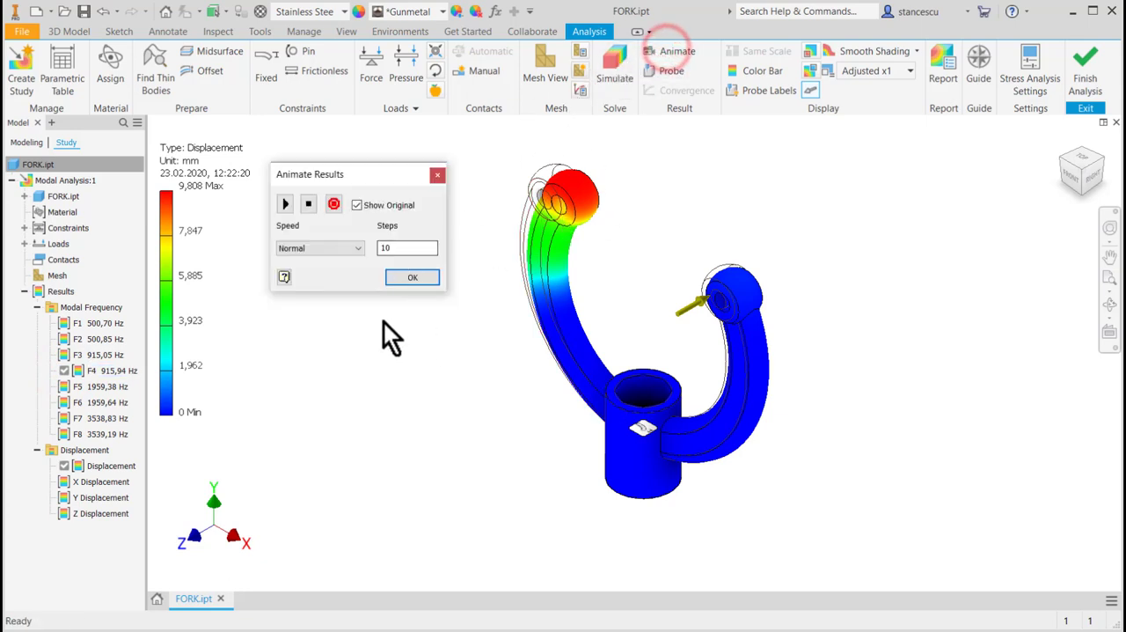
left_click(284, 203)
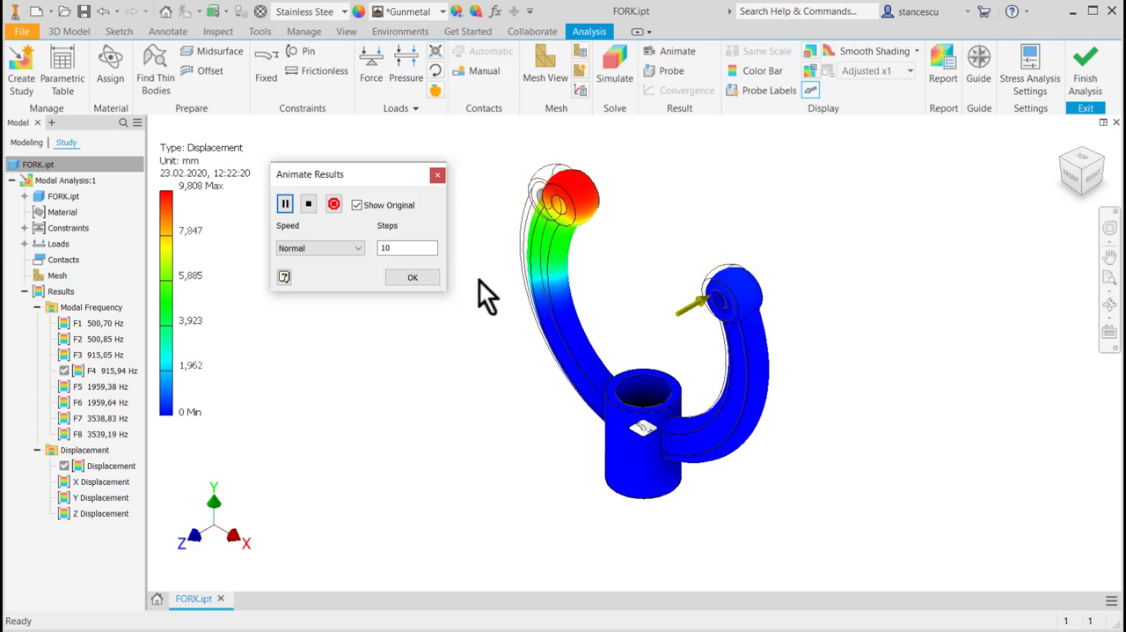
left_click(412, 276)
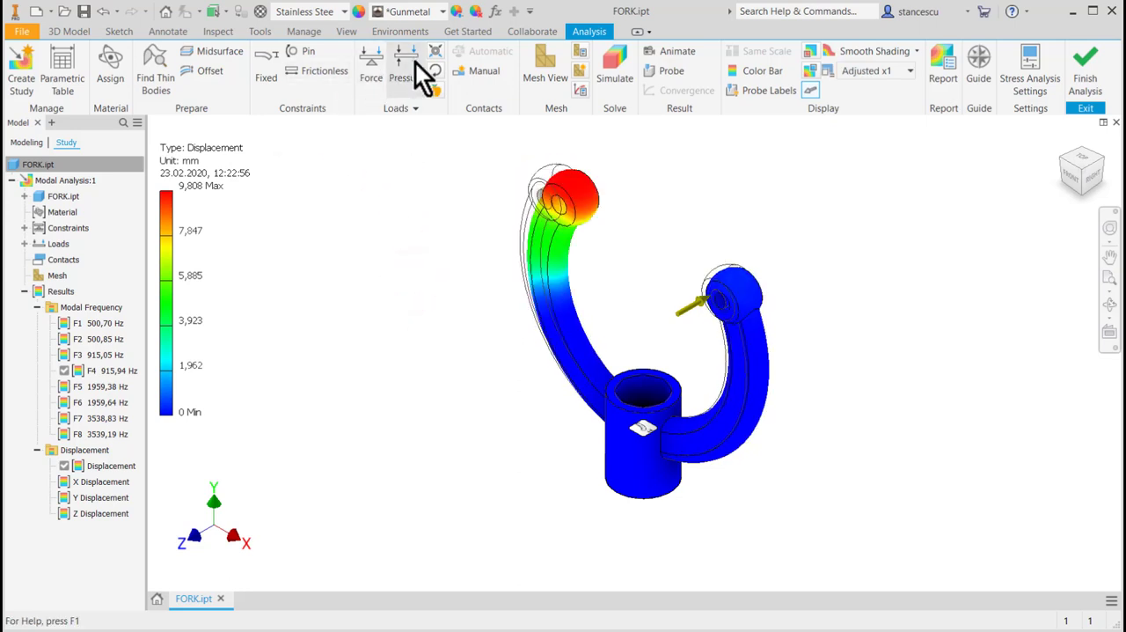
Step: Apply a Pressure load to the left eye's inner face, then bring up Simulate
left_click(406, 66)
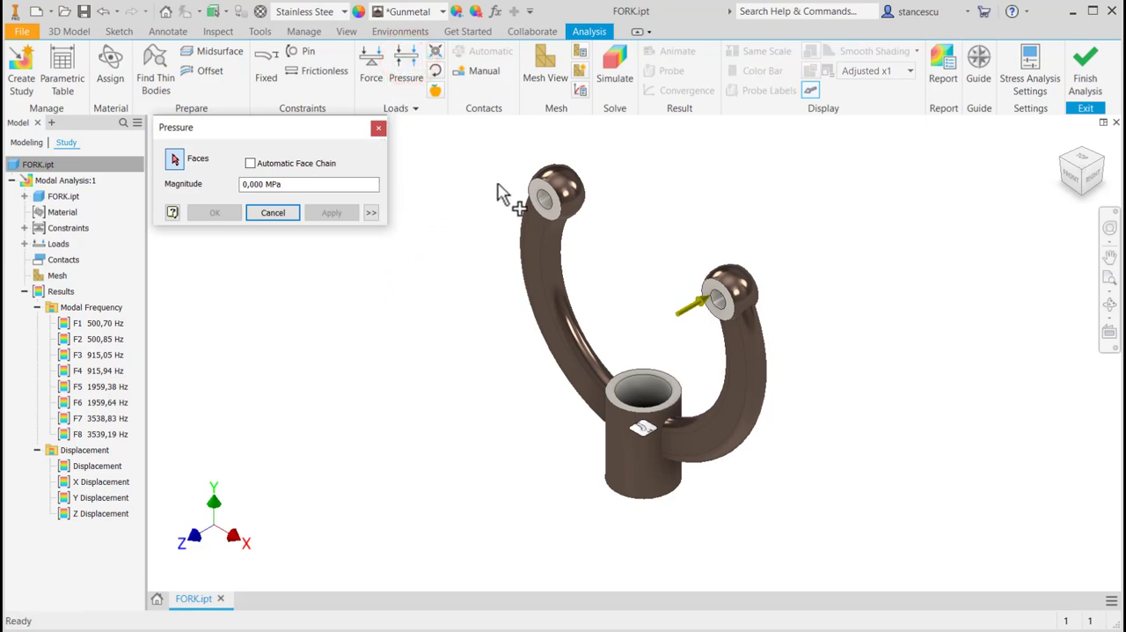
left_click(554, 198)
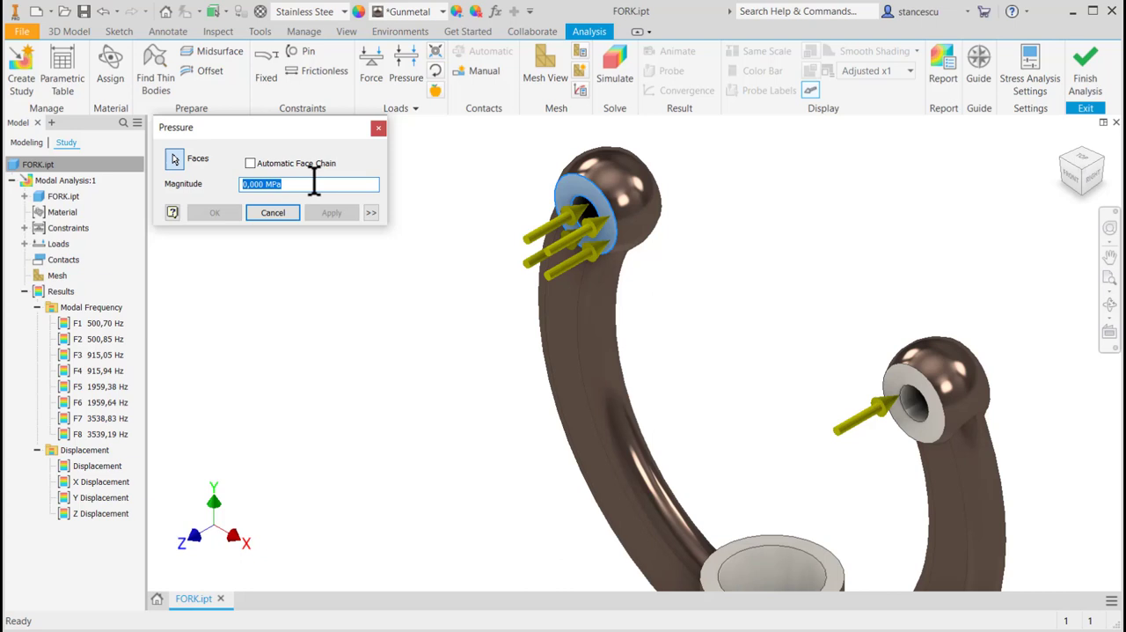
type("23")
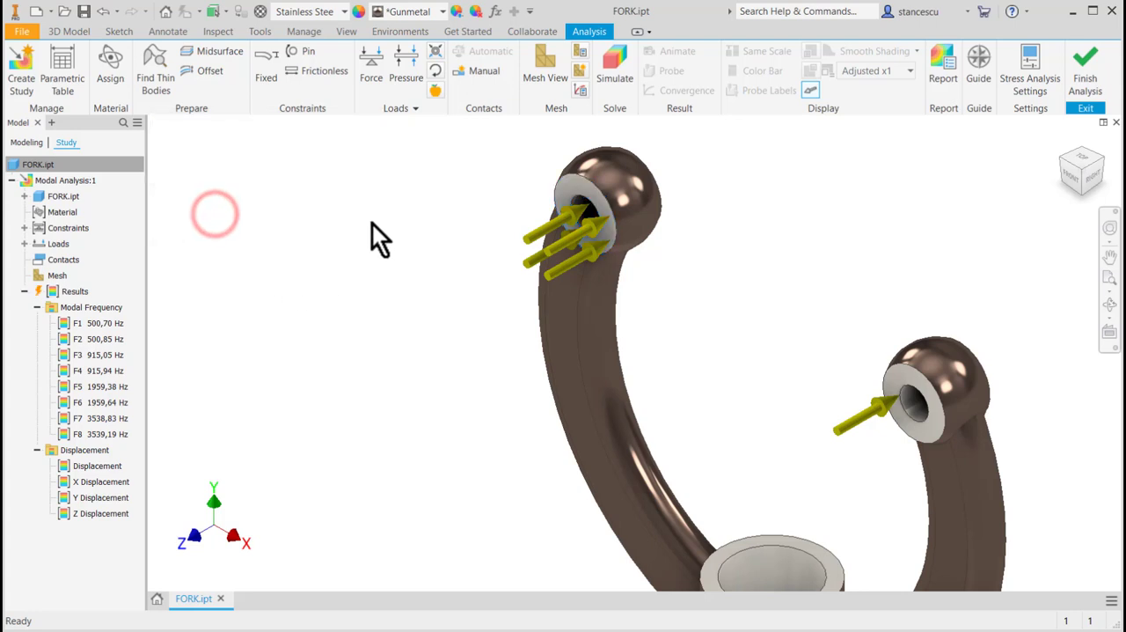
left_click(614, 66)
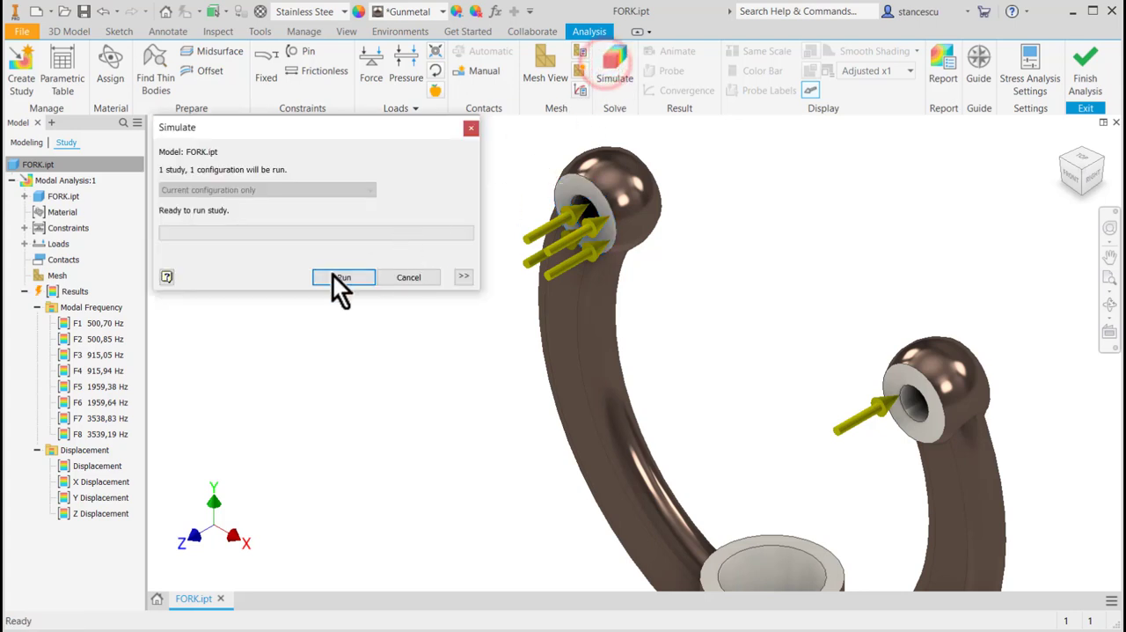
Step: Re-solve the pressure-loaded study and play the F4 mode-shape animation, then close it
left_click(342, 277)
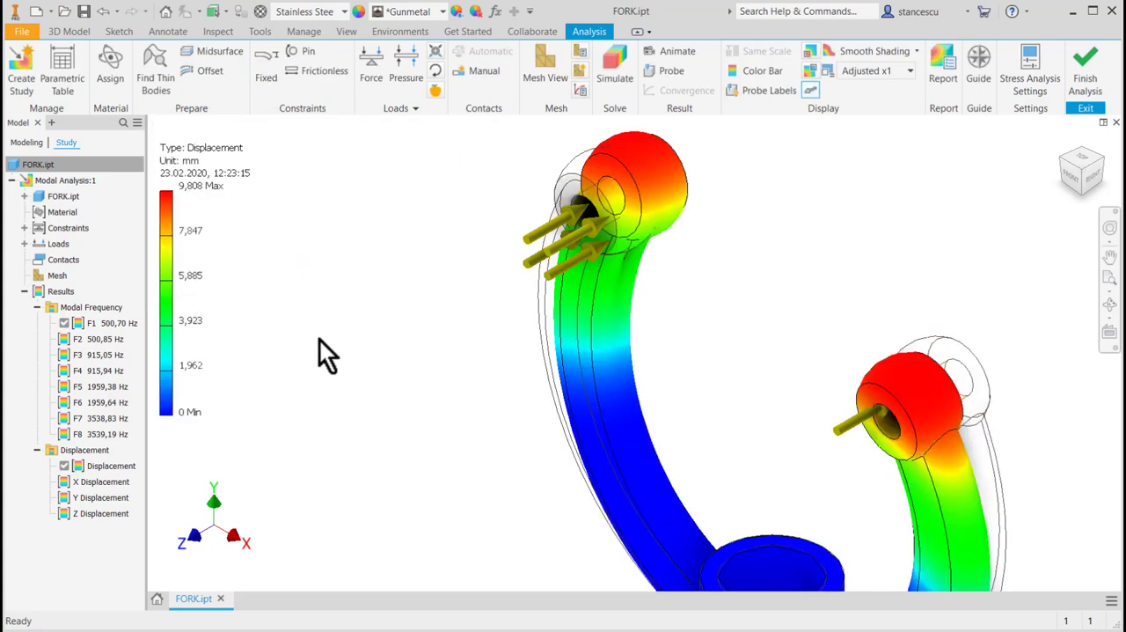
left_click(677, 50)
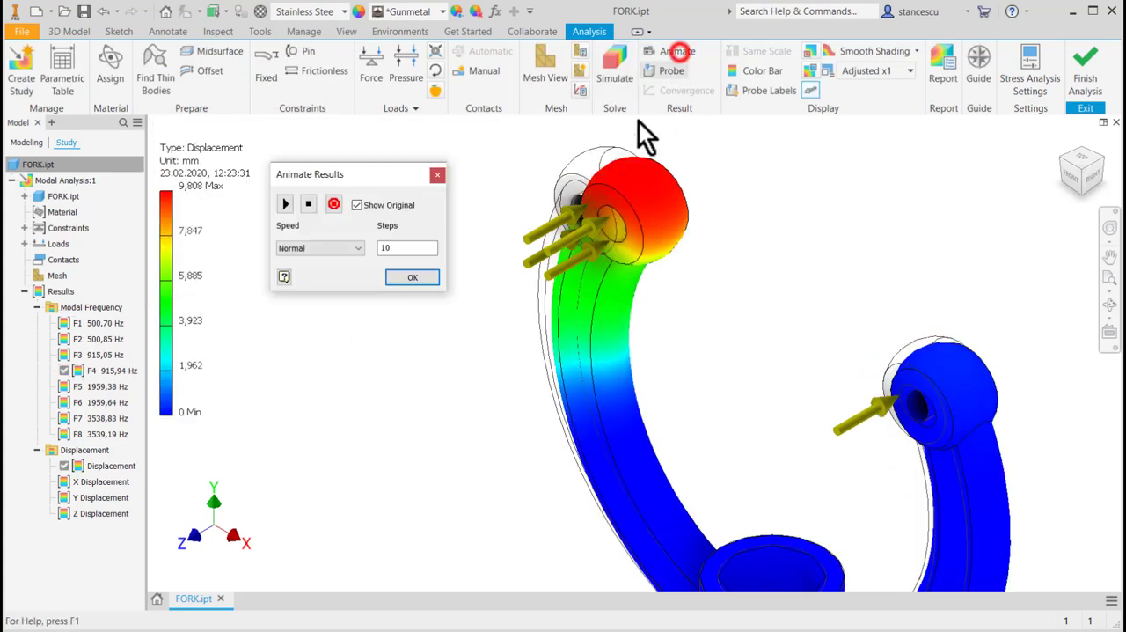
left_click(285, 203)
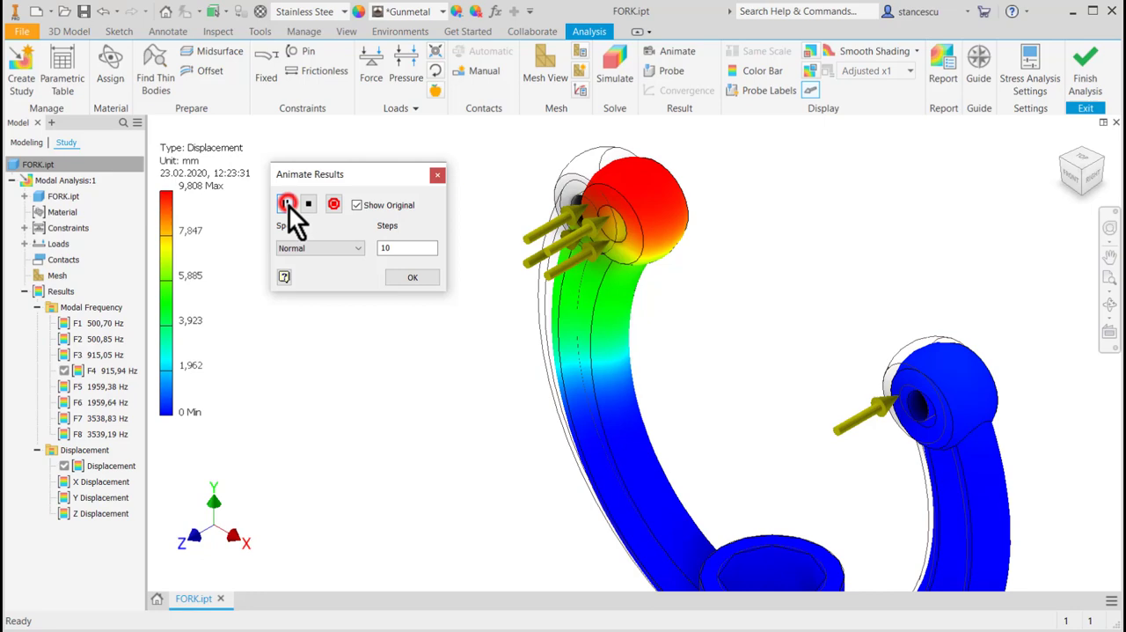
left_click(285, 203)
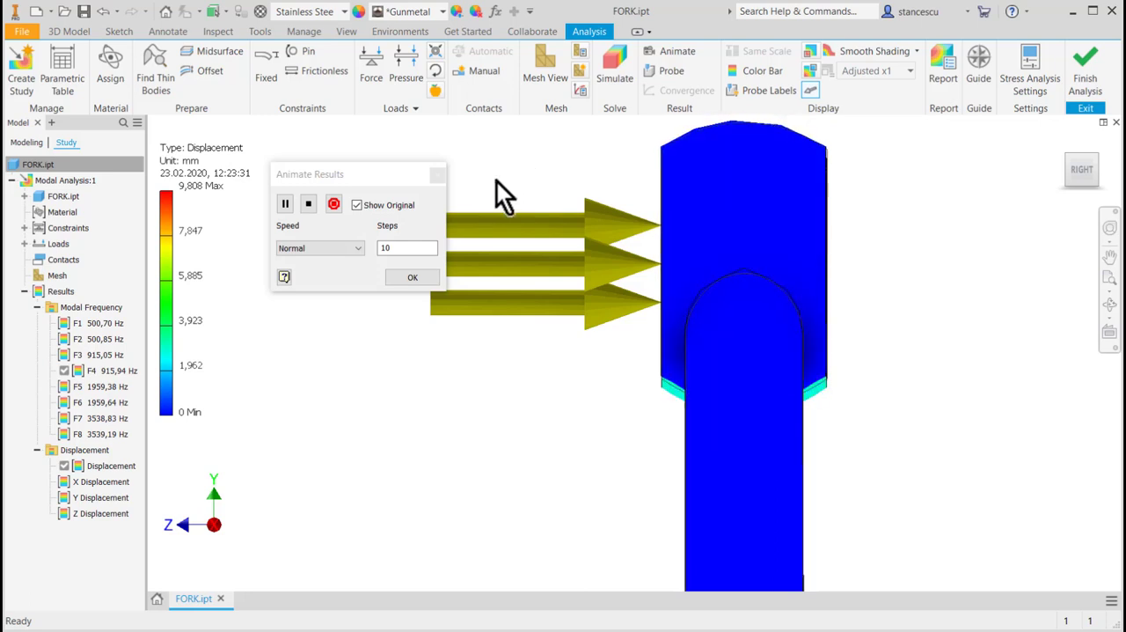
left_click(413, 276)
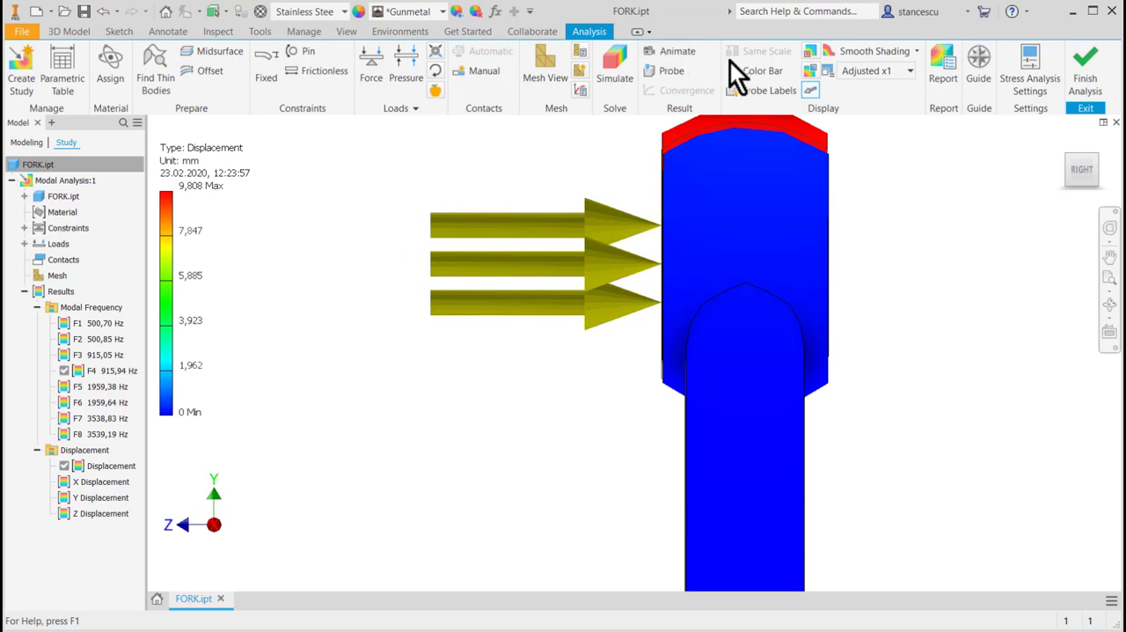
mouse_move(549, 168)
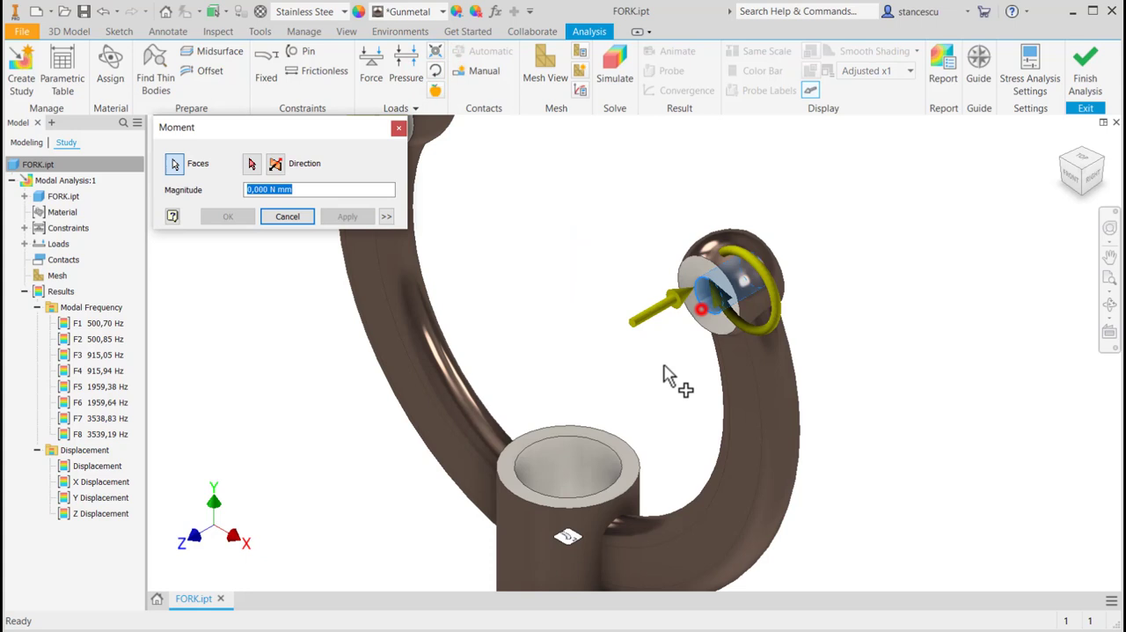
mouse_move(259, 242)
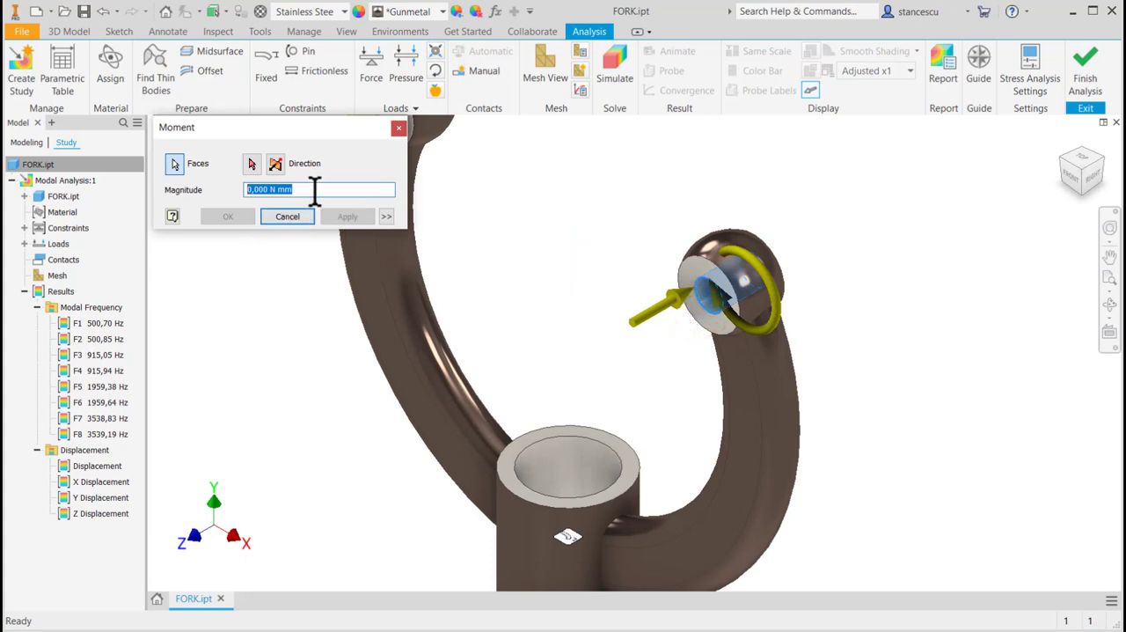
Step: Apply a 25 N·mm moment to the fork's right-hand eye and bring up Simulate
type("25")
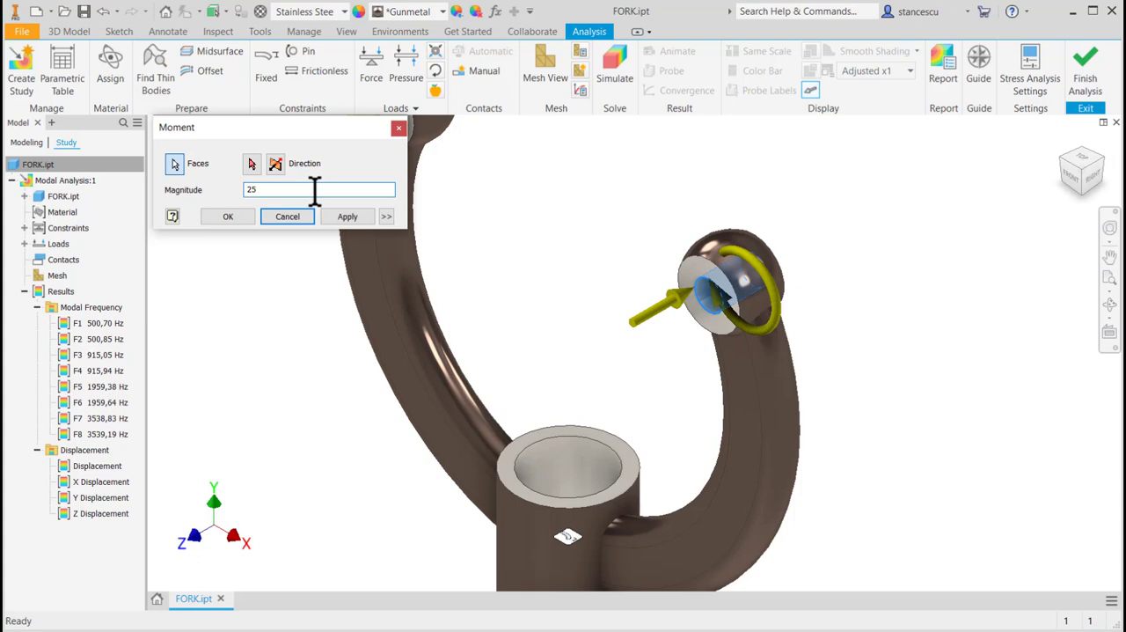
mouse_move(497, 180)
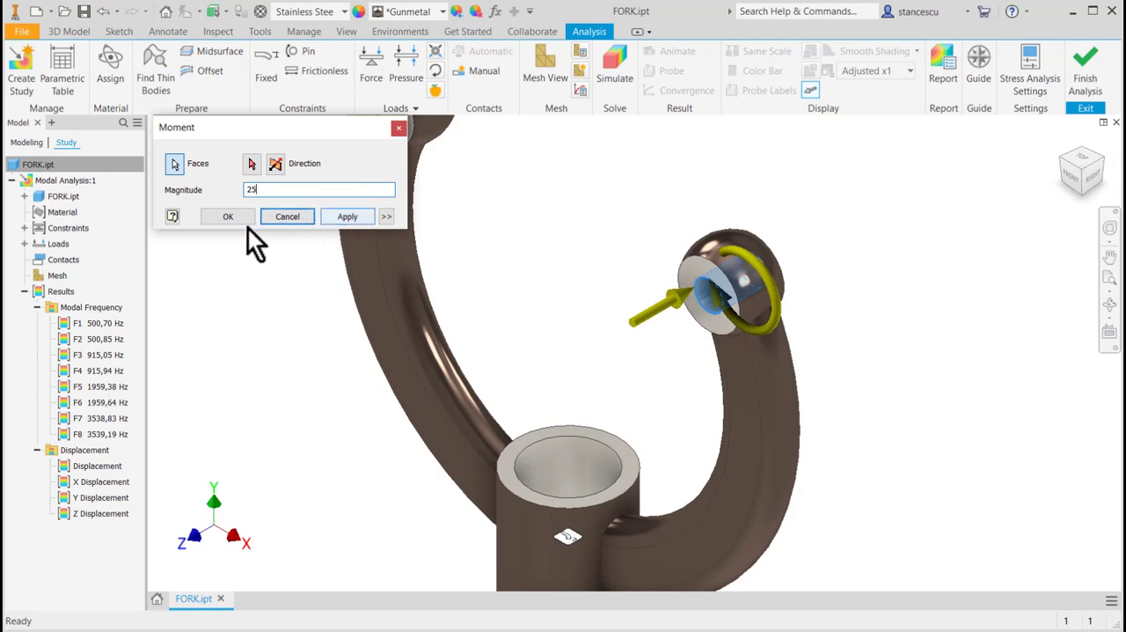
left_click(228, 217)
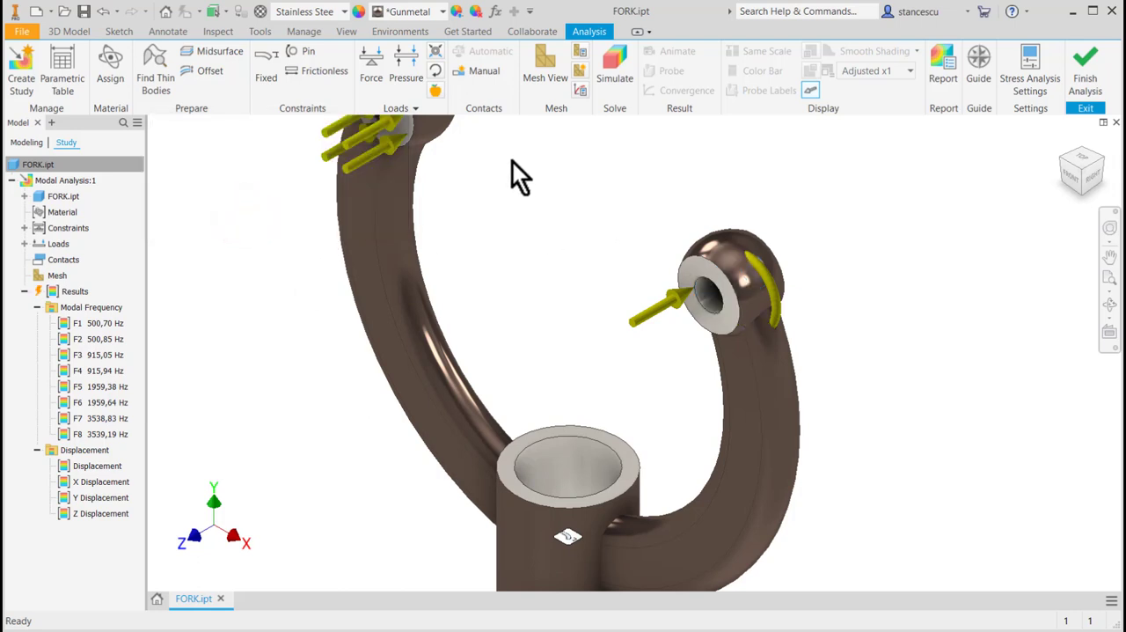
left_click(614, 61)
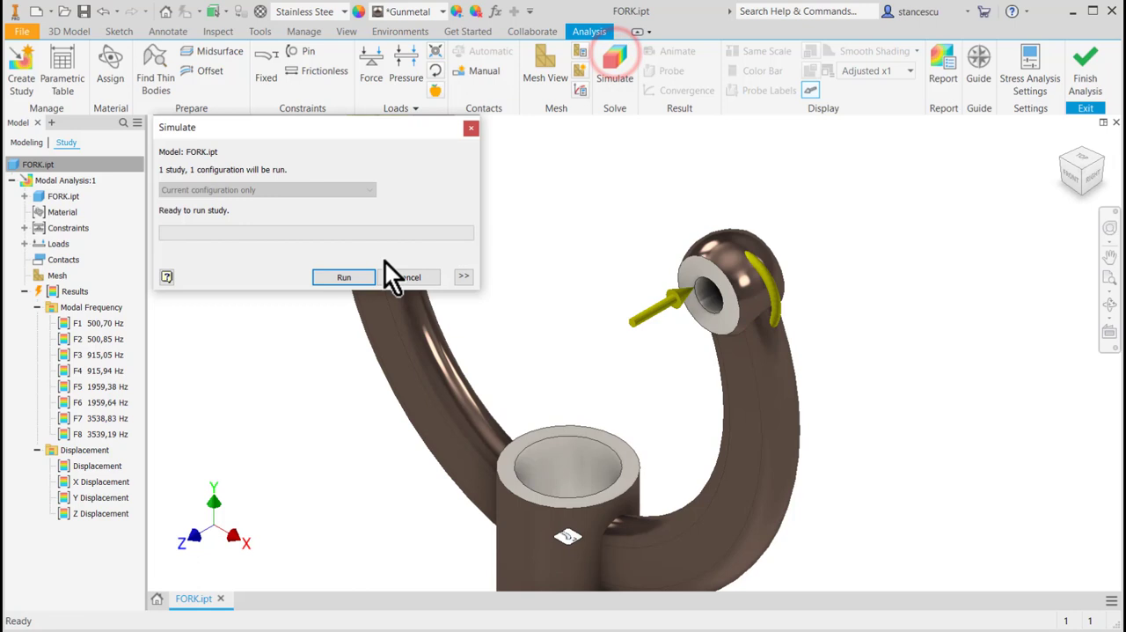
Step: Re-solve the moment-loaded study and animate mode F4, viewing the fork from the front
left_click(343, 277)
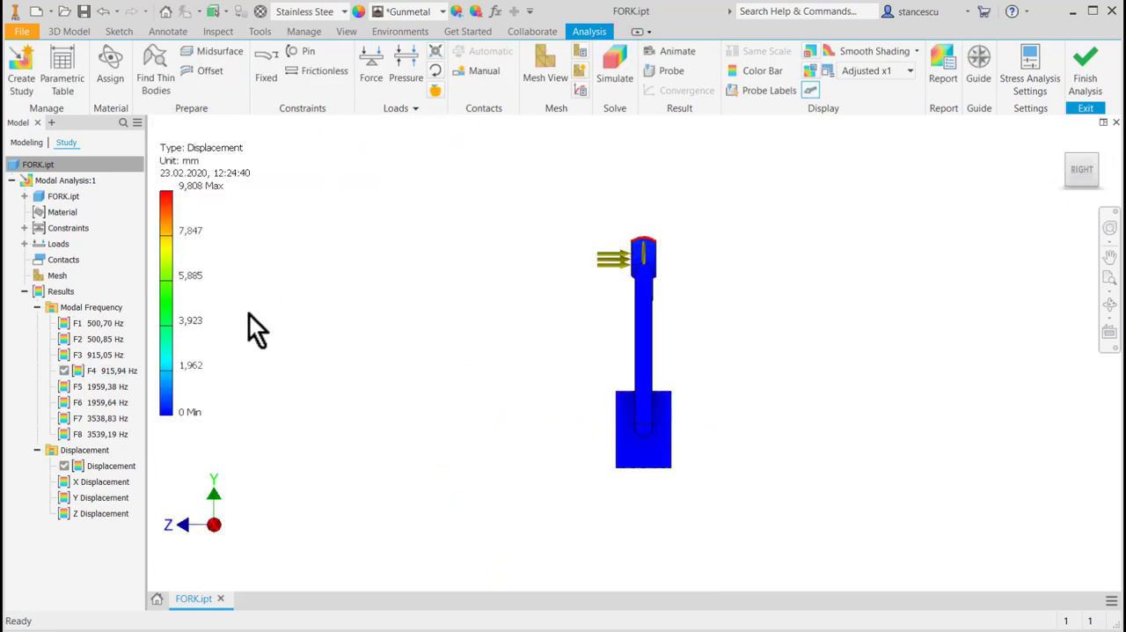
mouse_move(747, 180)
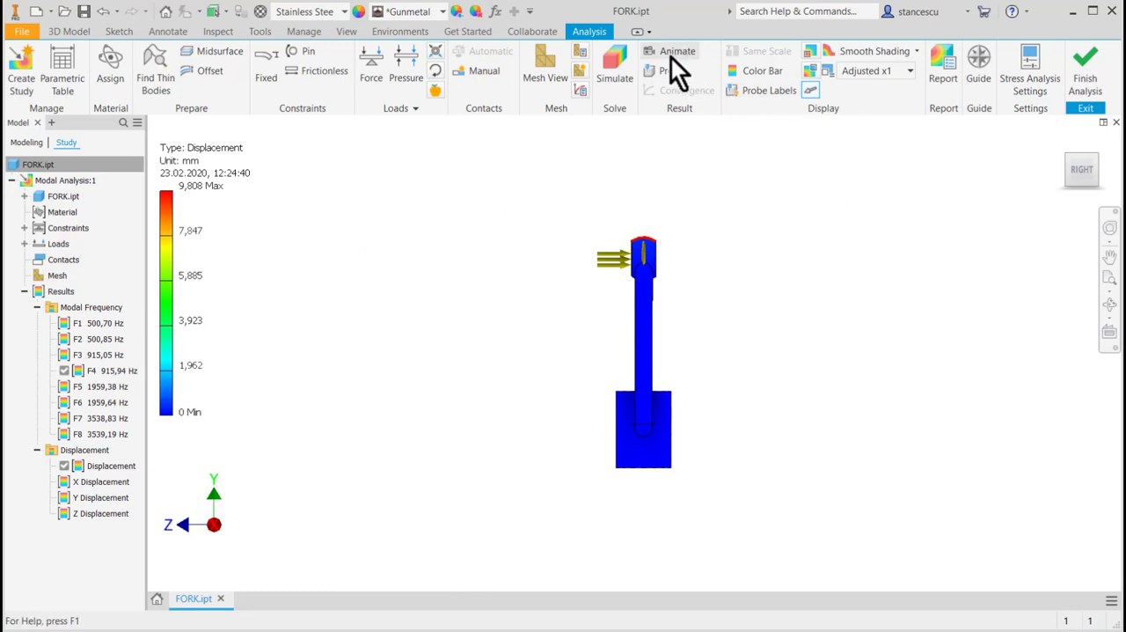
left_click(677, 50)
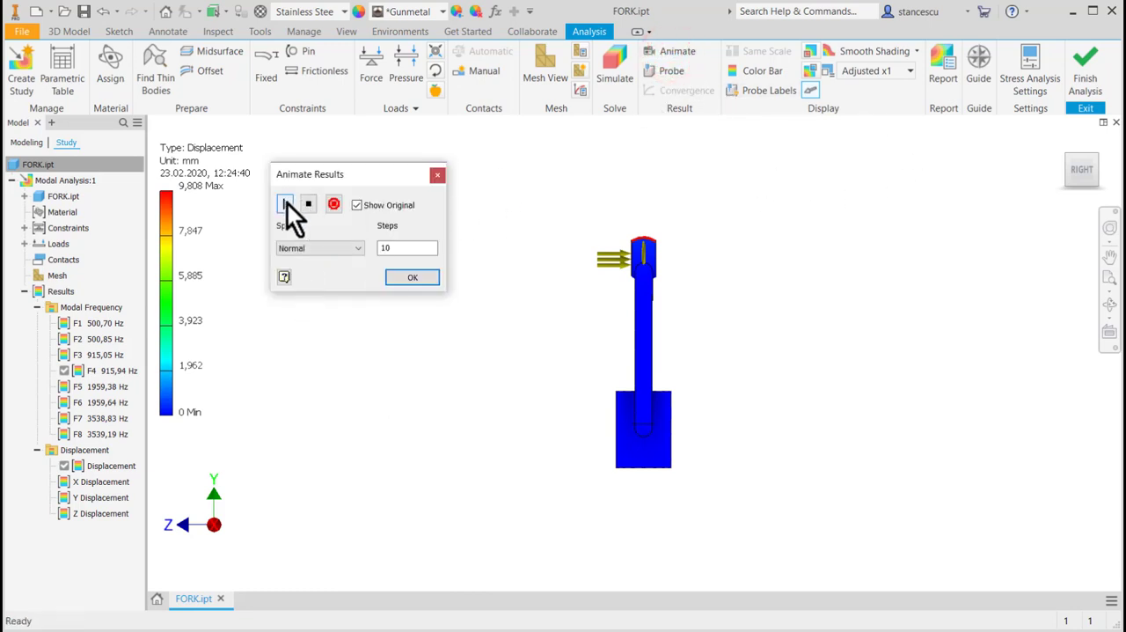
left_click(284, 204)
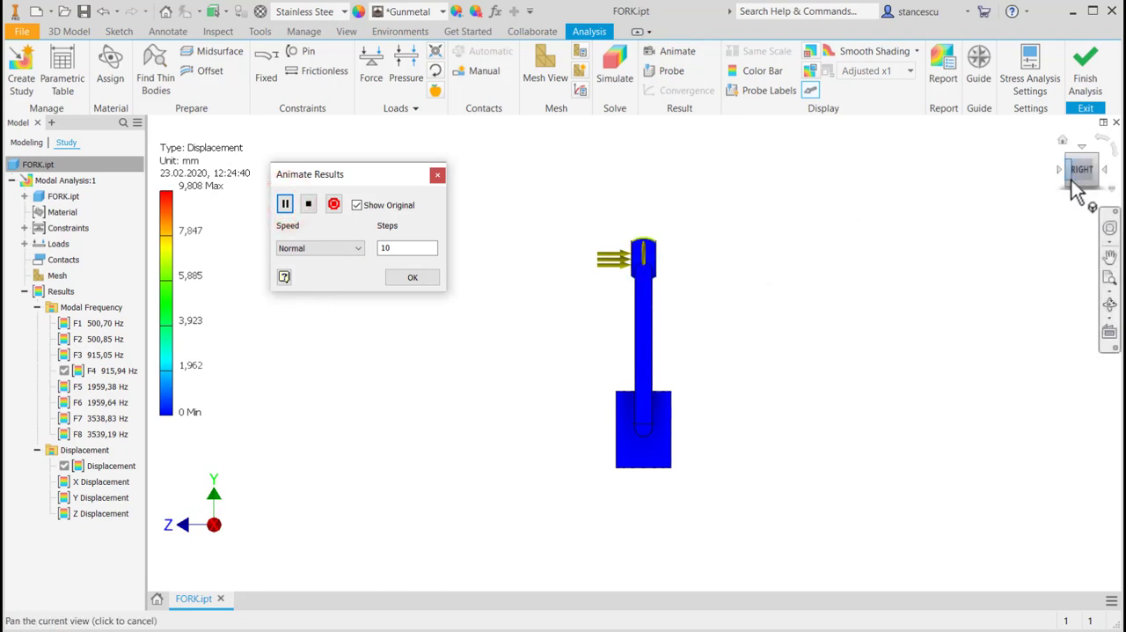
left_click(1082, 169)
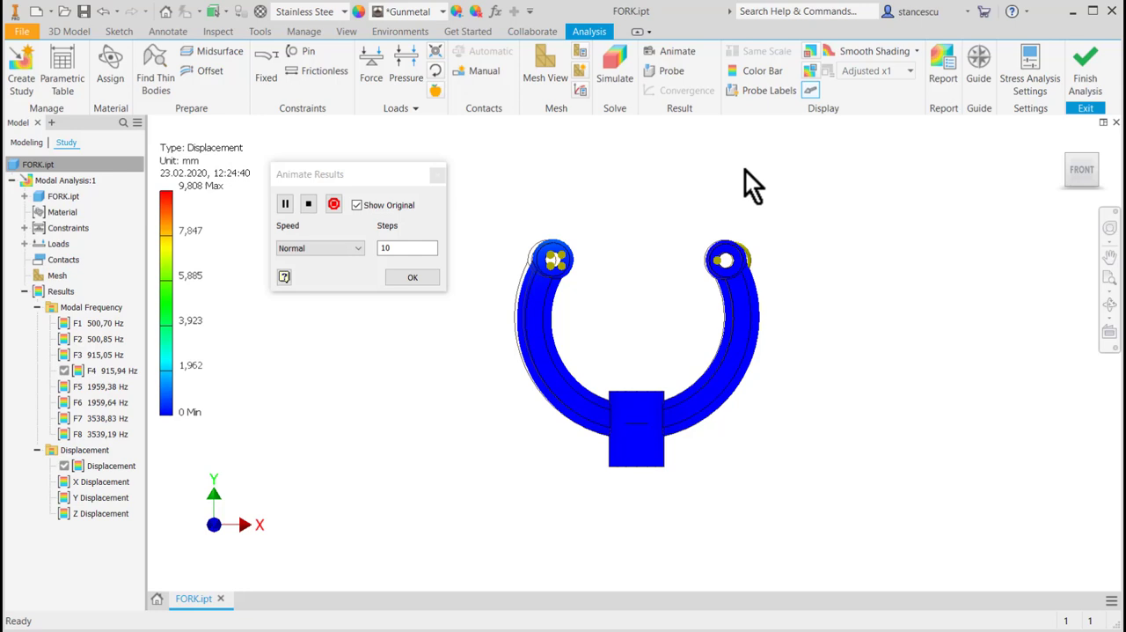
left_click(411, 277)
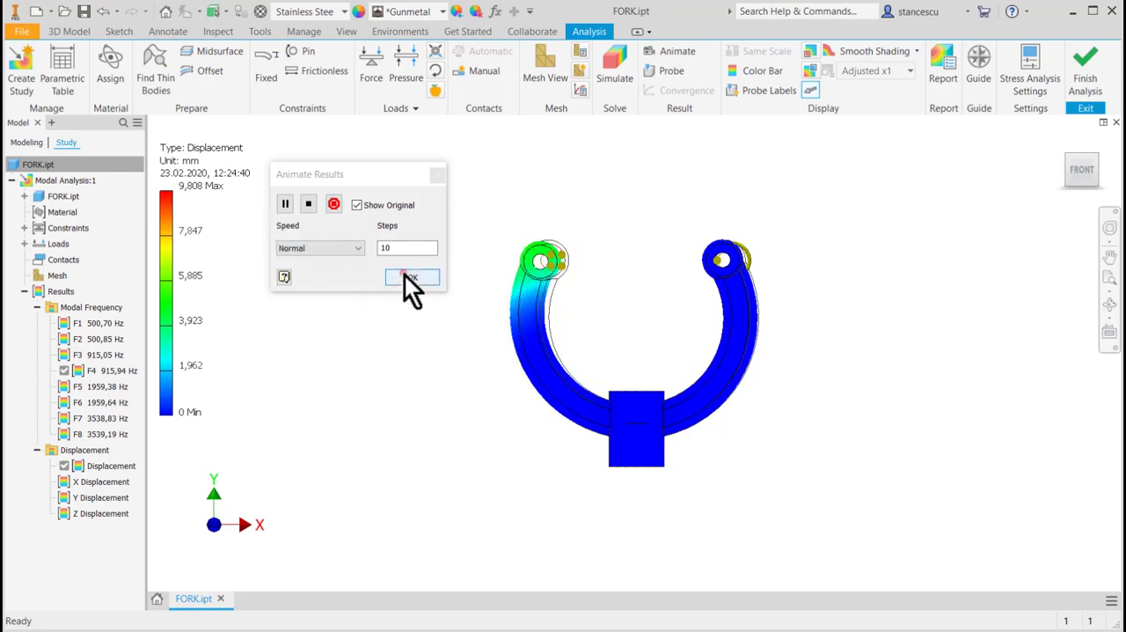
Step: Close Animate Results and suppress the Force:1, Pressure:1 and Moment:1 loads
left_click(410, 278)
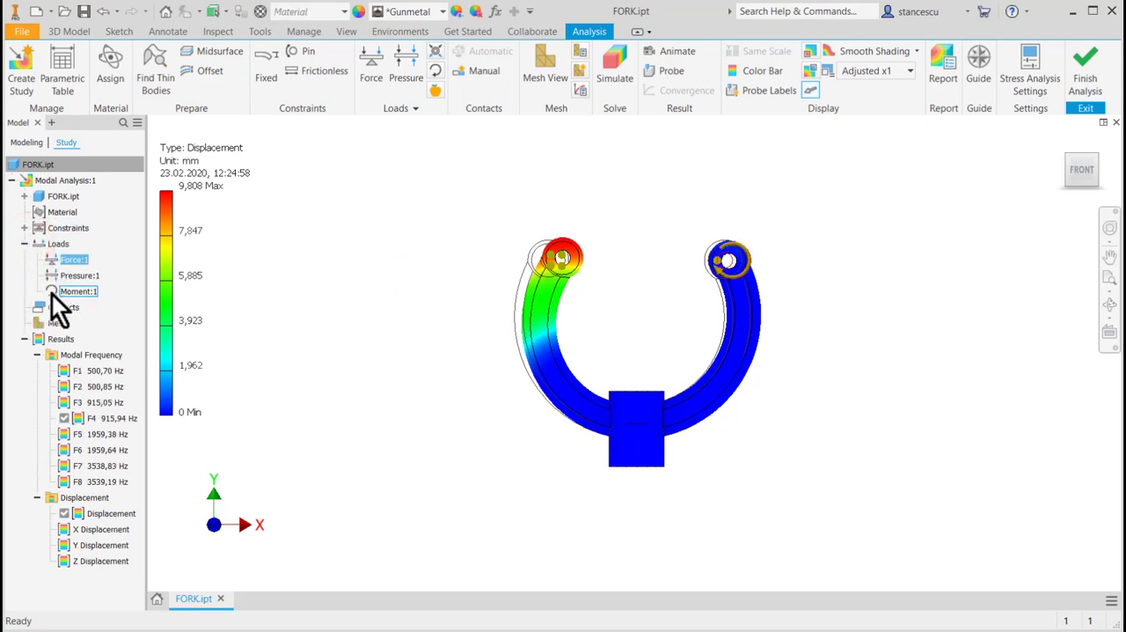
right_click(79, 276)
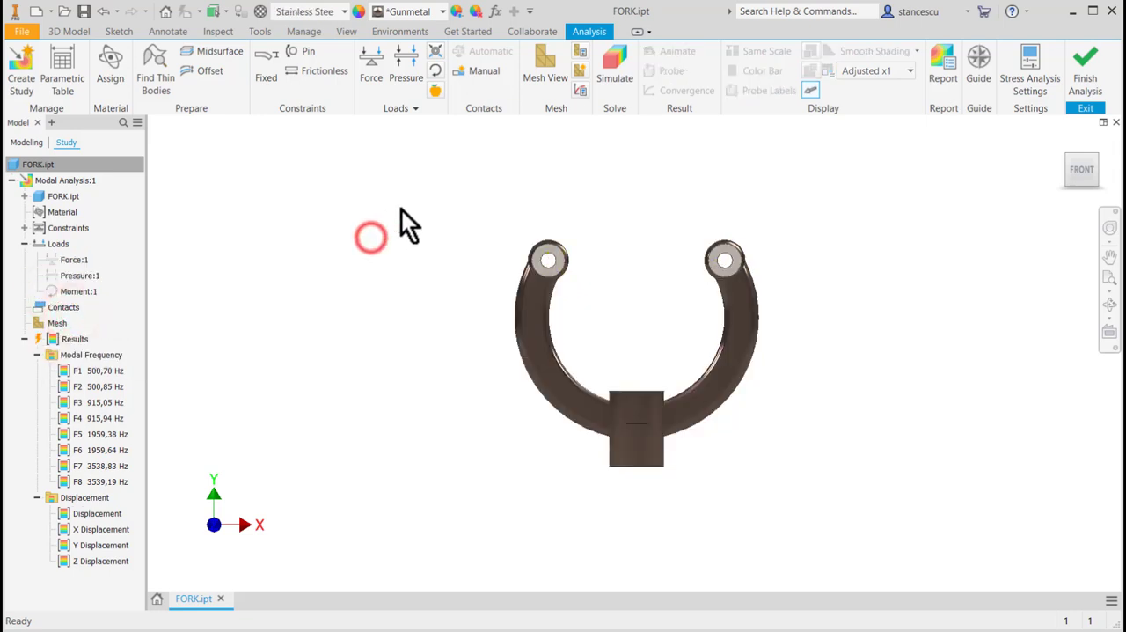
Step: Re-solve the study with all loads suppressed and animate the F4 mode shape
left_click(614, 66)
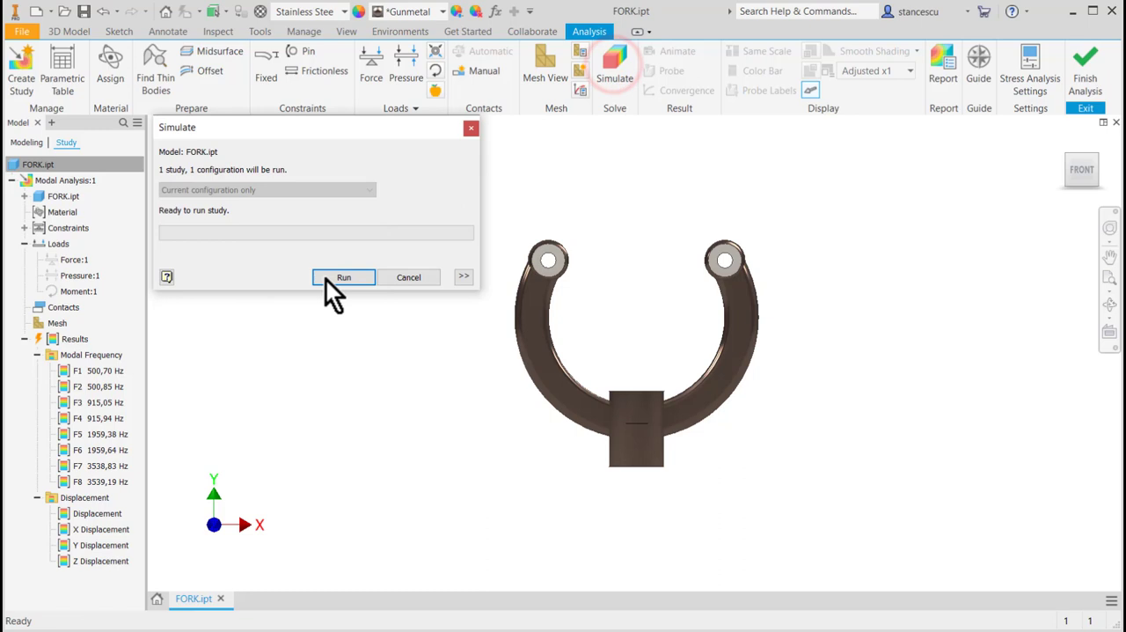
left_click(343, 277)
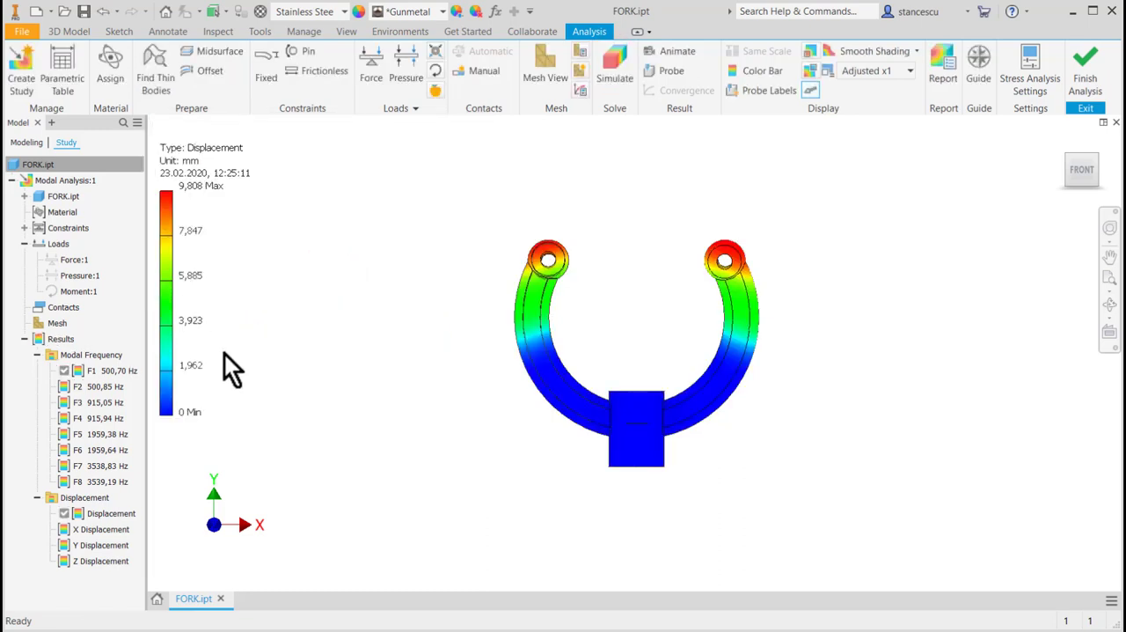
left_click(100, 418)
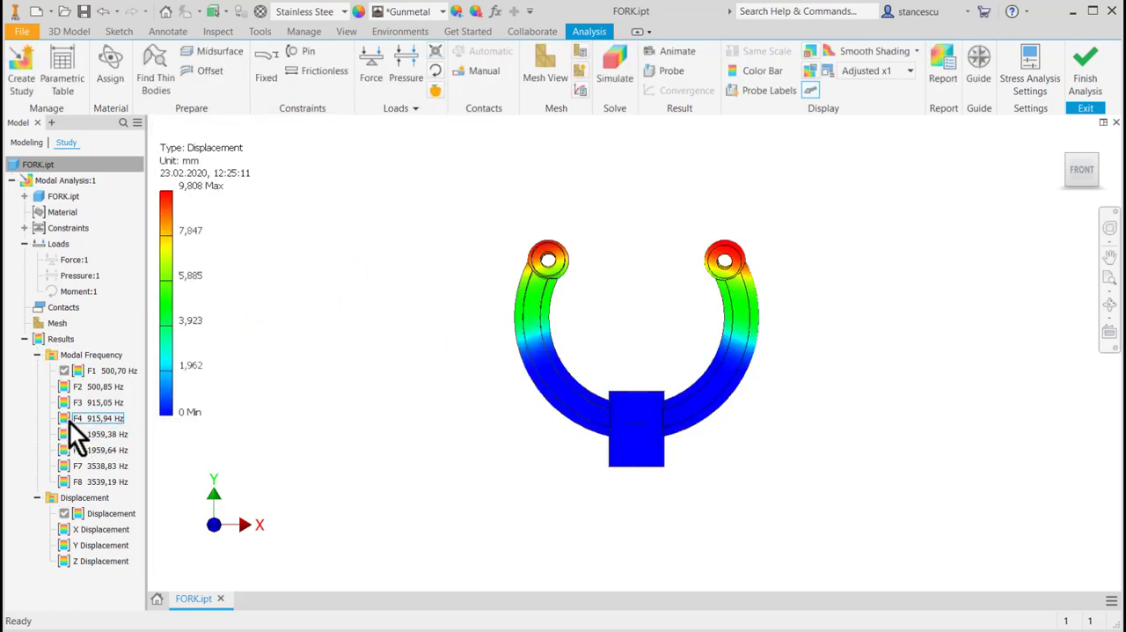
left_click(104, 418)
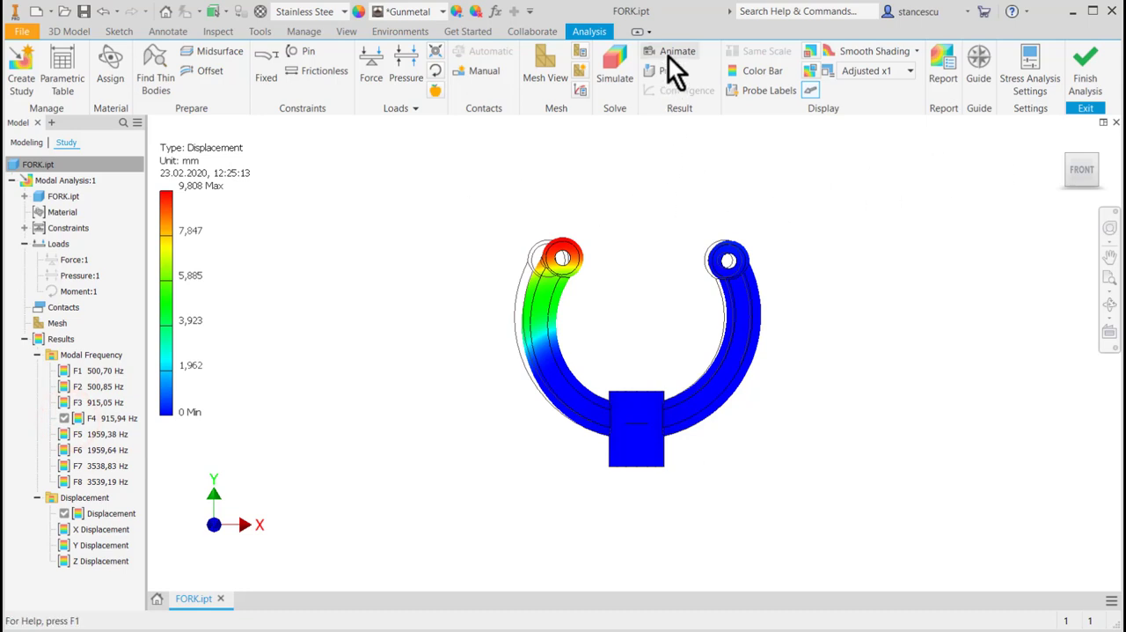
left_click(678, 50)
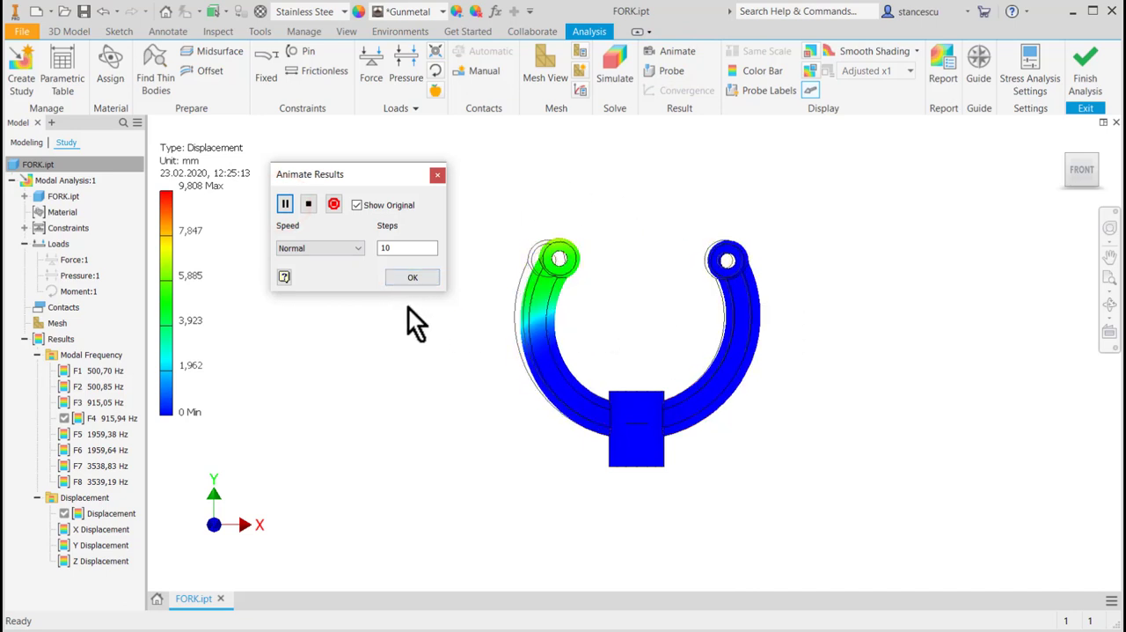
left_click(411, 276)
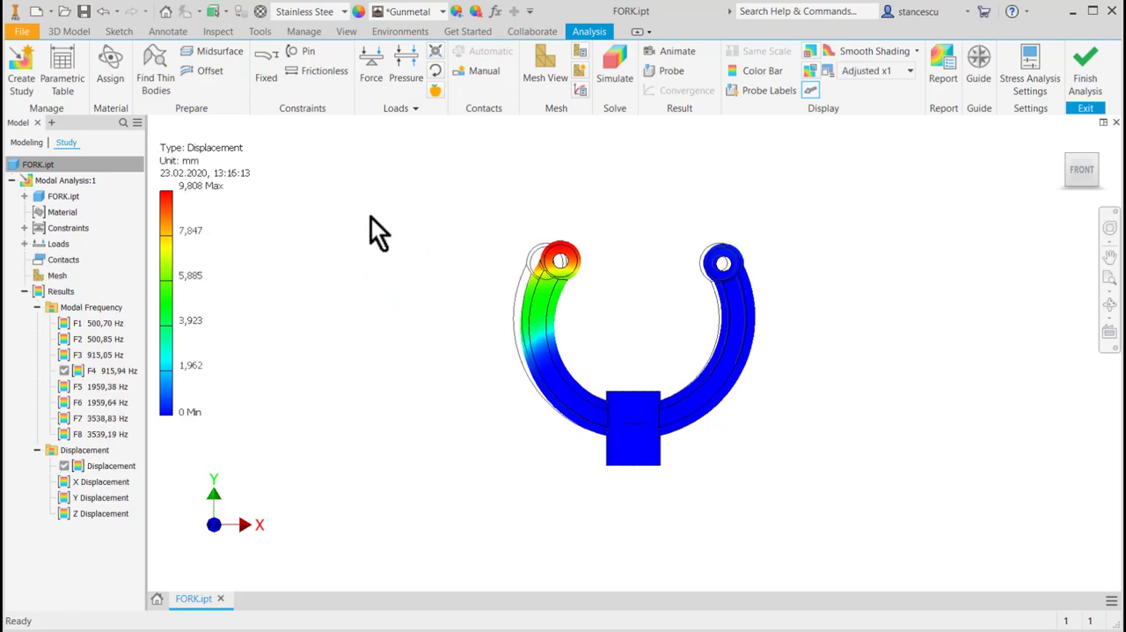
mouse_move(374, 239)
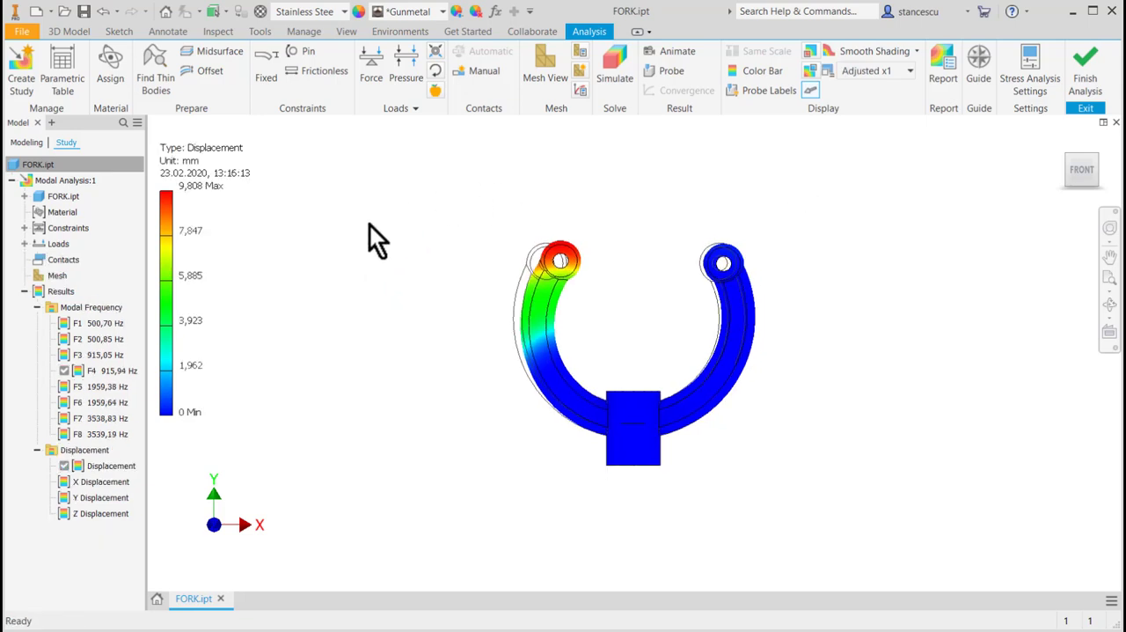
mouse_move(352, 330)
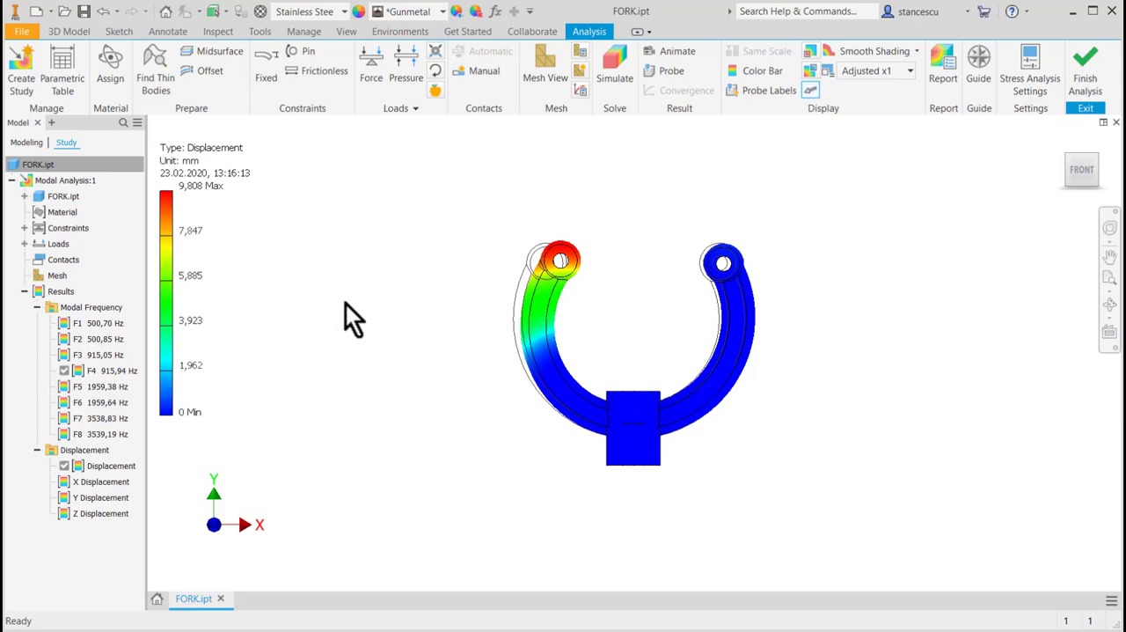
mouse_move(280, 453)
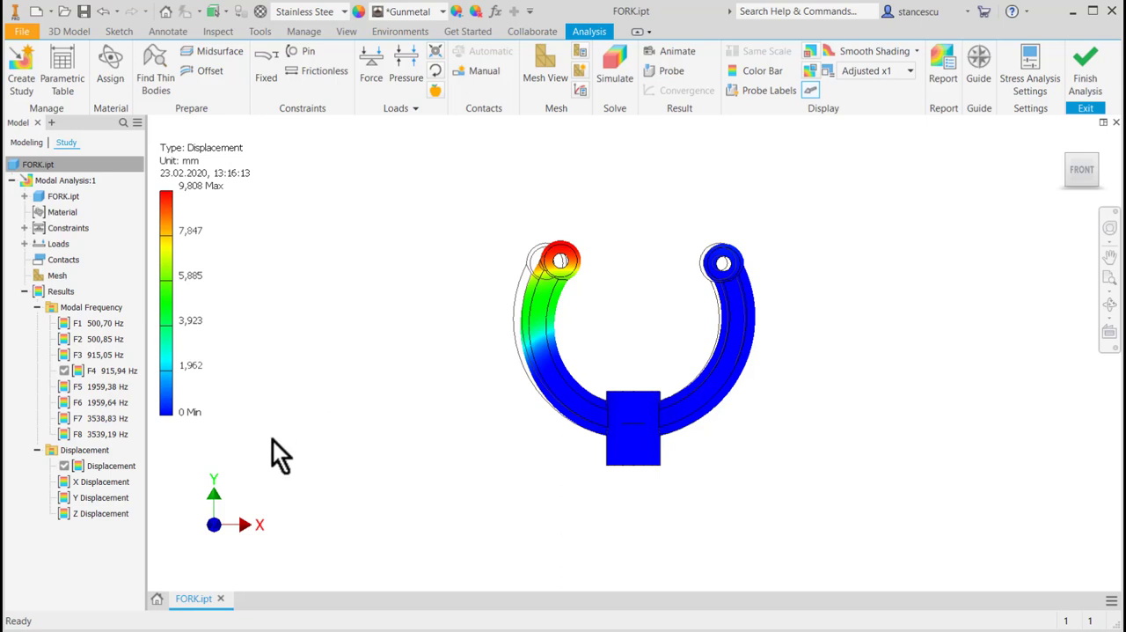
left_click(97, 386)
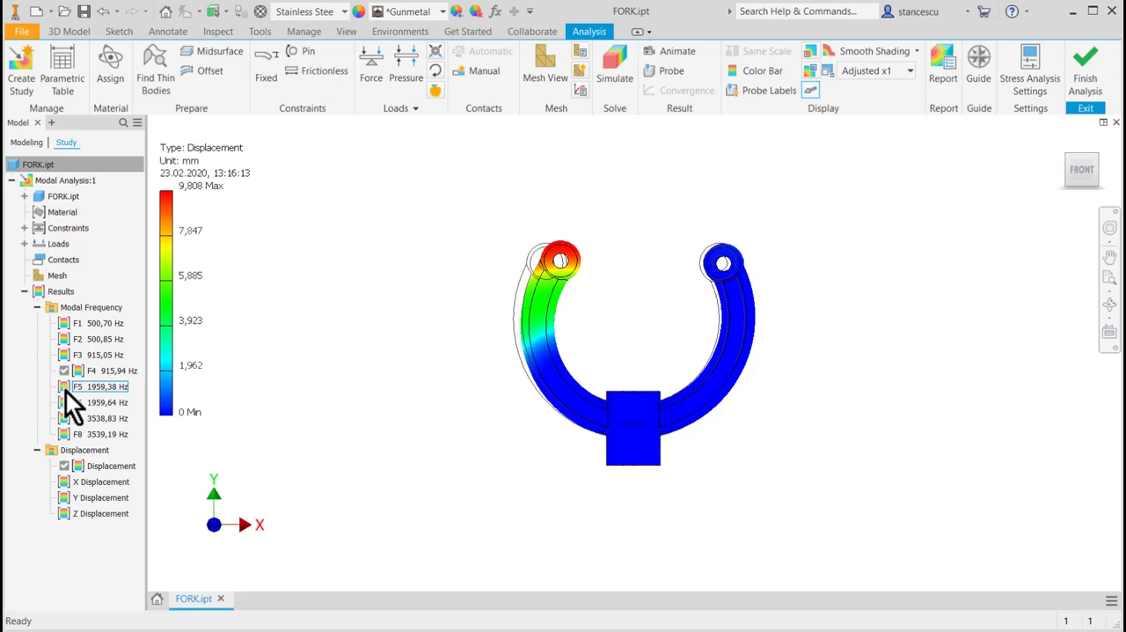
Step: Animate mode F5 at 1959.38 Hz, checking Right and Home views, then stop
left_click(101, 386)
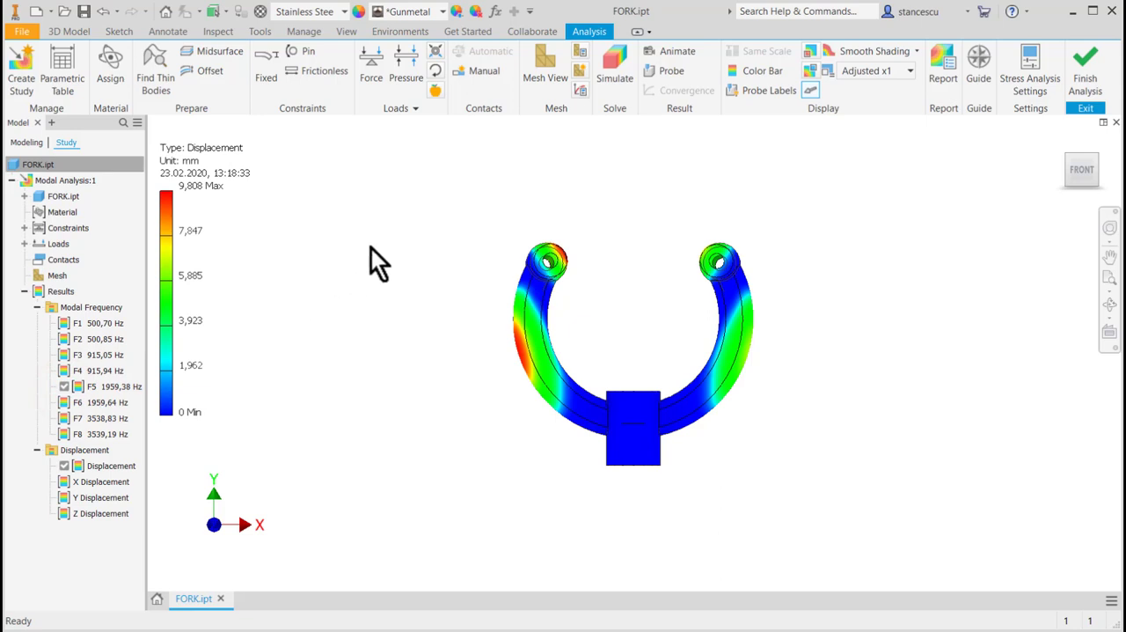
mouse_move(406, 168)
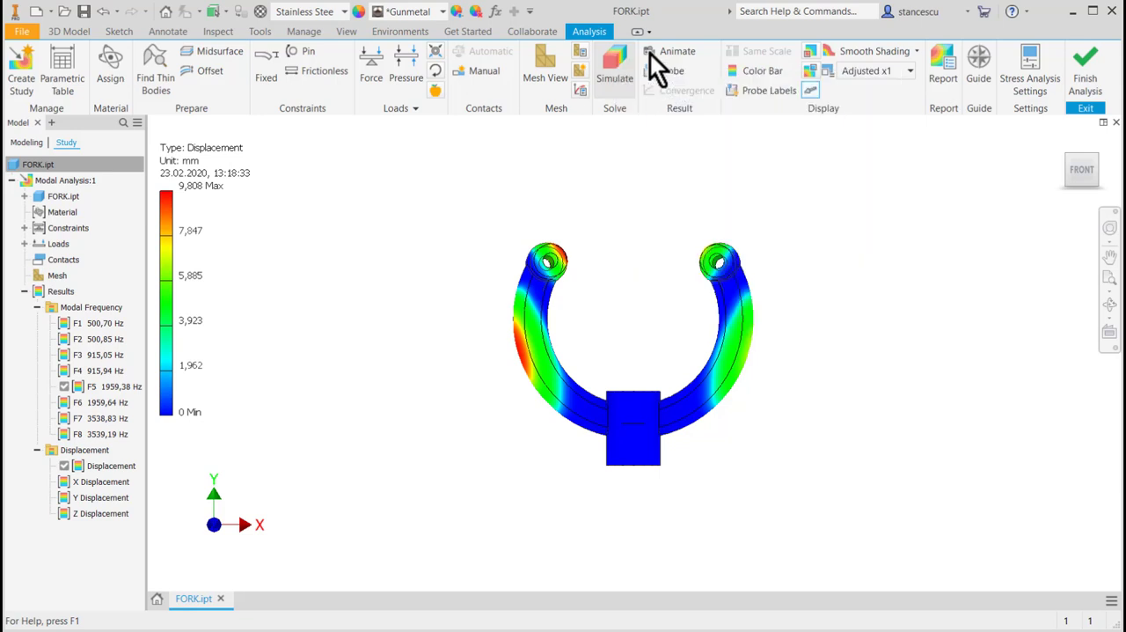
left_click(677, 50)
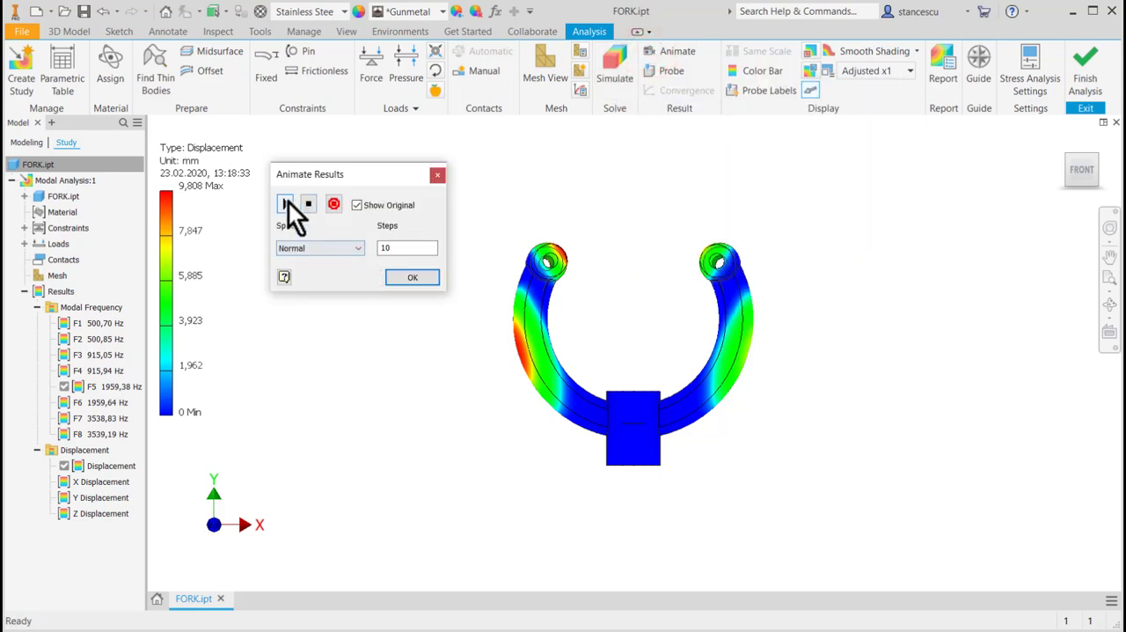
left_click(284, 203)
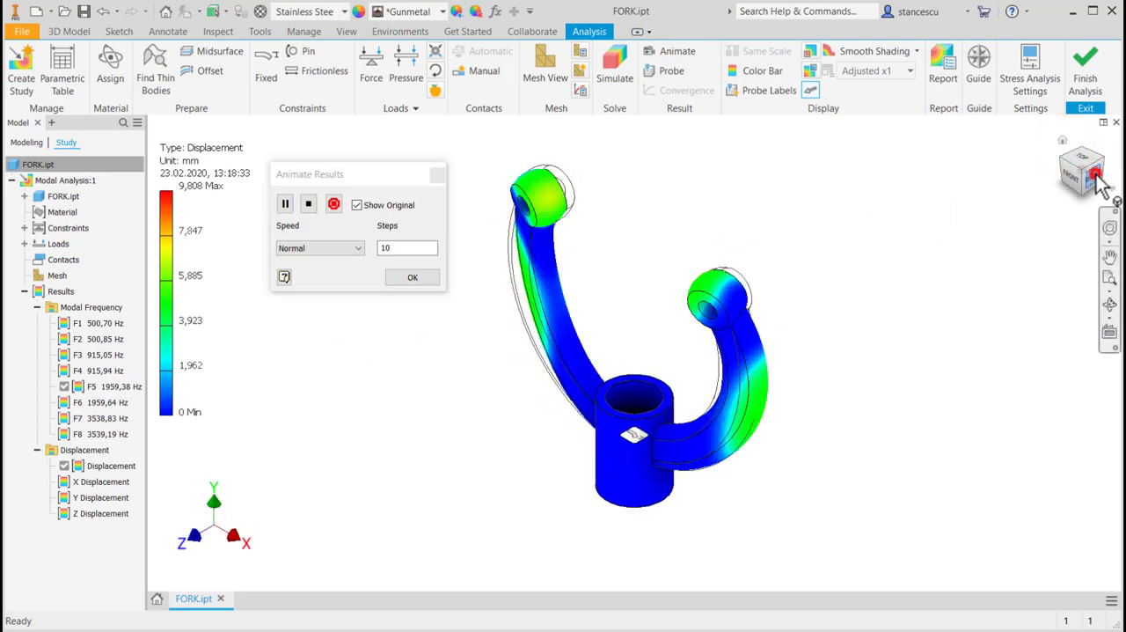
left_click(1081, 169)
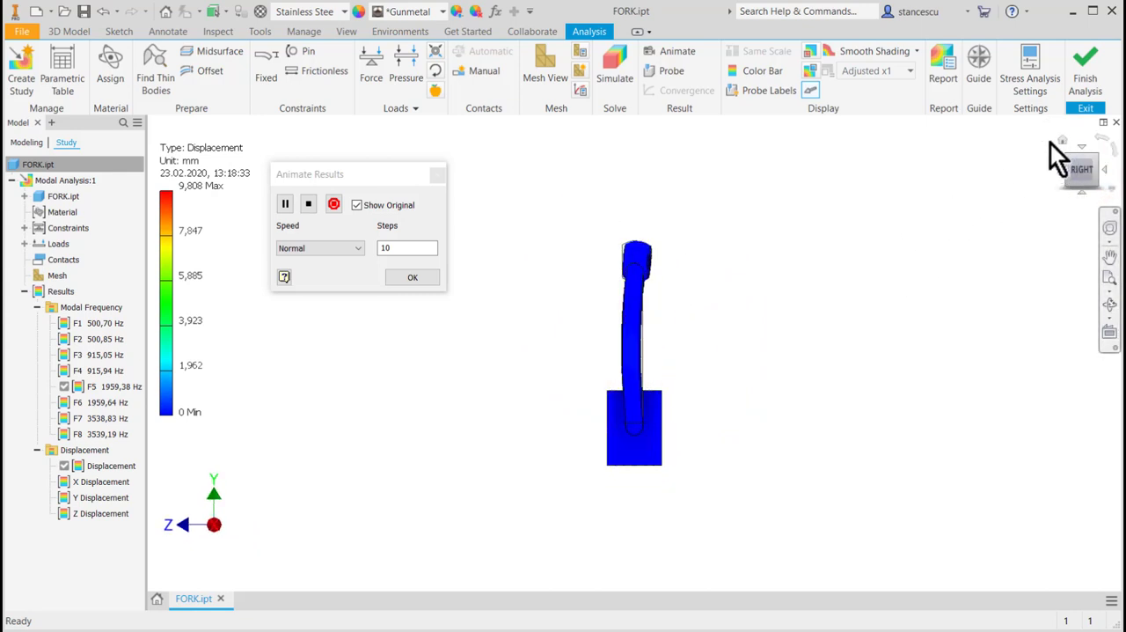
left_click(308, 203)
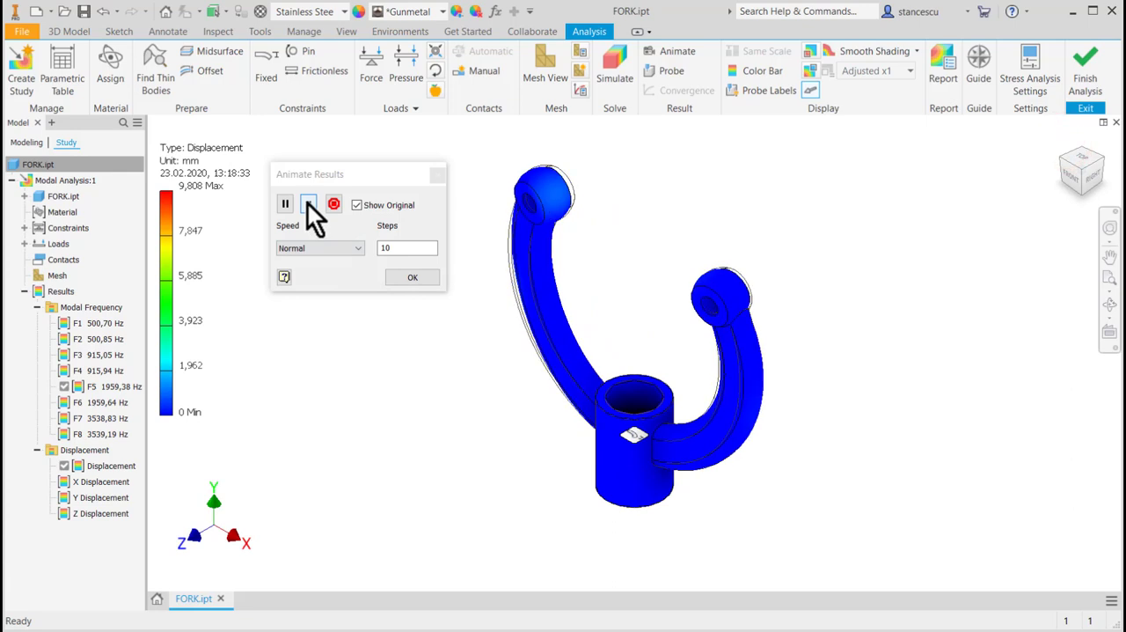
left_click(308, 203)
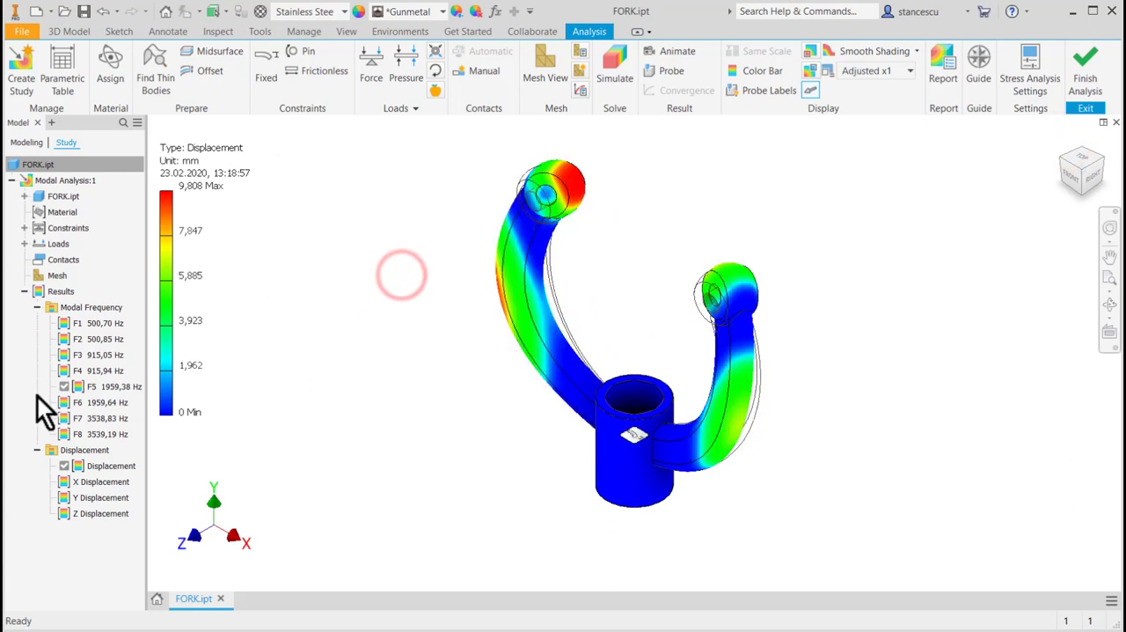
left_click(96, 402)
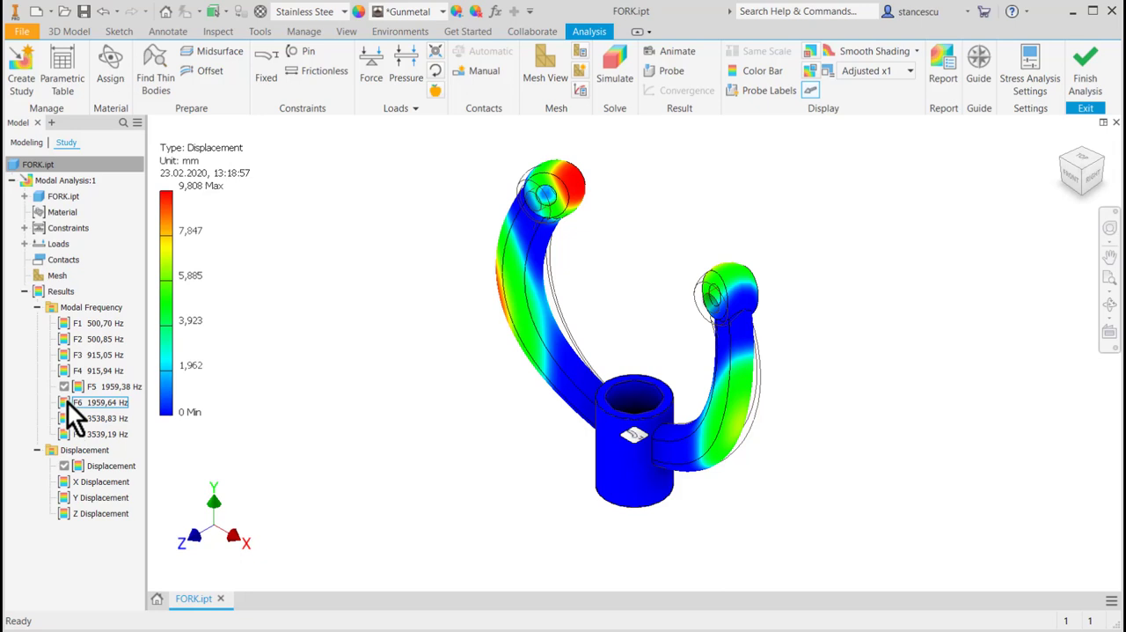
Step: Animate mode F6 at 1959.64 Hz from a side view, then close Animate Results
left_click(79, 402)
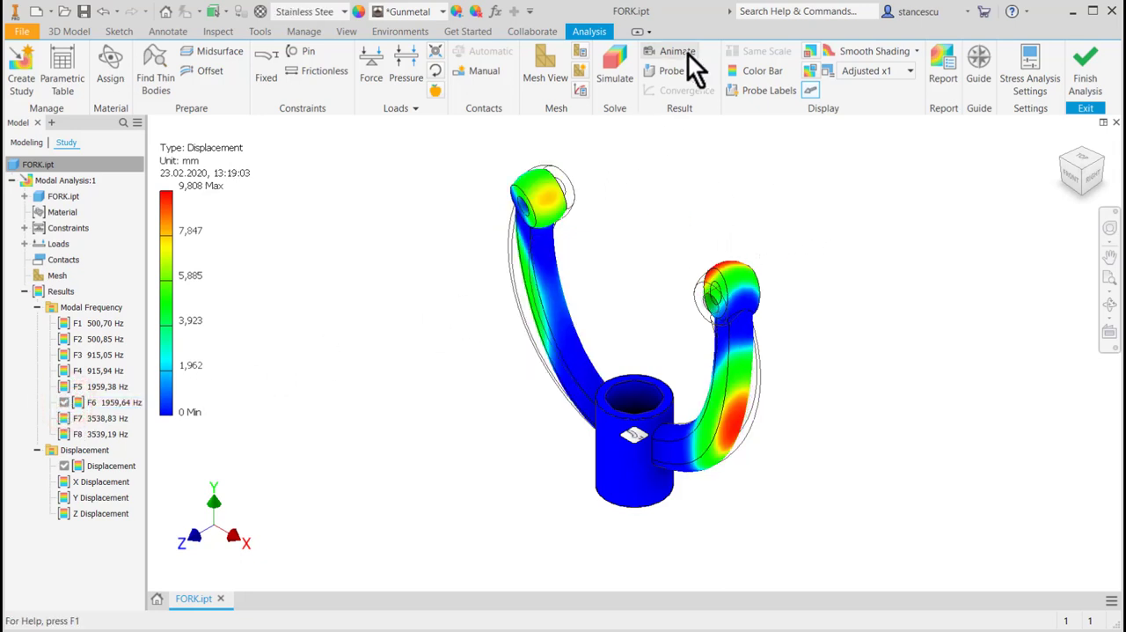
left_click(677, 50)
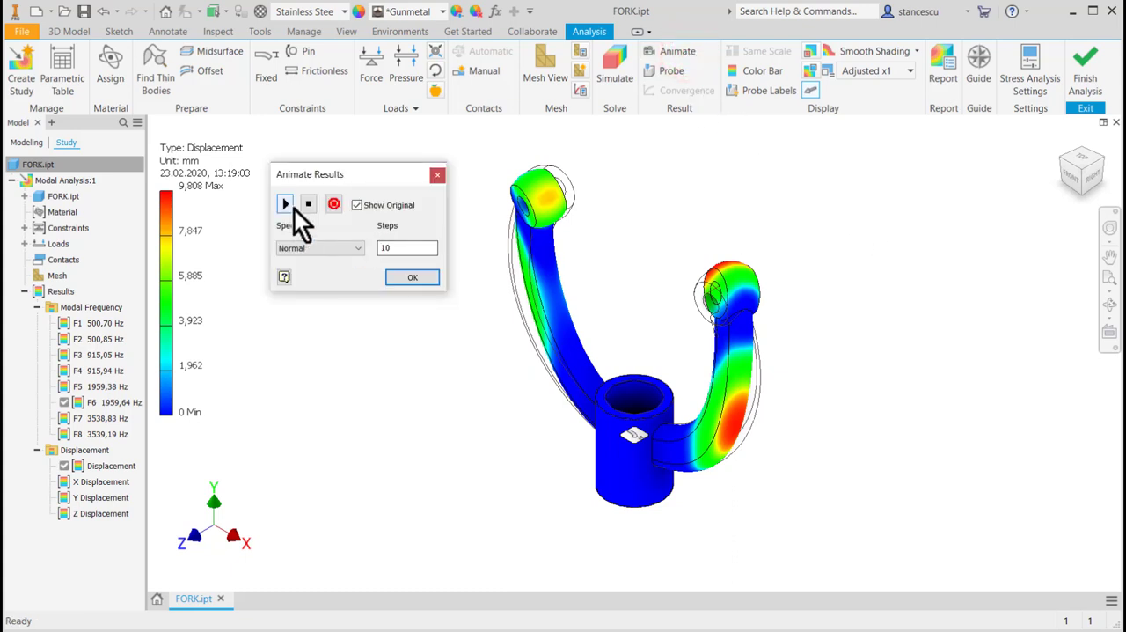
left_click(284, 203)
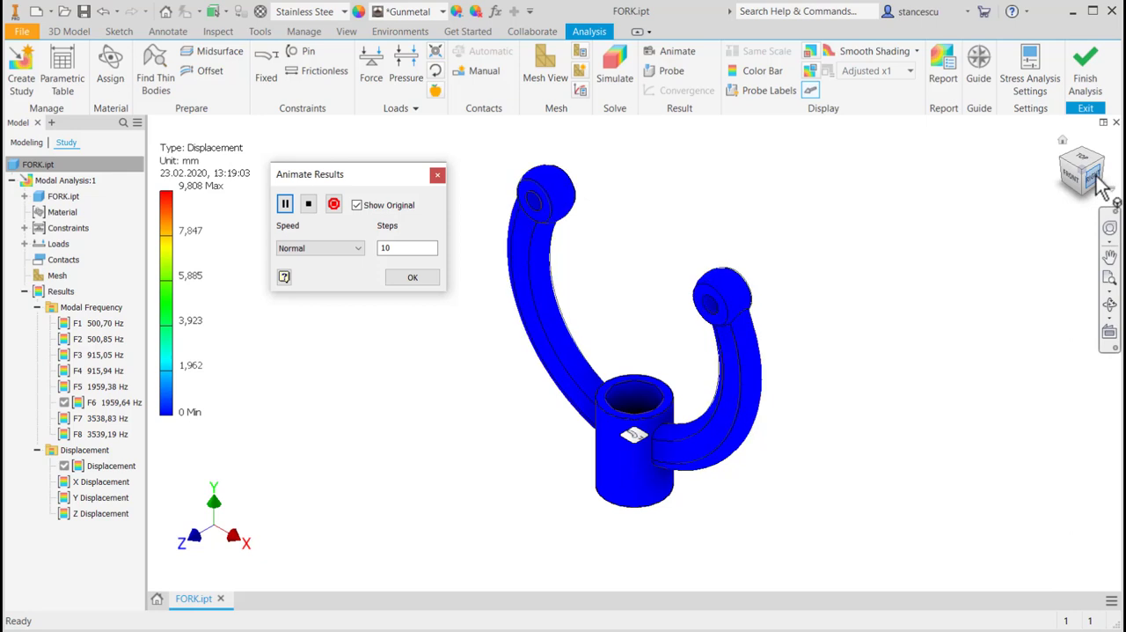
left_click(1082, 176)
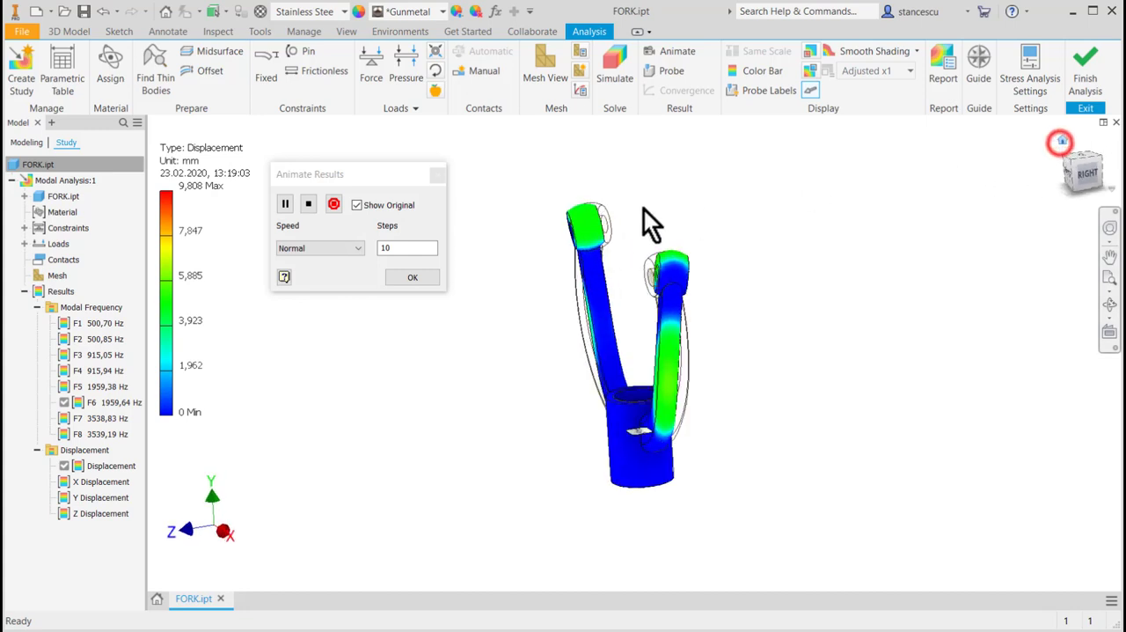
left_click(412, 276)
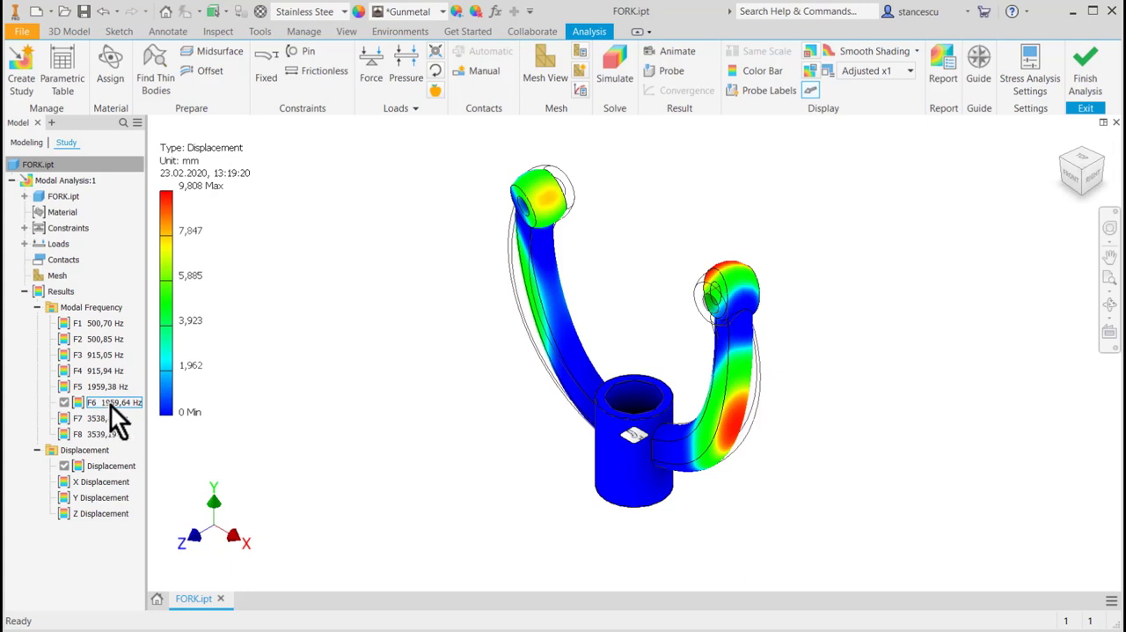
left_click(99, 418)
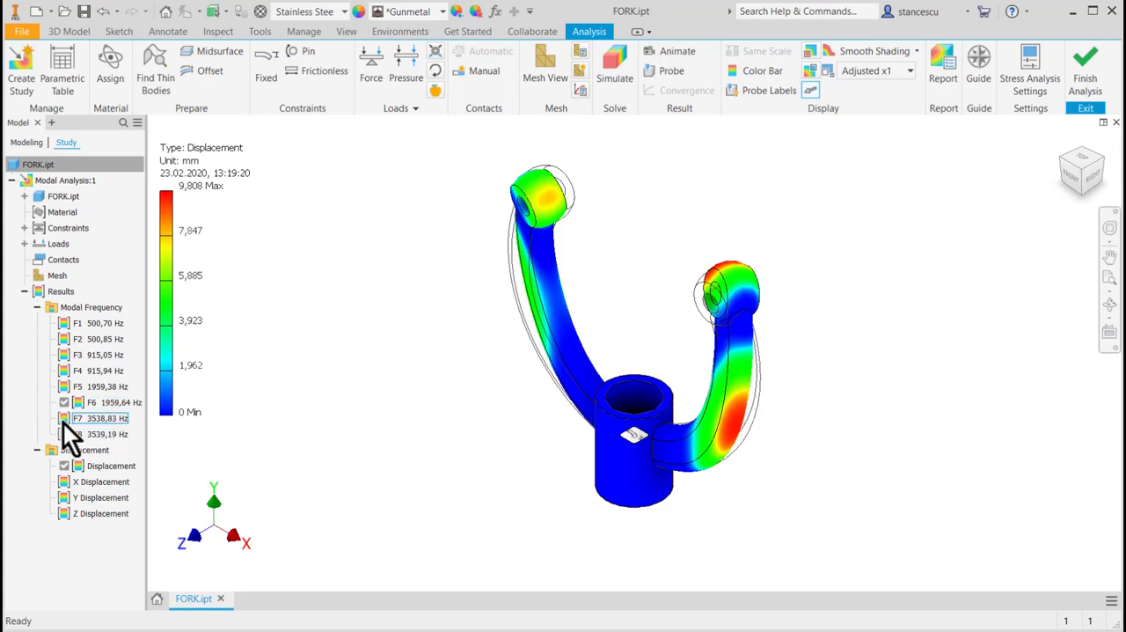
Step: Animate mode F7 at 3538.83 Hz, pause it and close Animate Results
left_click(97, 433)
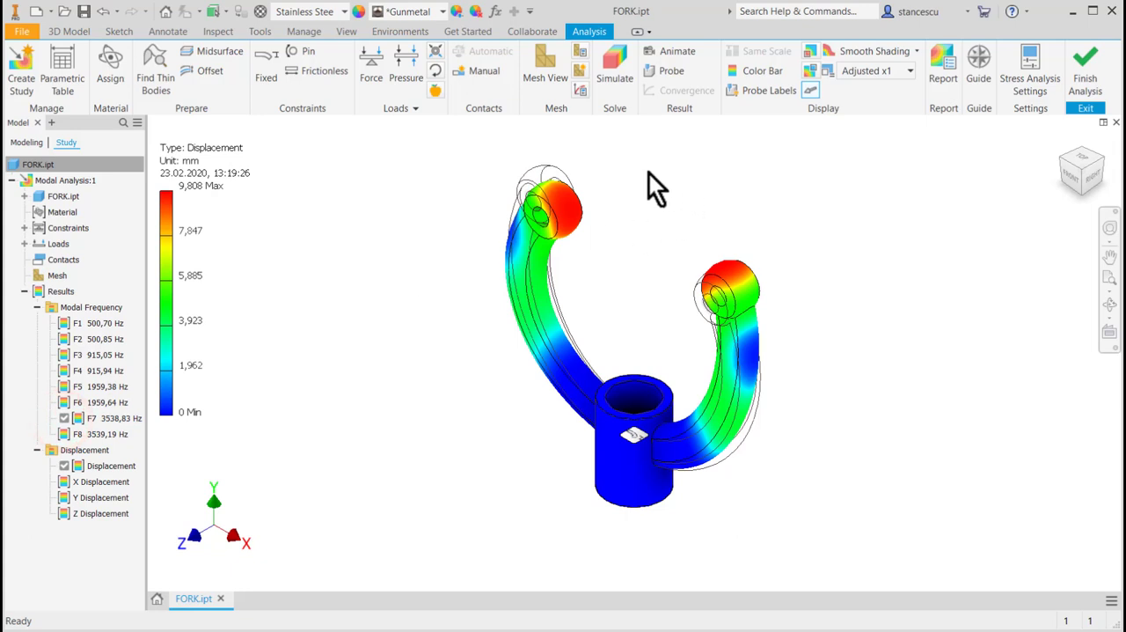
mouse_move(657, 173)
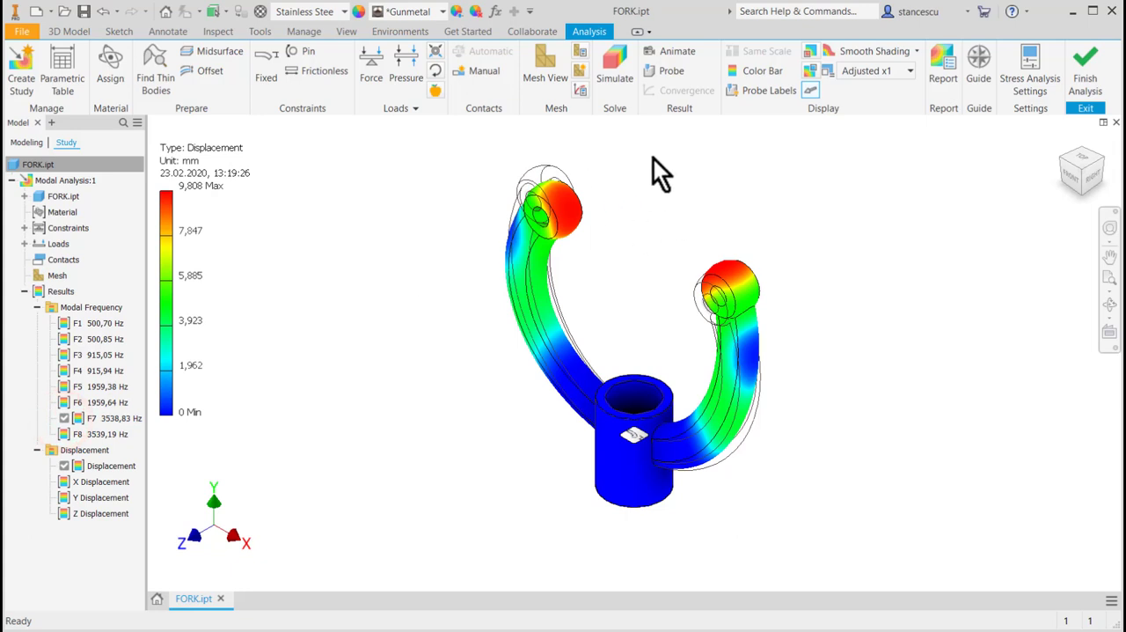
mouse_move(671, 141)
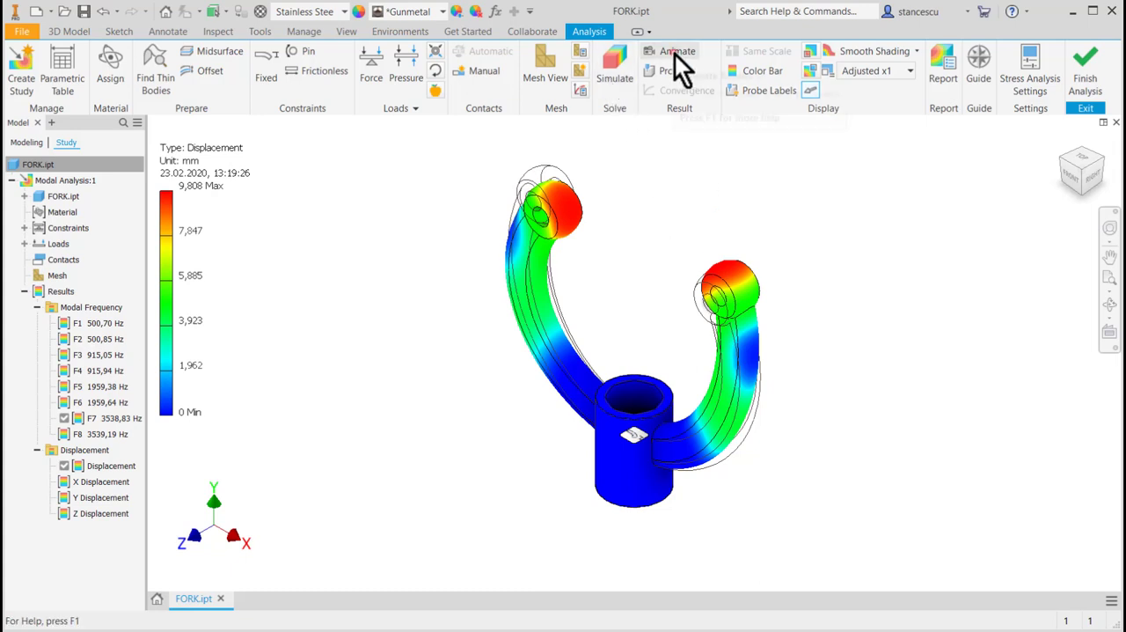
left_click(677, 50)
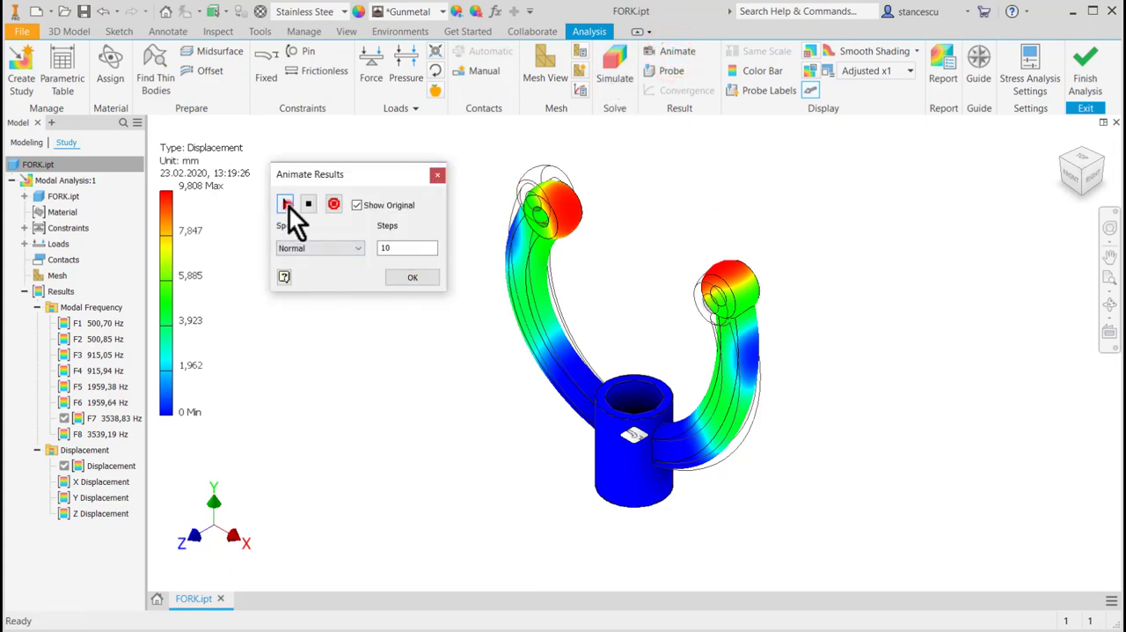
left_click(285, 203)
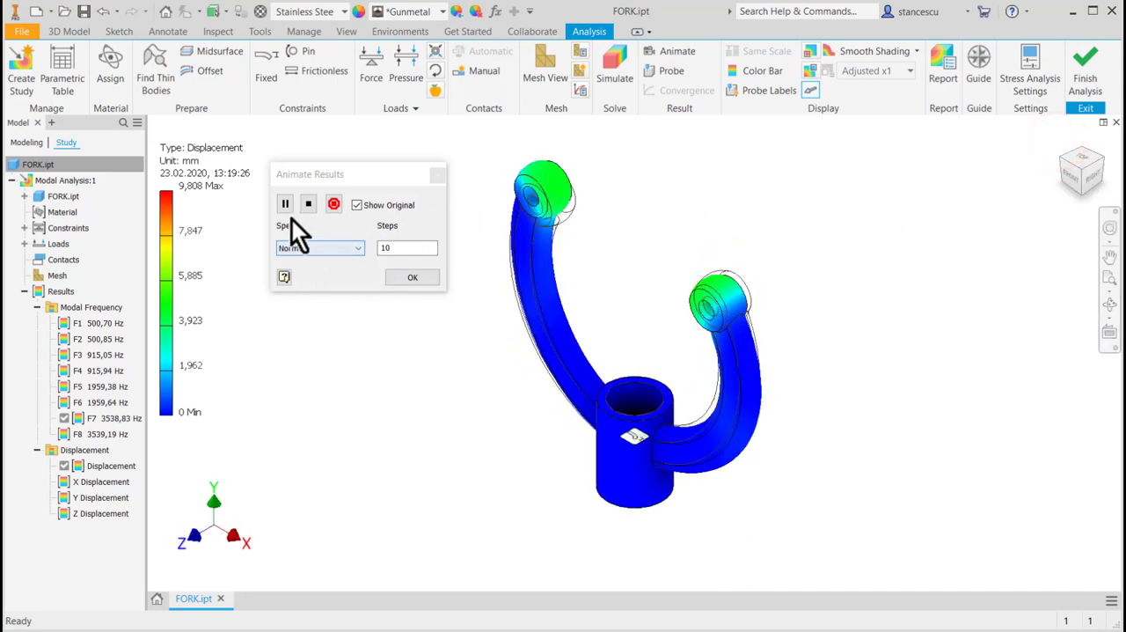
left_click(284, 203)
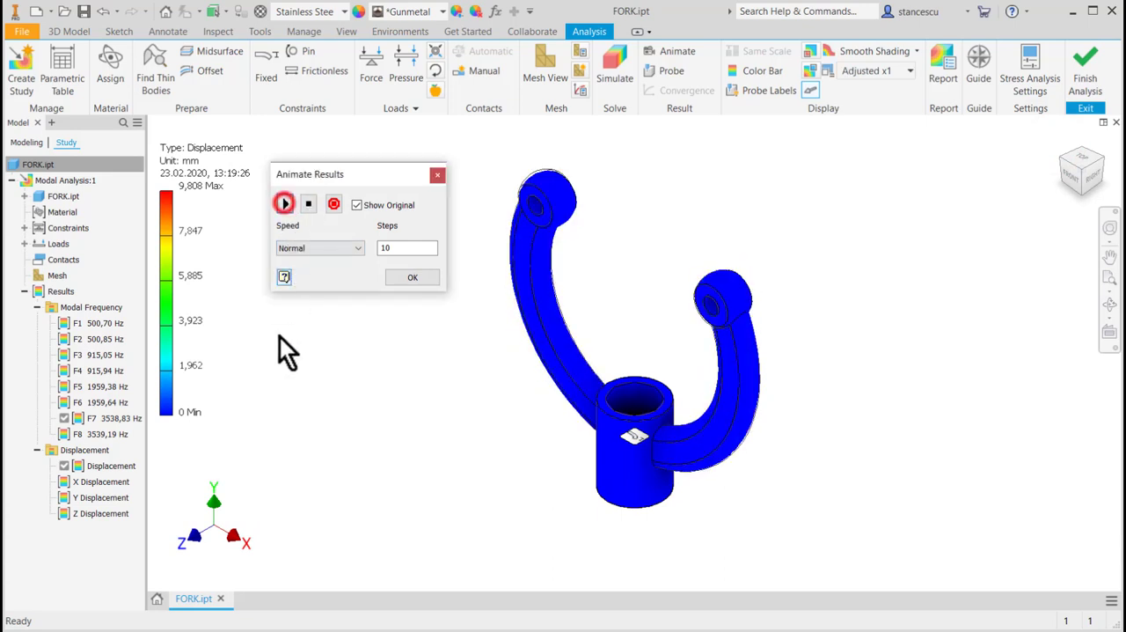
left_click(412, 277)
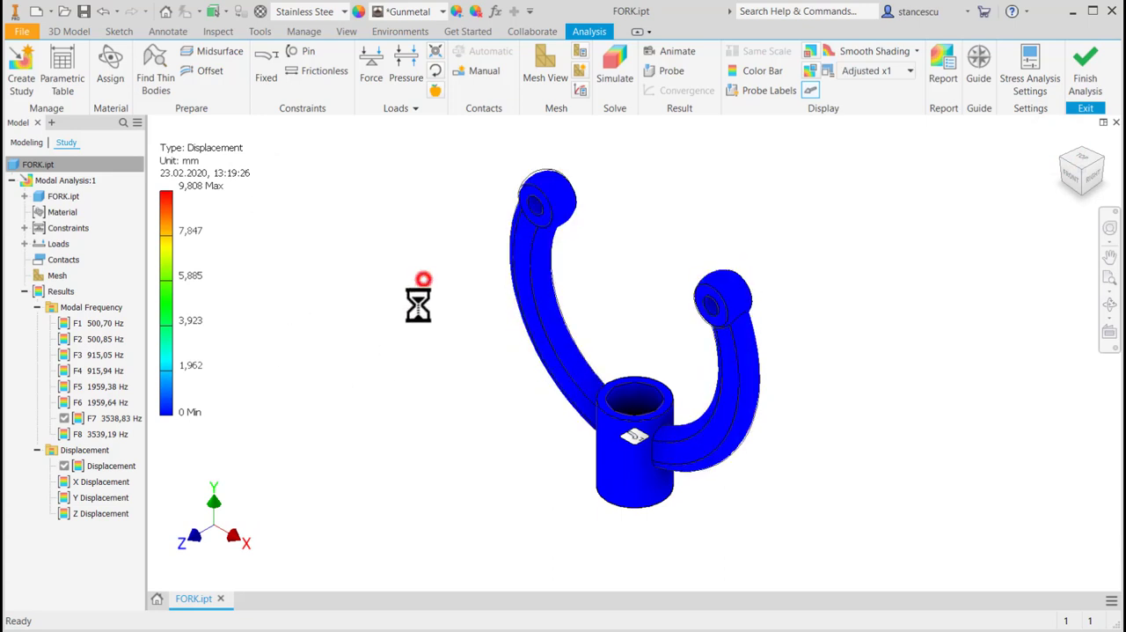
left_click(85, 449)
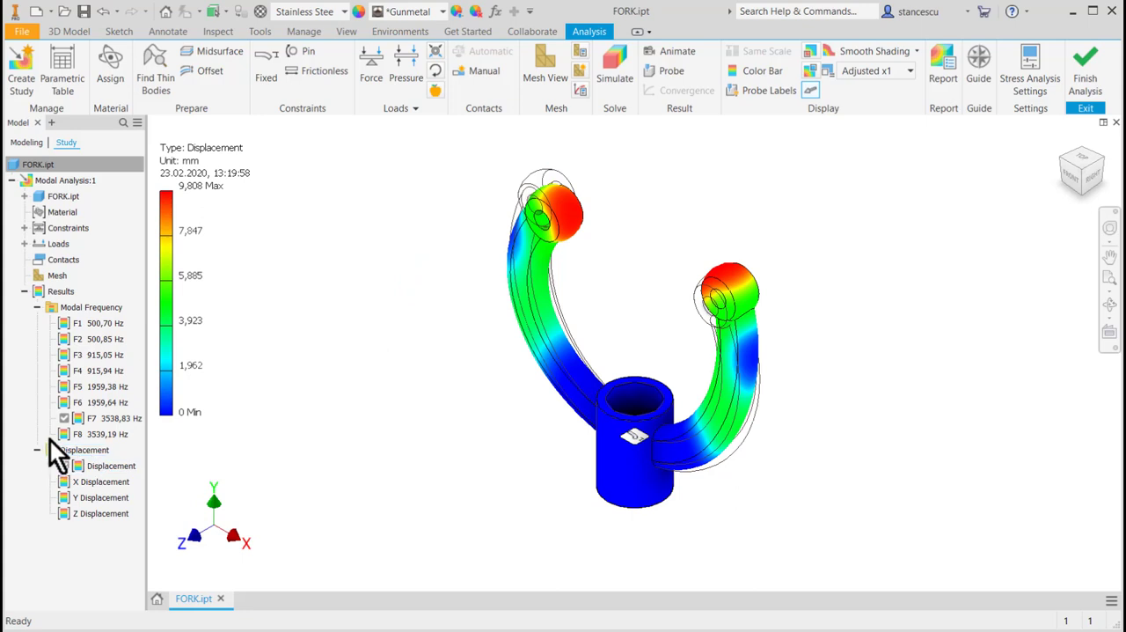
Step: Show mode F8 at 3539.19 Hz and play its animation before closing Animate Results
left_click(77, 433)
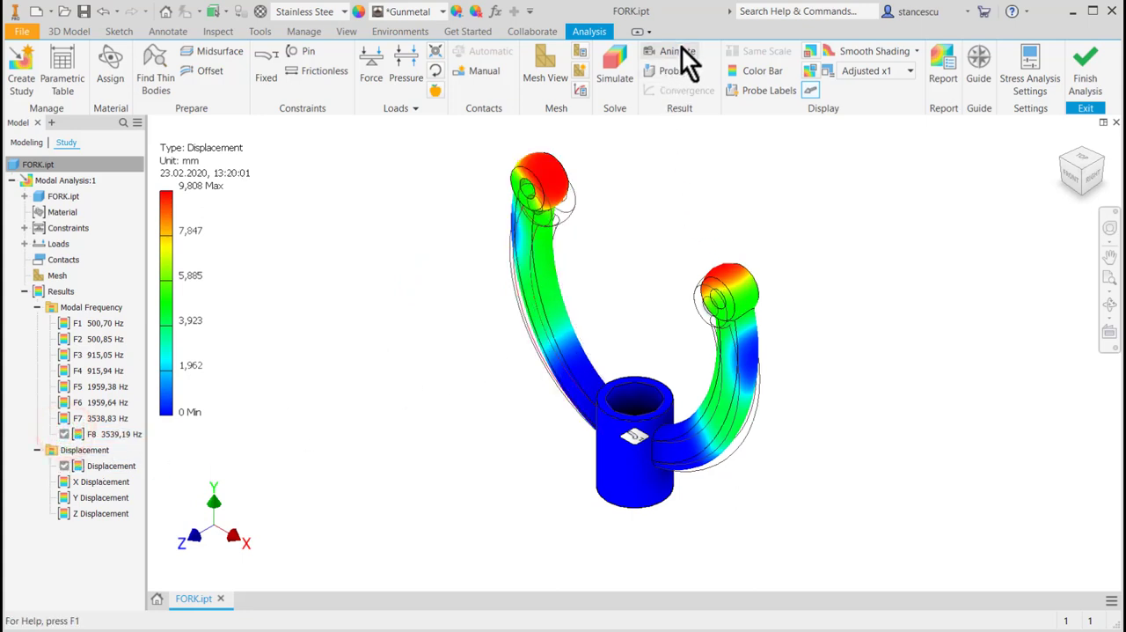
left_click(670, 50)
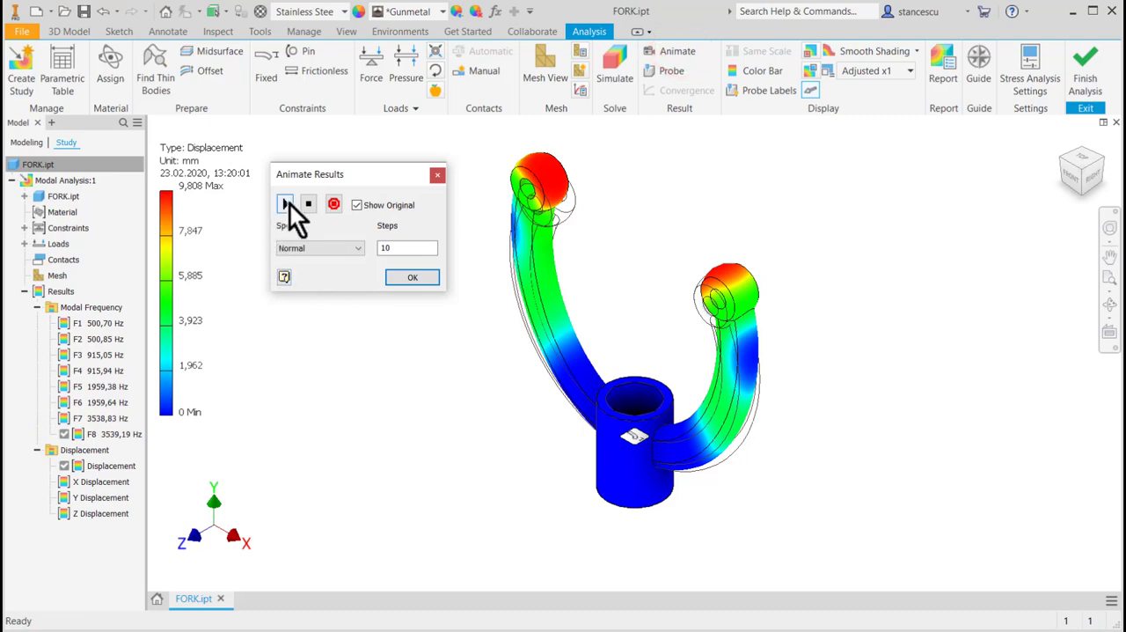
left_click(284, 203)
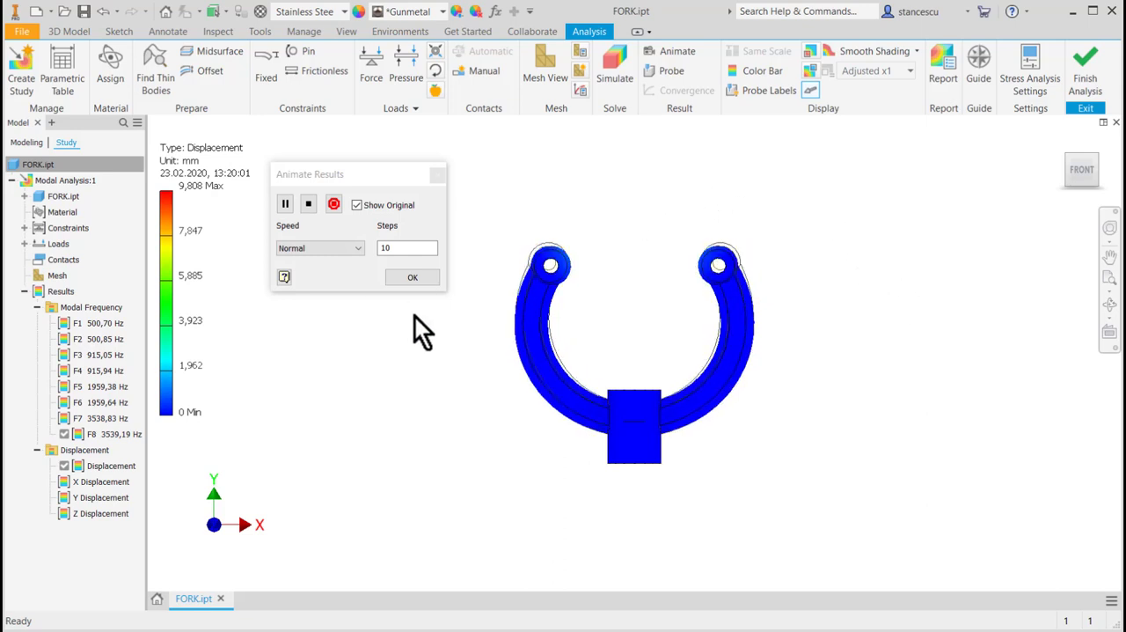
left_click(411, 276)
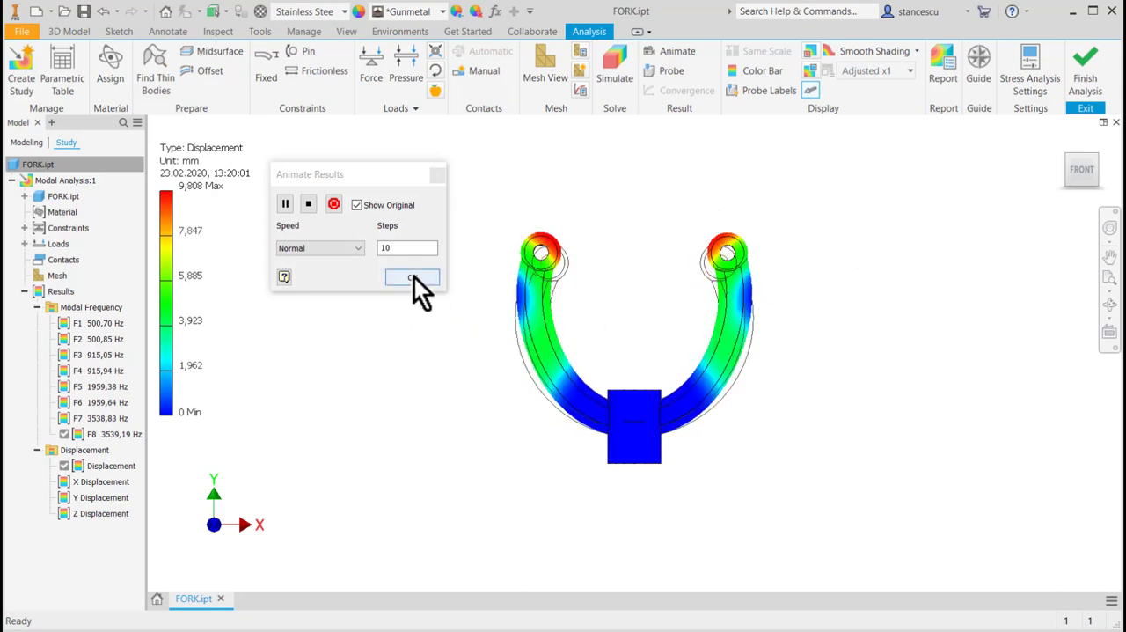
left_click(411, 277)
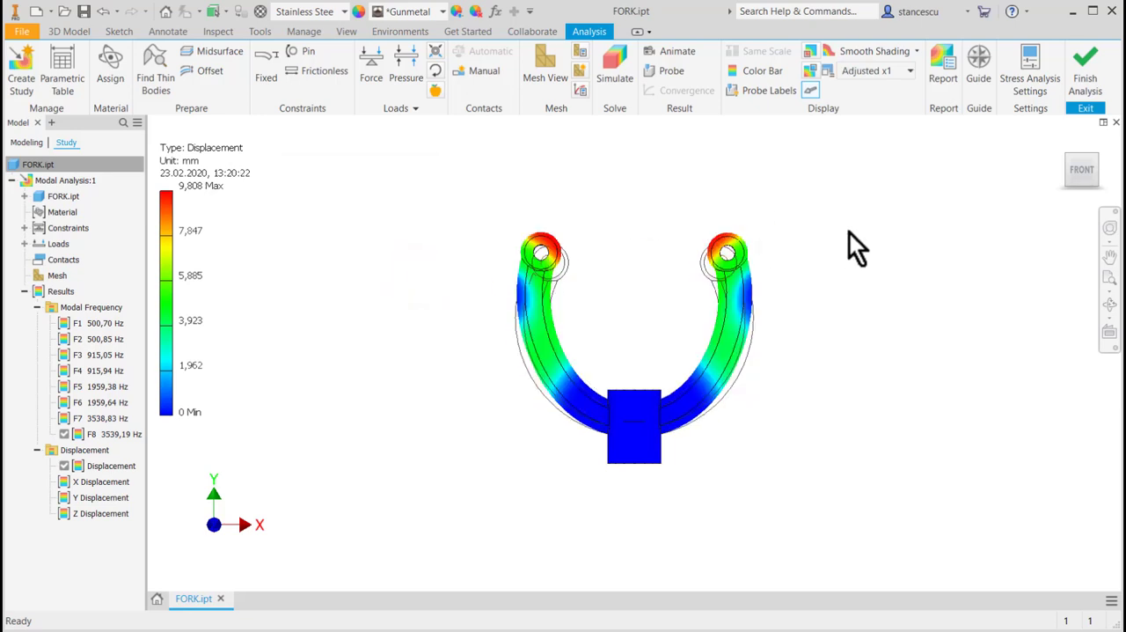
mouse_move(858, 247)
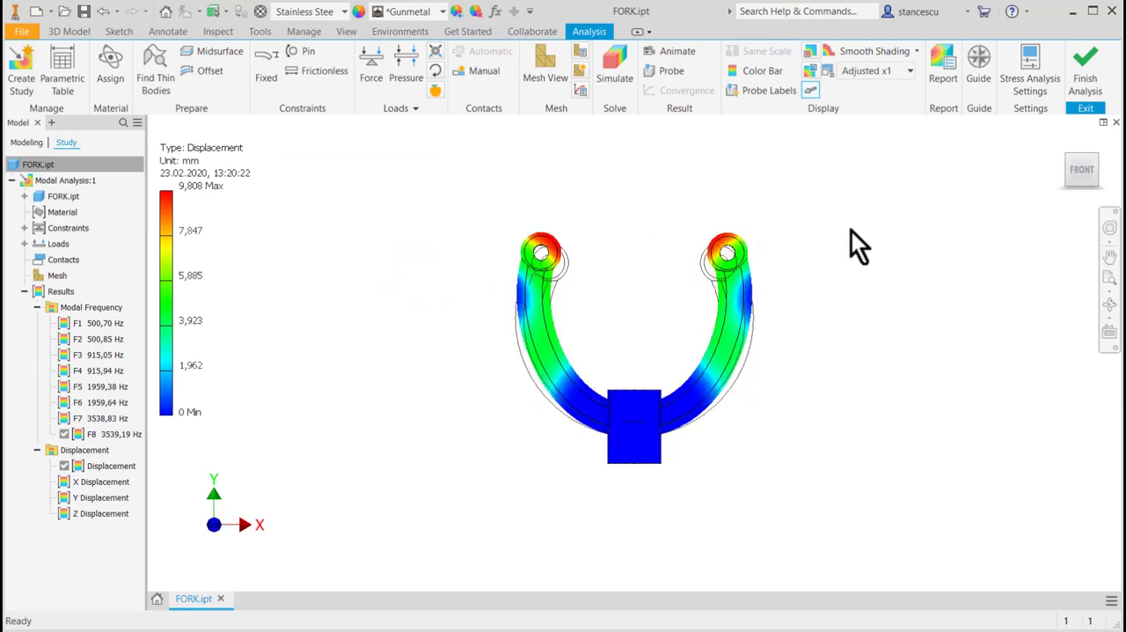
mouse_move(818, 211)
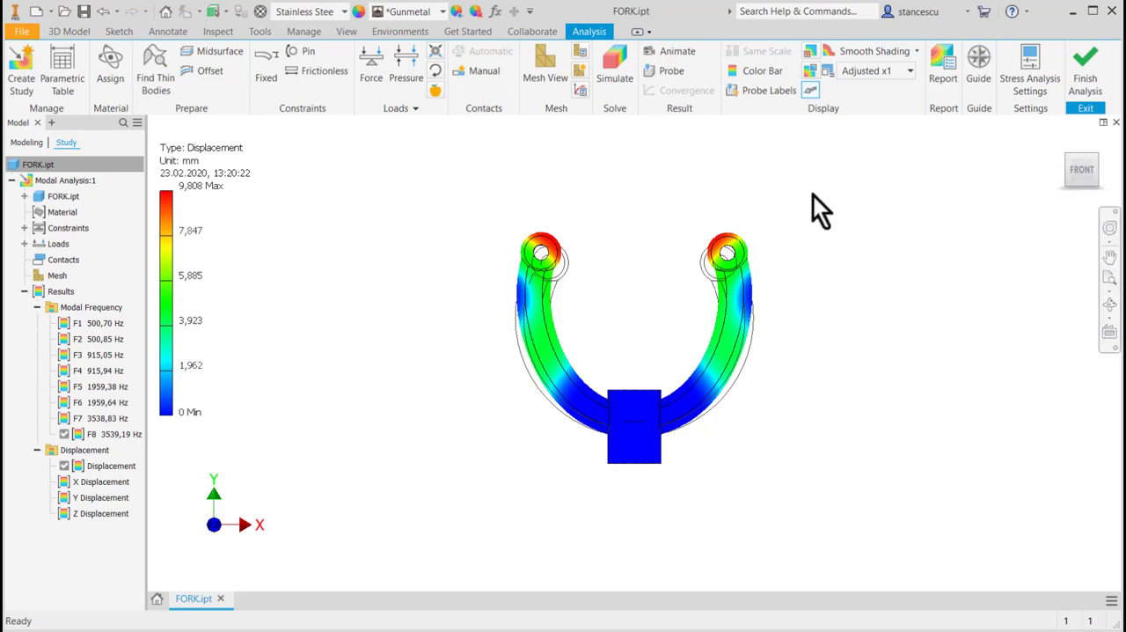
mouse_move(818, 220)
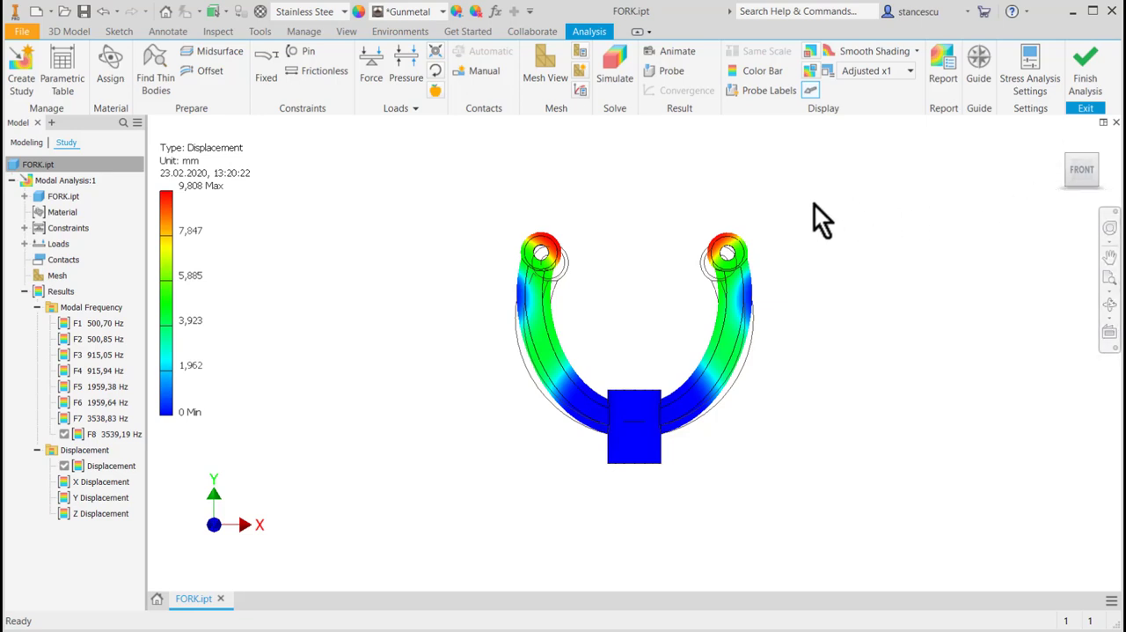
mouse_move(814, 213)
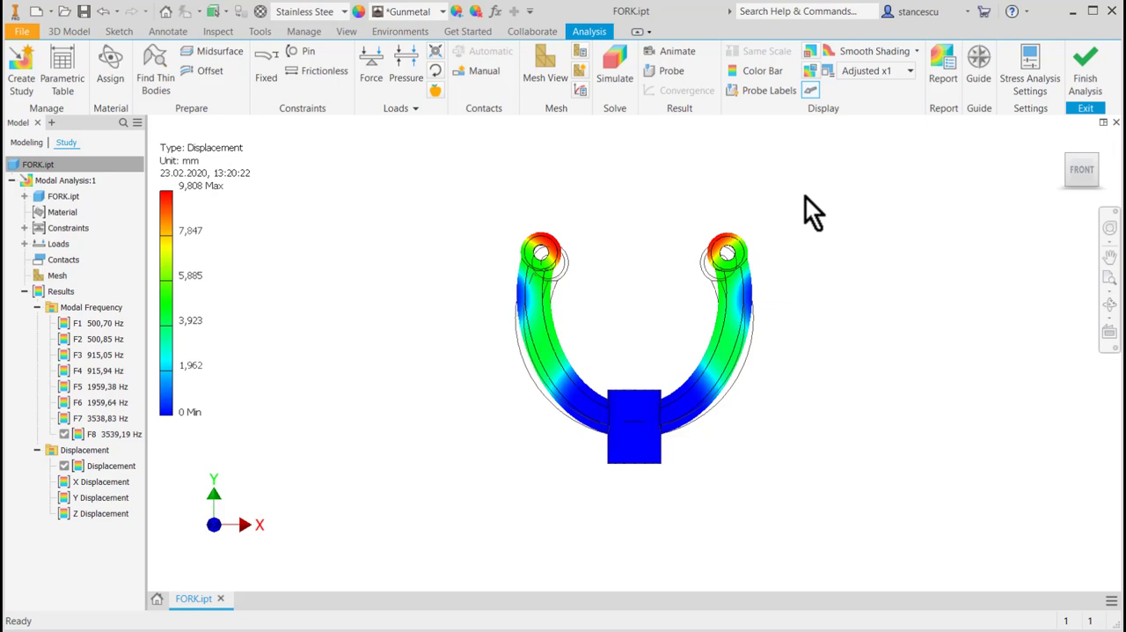